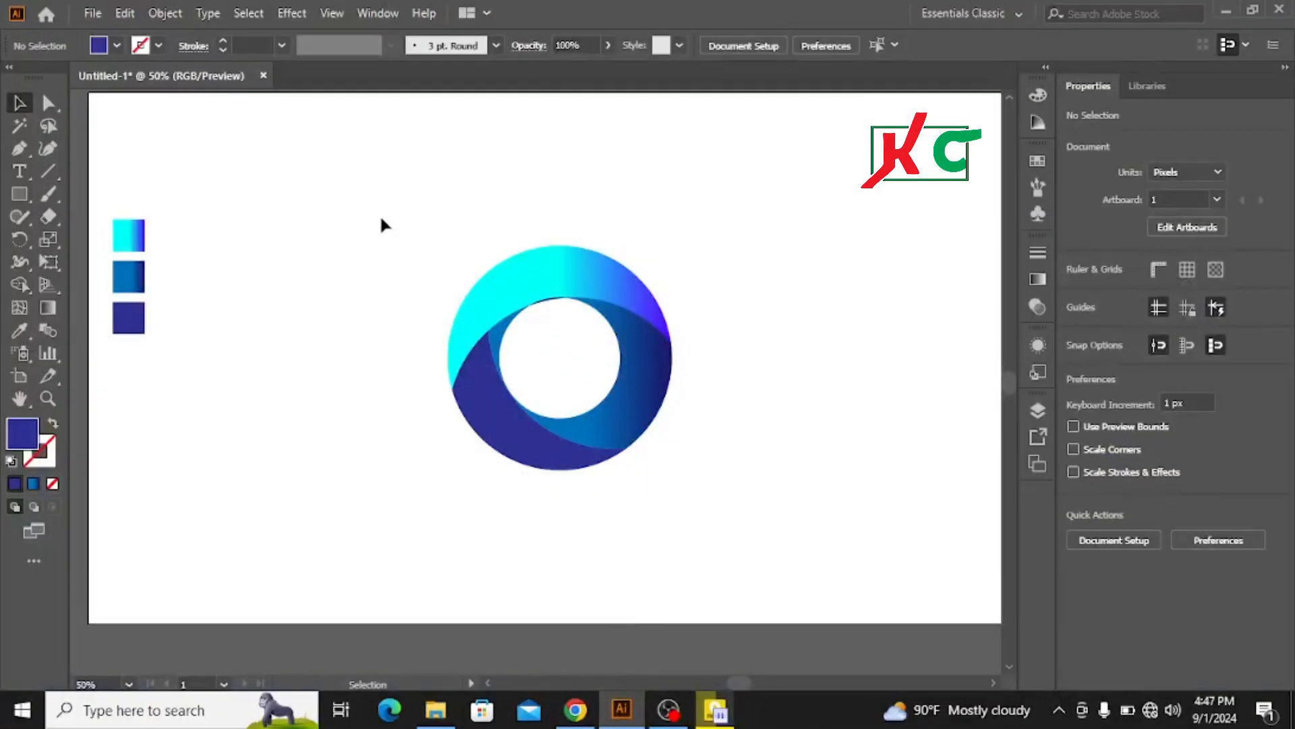
{"action": "mouse_move", "coordinate": [736, 373]}
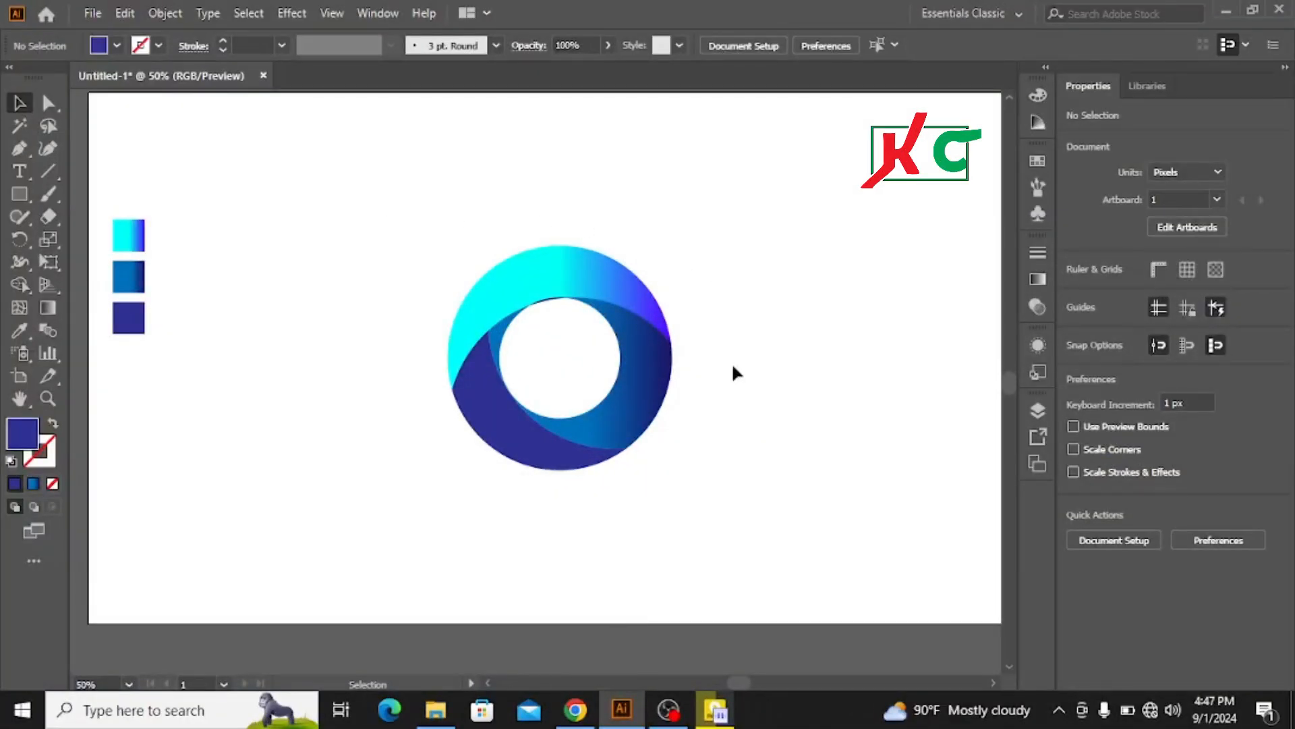
{"action": "mouse_move", "coordinate": [795, 382]}
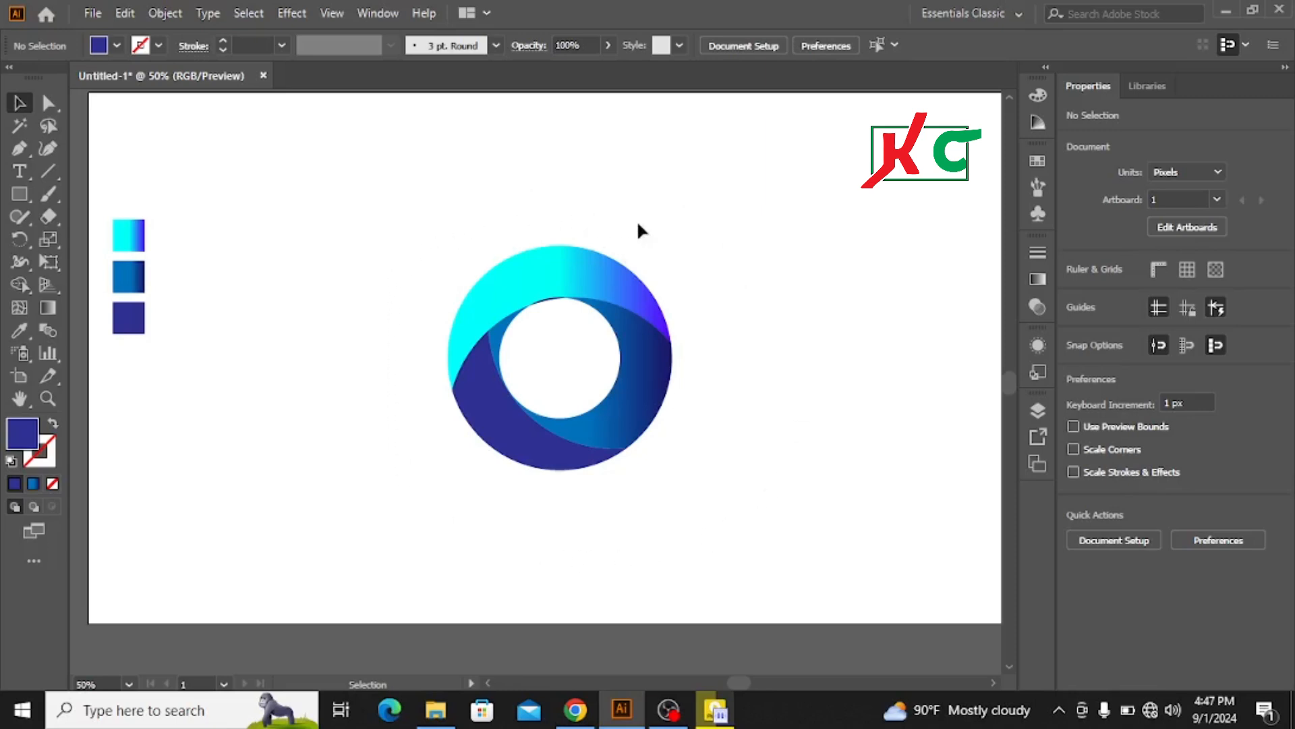
{"action": "mouse_move", "coordinate": [384, 299]}
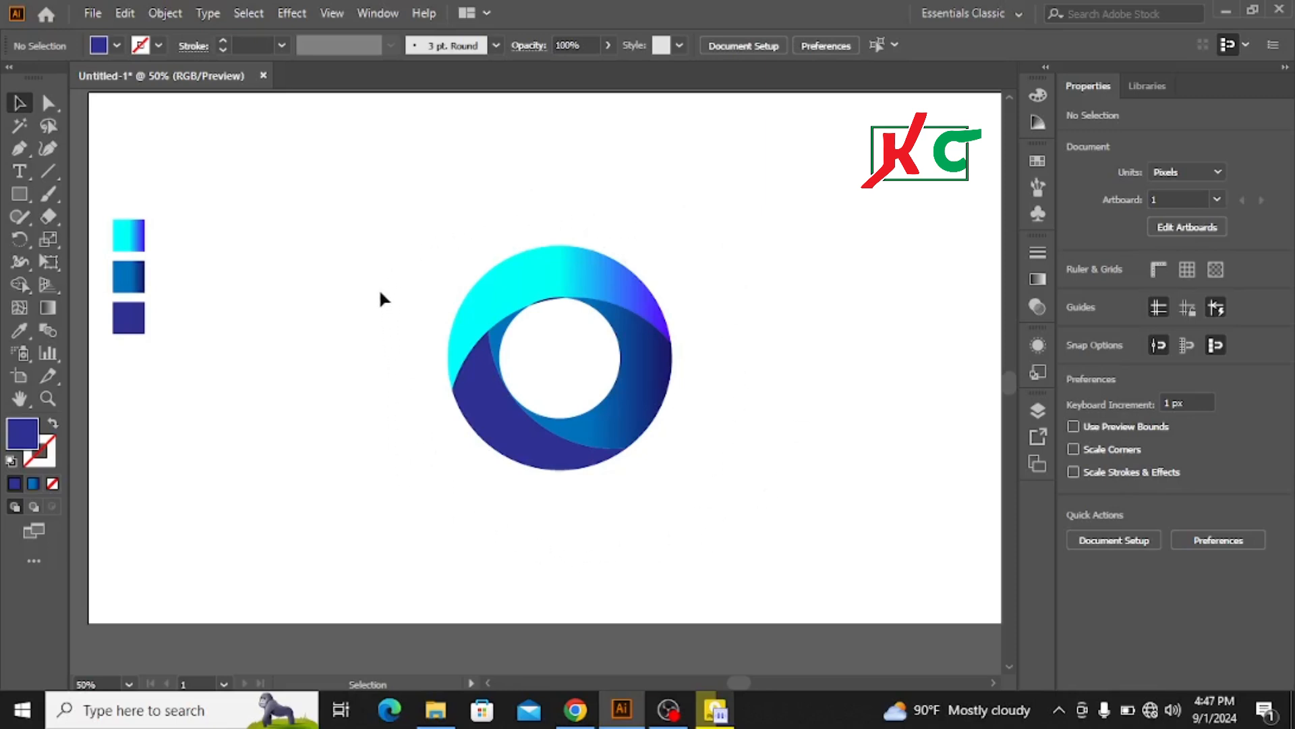
{"action": "mouse_move", "coordinate": [715, 497]}
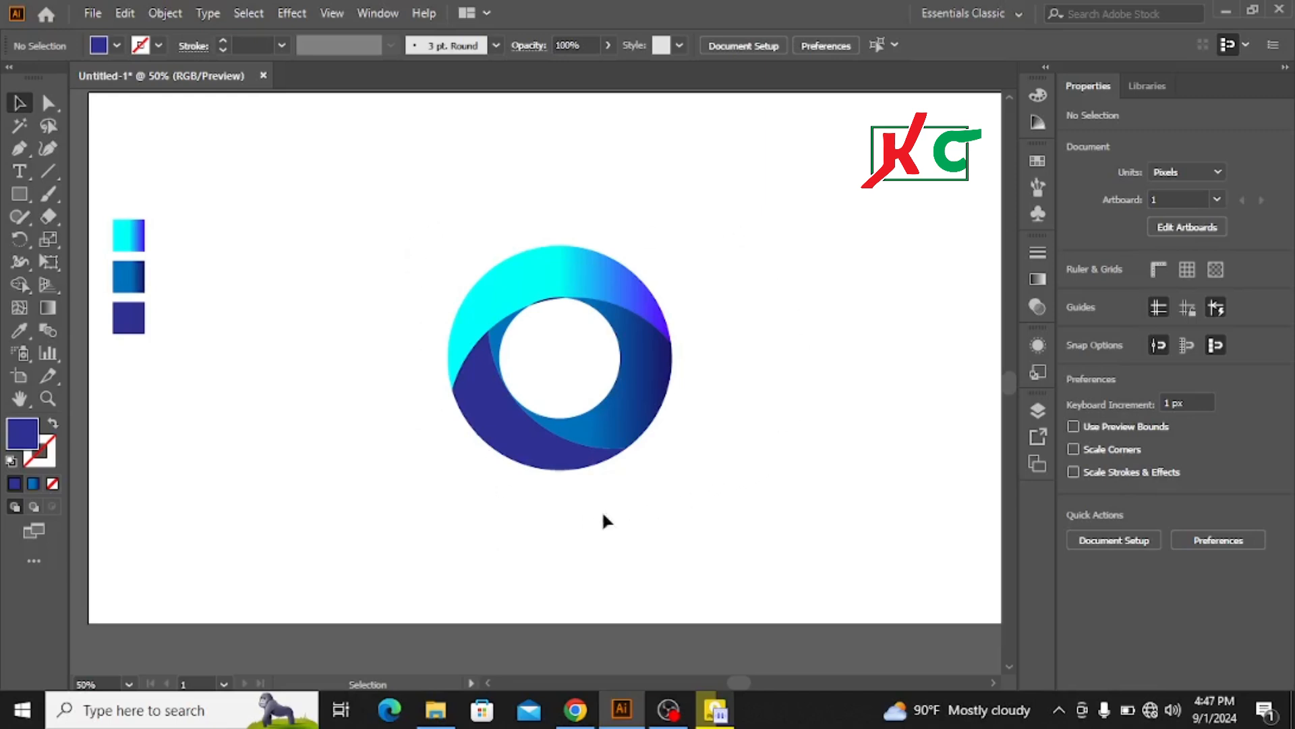
{"action": "mouse_move", "coordinate": [583, 501]}
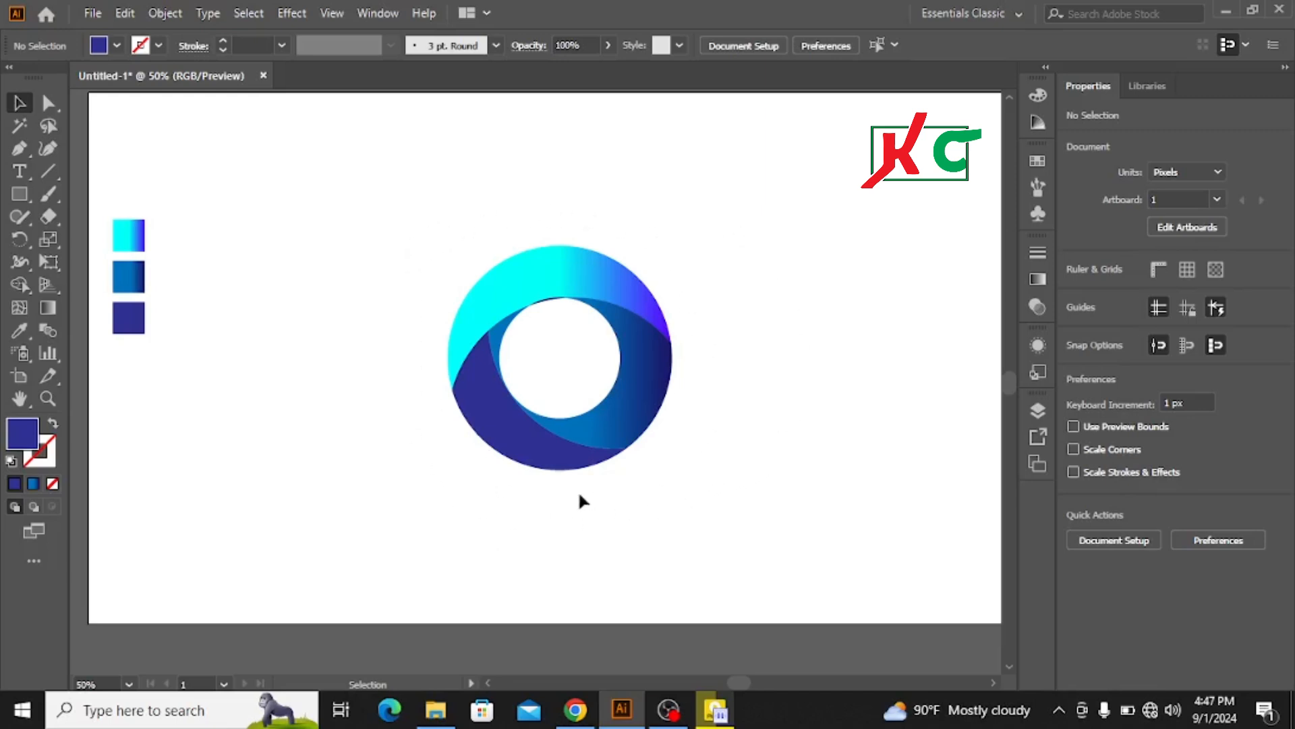
{"action": "mouse_move", "coordinate": [649, 506]}
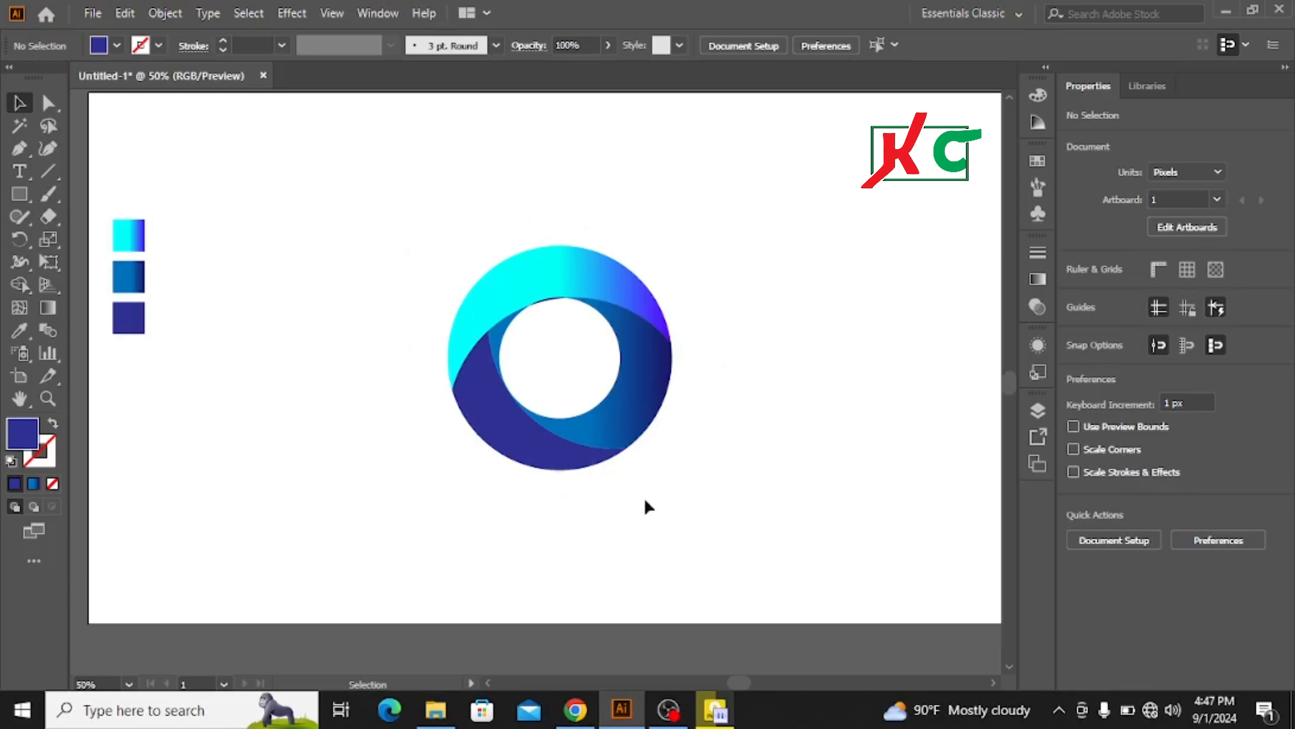
{"action": "mouse_move", "coordinate": [440, 332]}
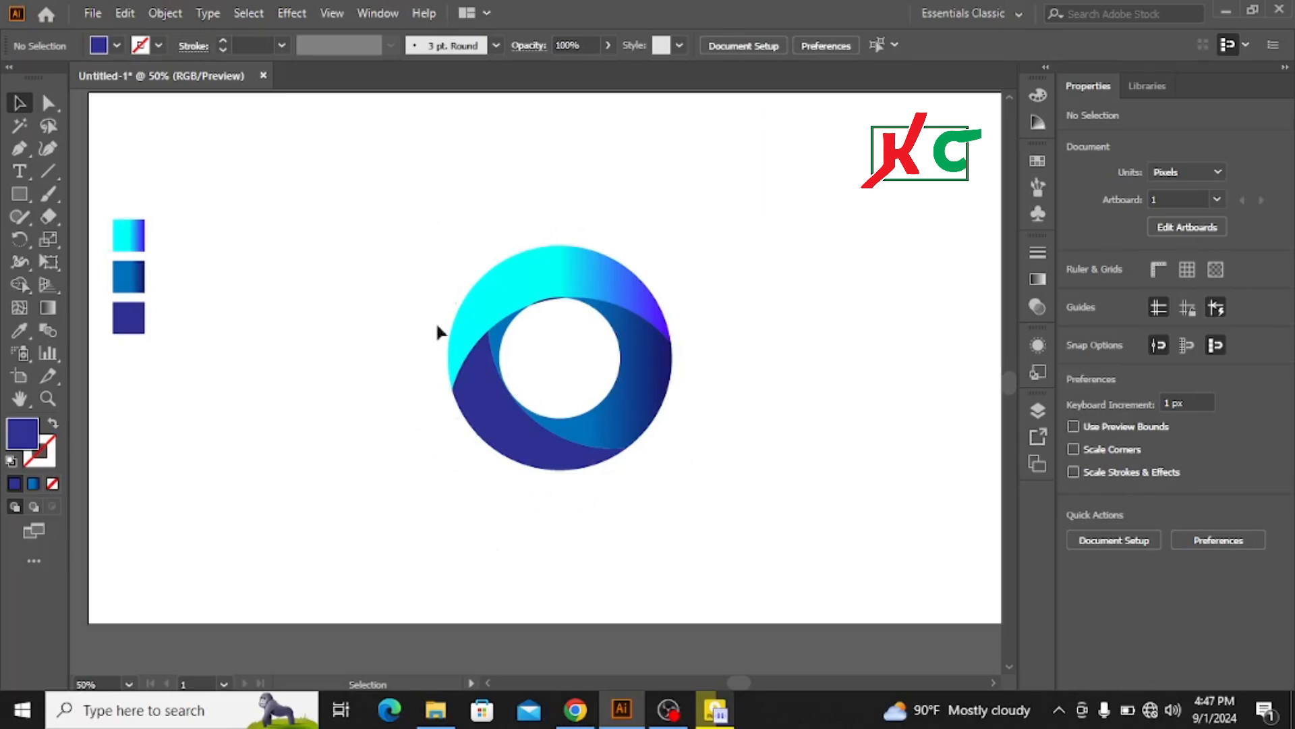
{"action": "mouse_move", "coordinate": [450, 248]}
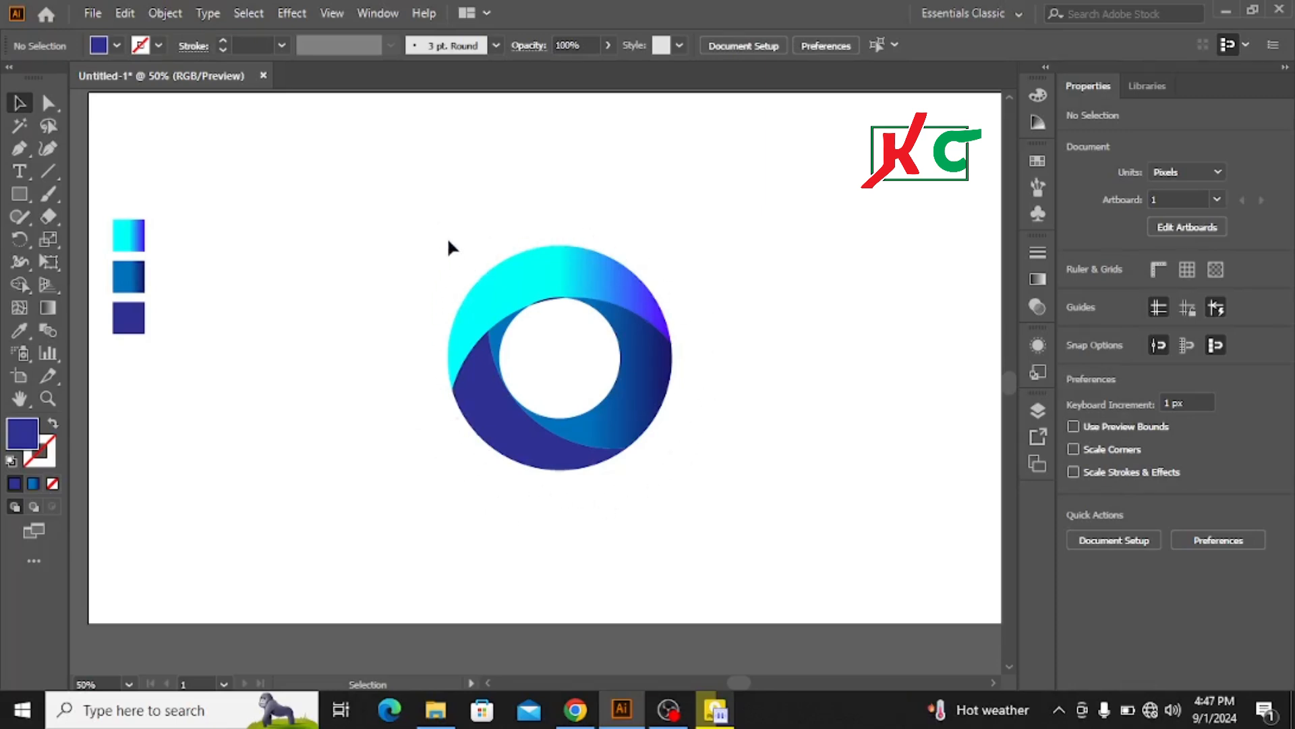
{"action": "mouse_move", "coordinate": [438, 271]}
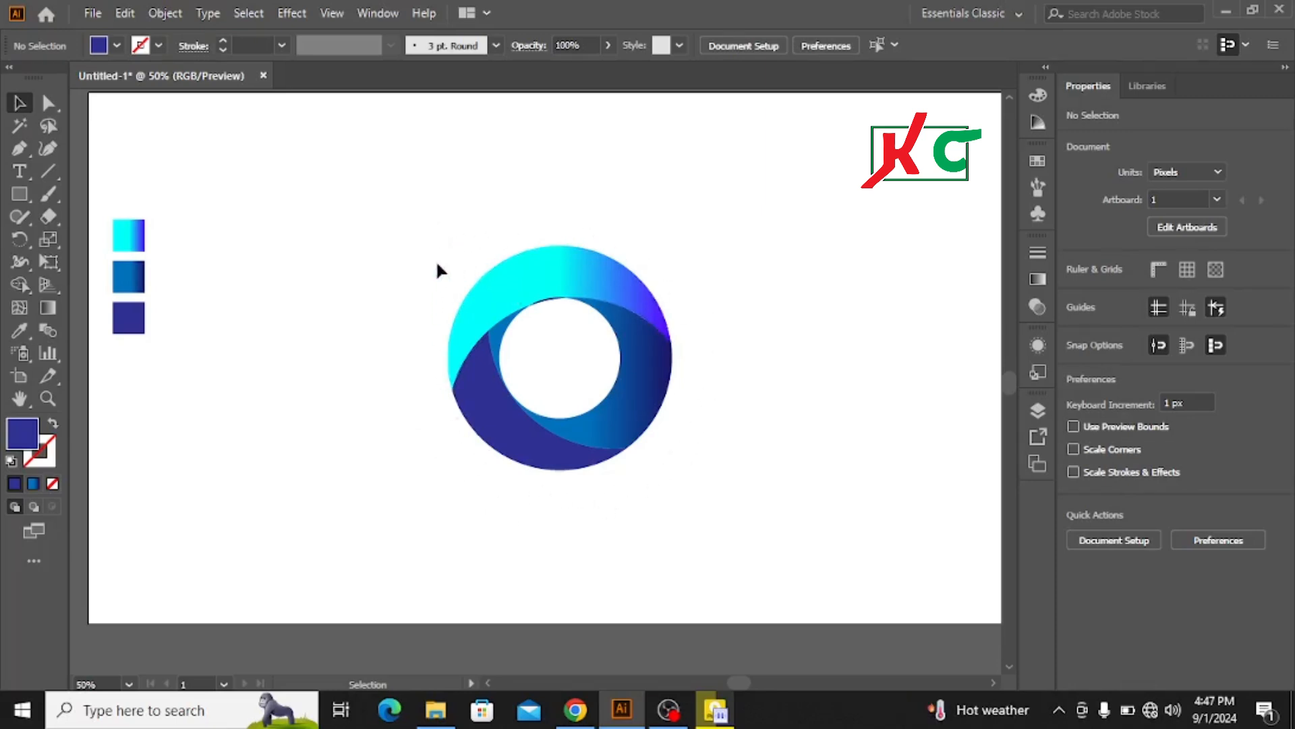
{"action": "mouse_move", "coordinate": [447, 526]}
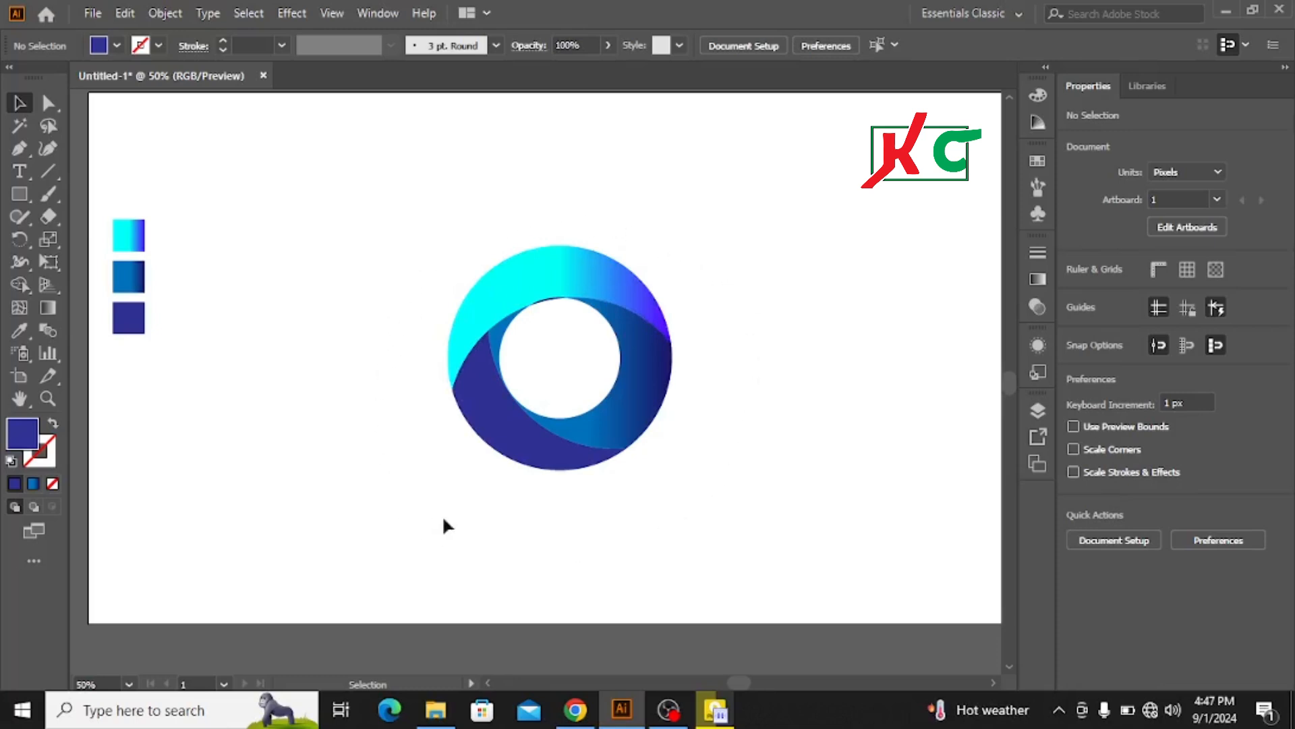
{"action": "mouse_move", "coordinate": [757, 331]}
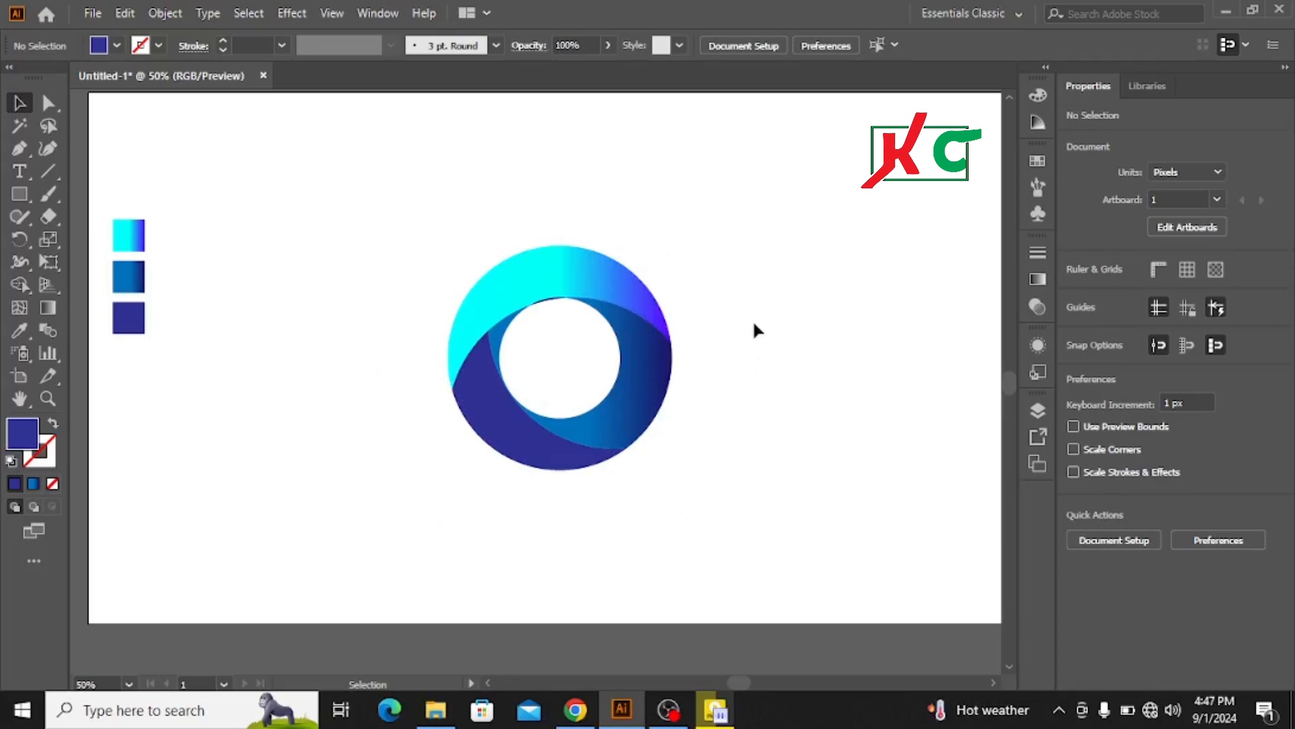
{"action": "mouse_move", "coordinate": [396, 394]}
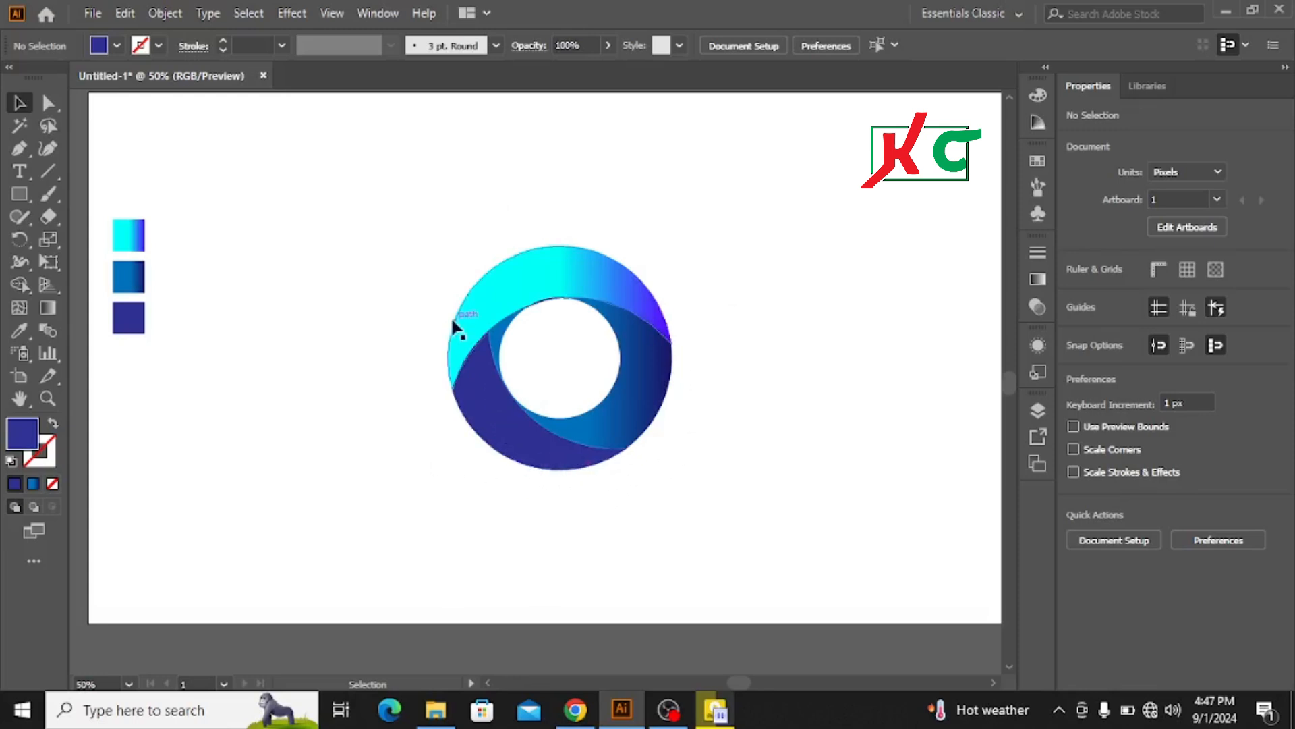
Shrink the grouped ring logo and drag it to the artboard's top-left corner above the swatches.
{"action": "left_click", "coordinate": [463, 331]}
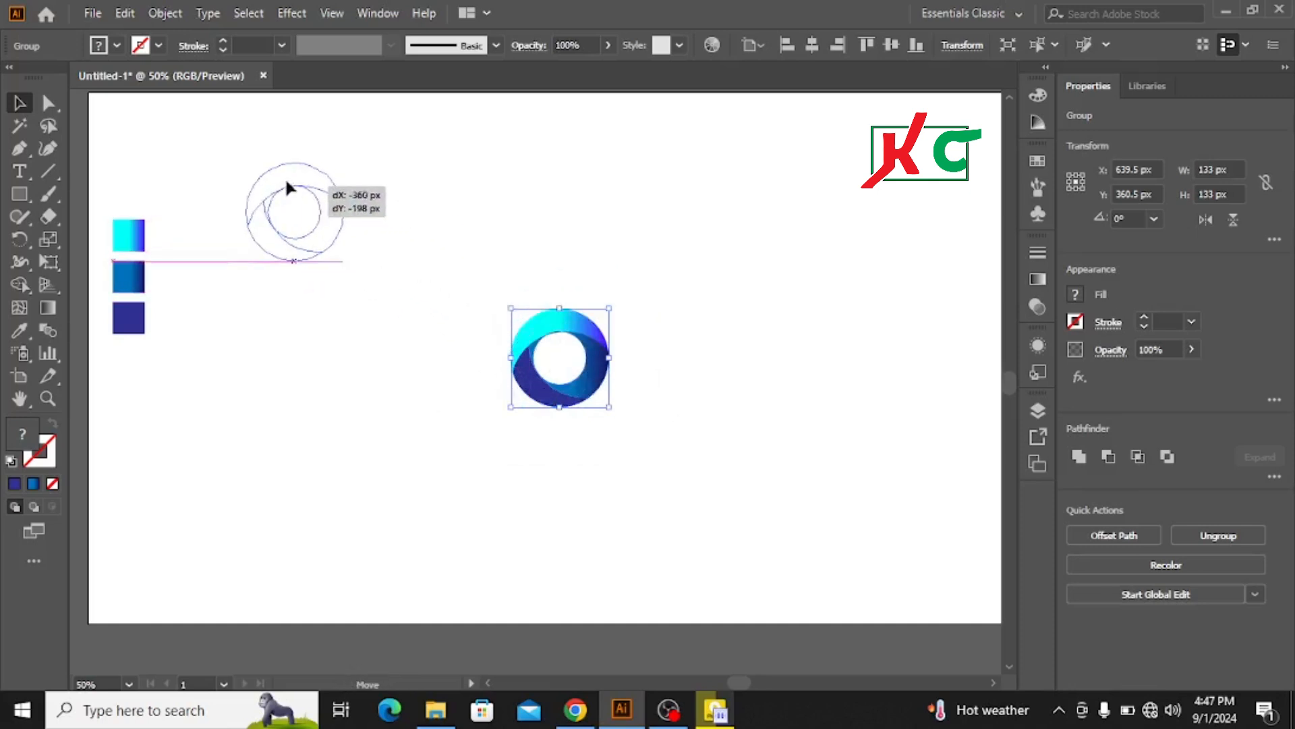
{"action": "left_click_drag", "start_coordinate": [560, 358], "coordinate": [136, 142]}
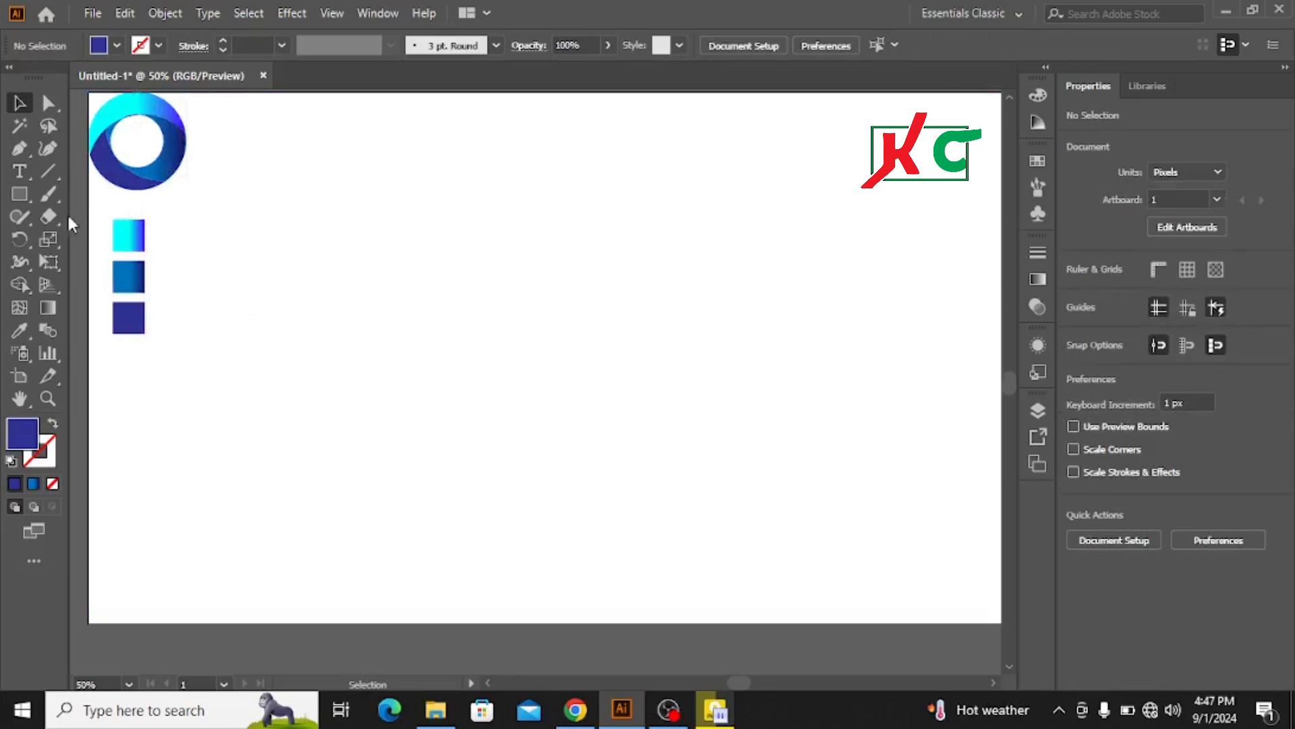
Choose the Ellipse Tool from the Rectangle tool's flyout.
{"action": "left_click", "coordinate": [19, 193]}
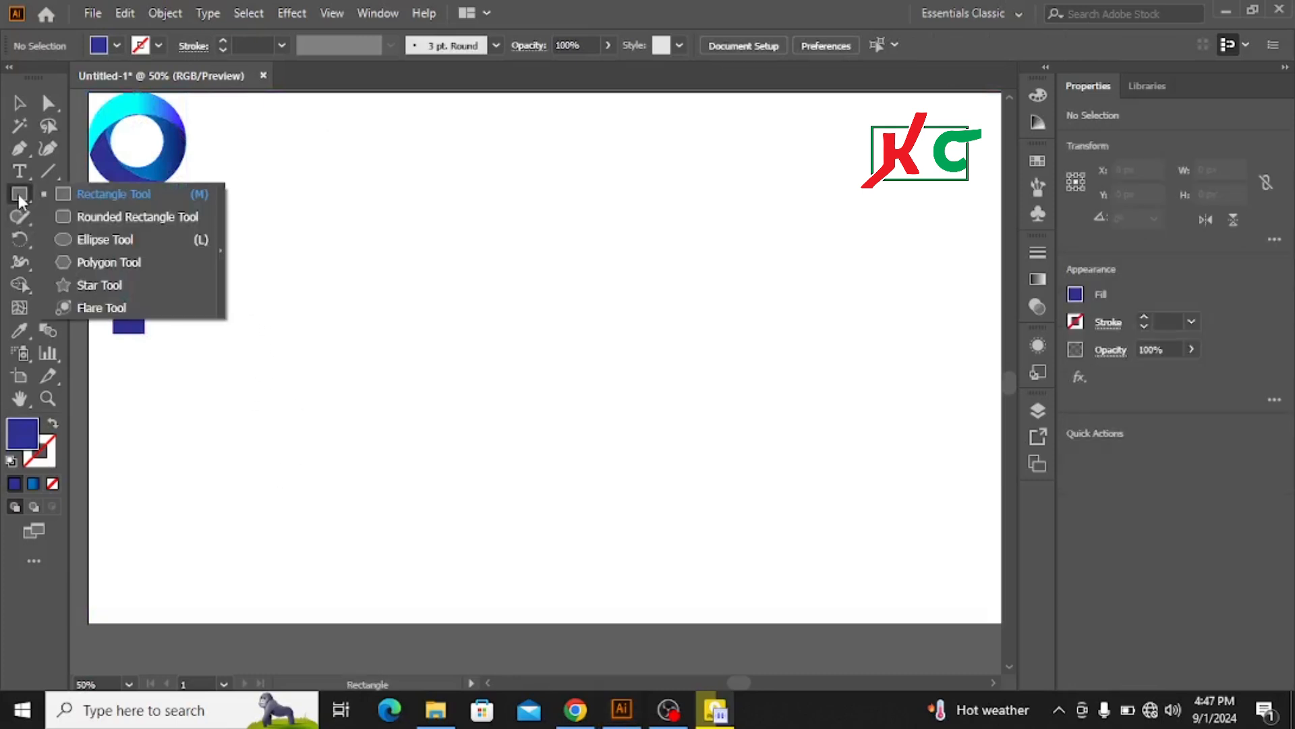
{"action": "mouse_move", "coordinate": [104, 239]}
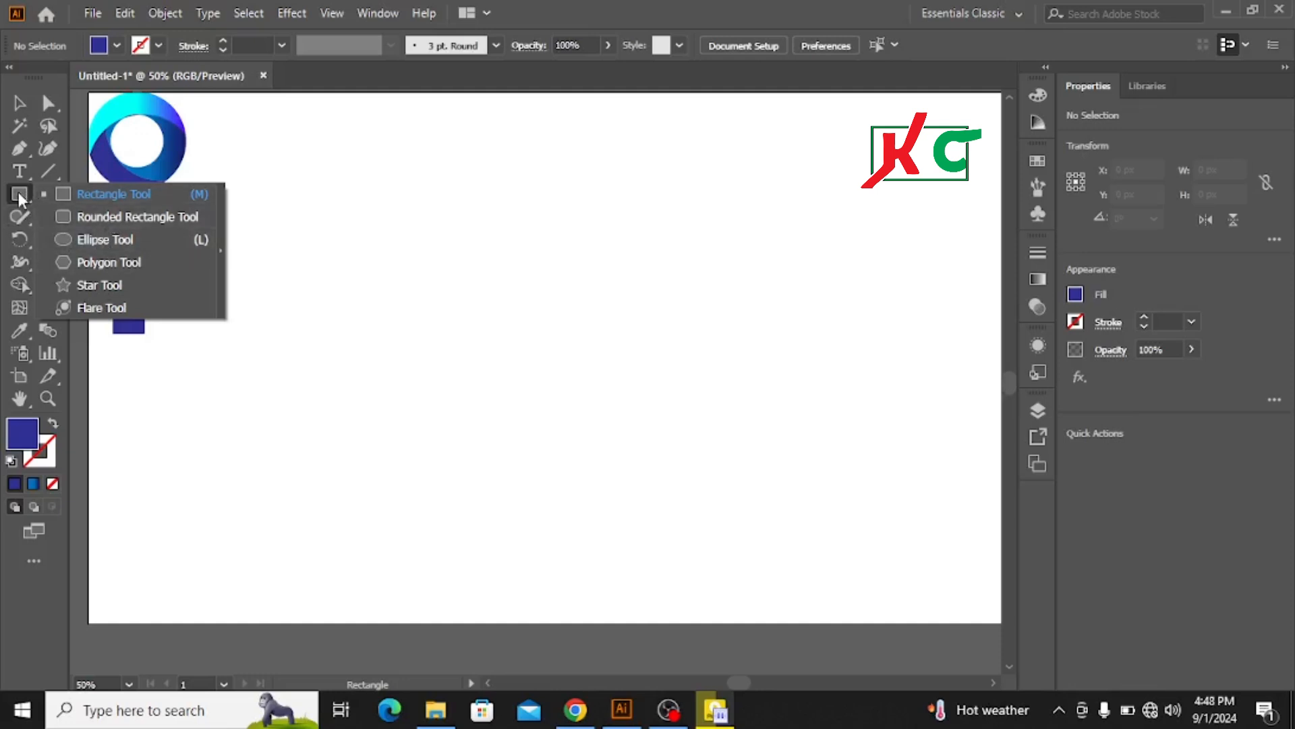
{"action": "mouse_move", "coordinate": [120, 203]}
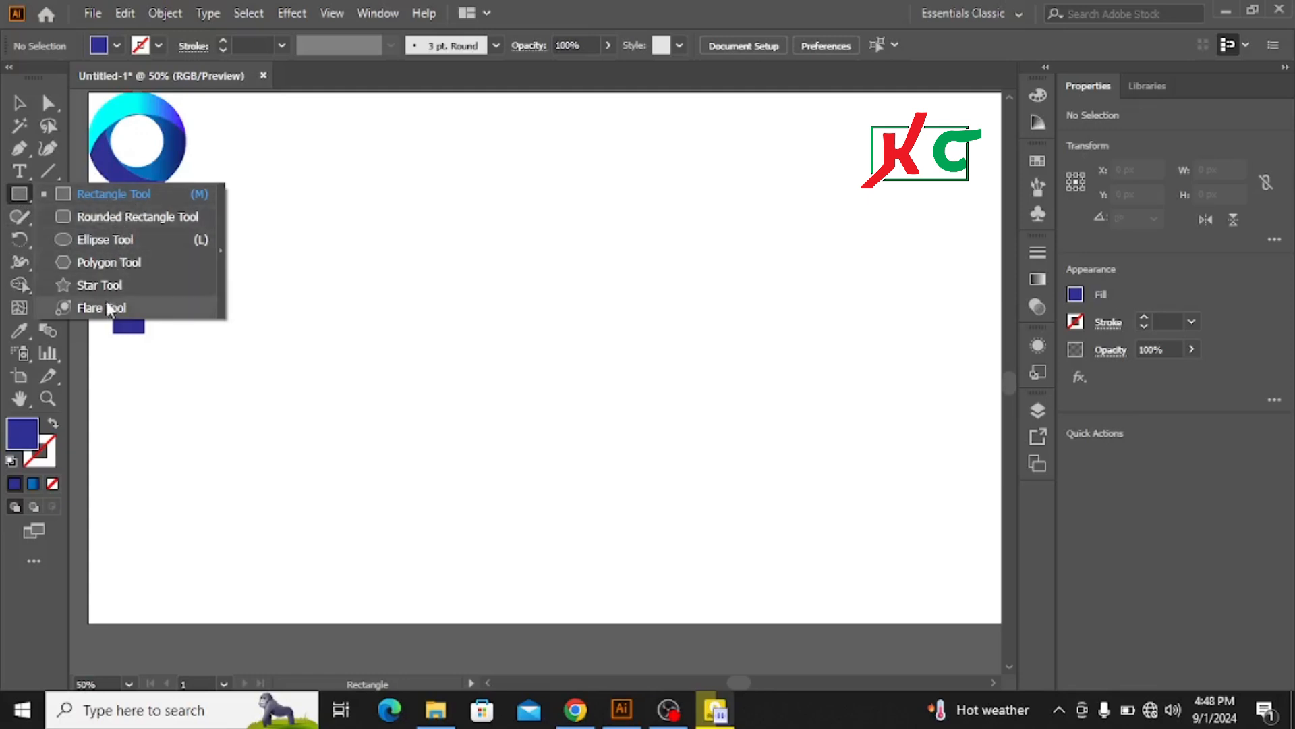
{"action": "mouse_move", "coordinate": [115, 228]}
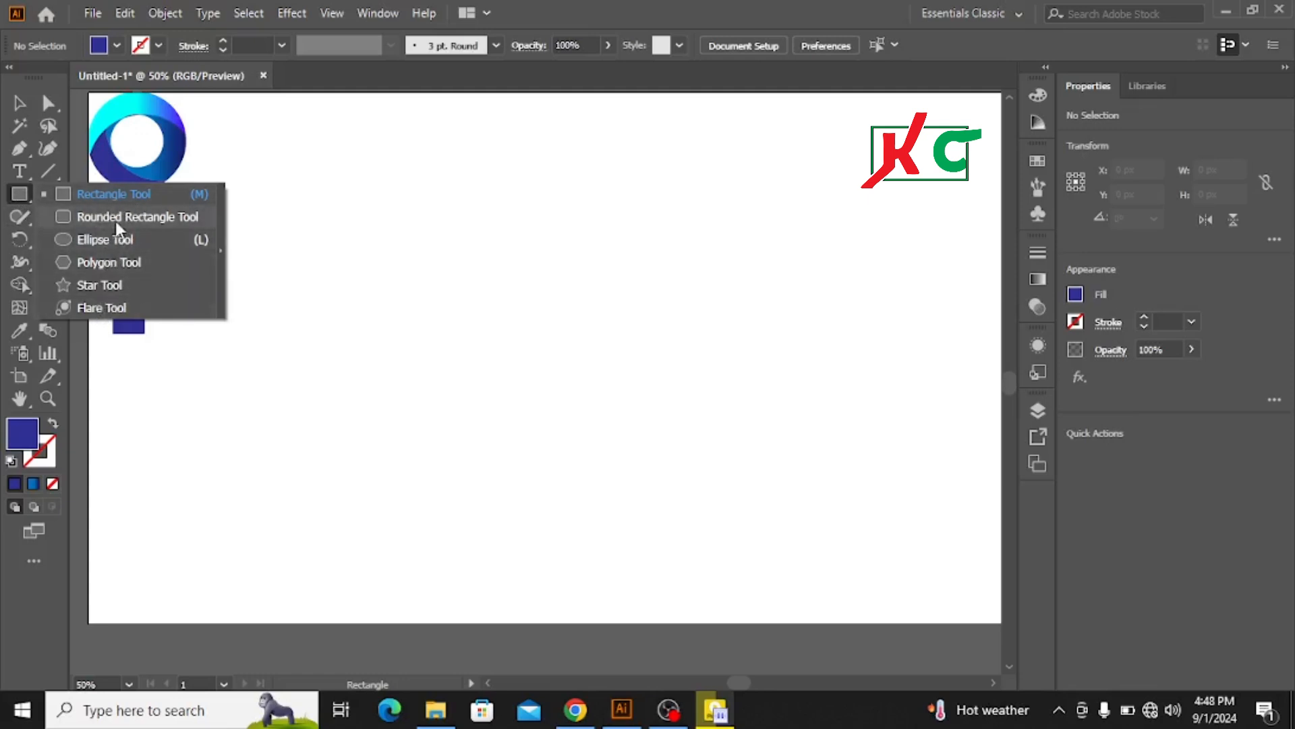
{"action": "mouse_move", "coordinate": [106, 246]}
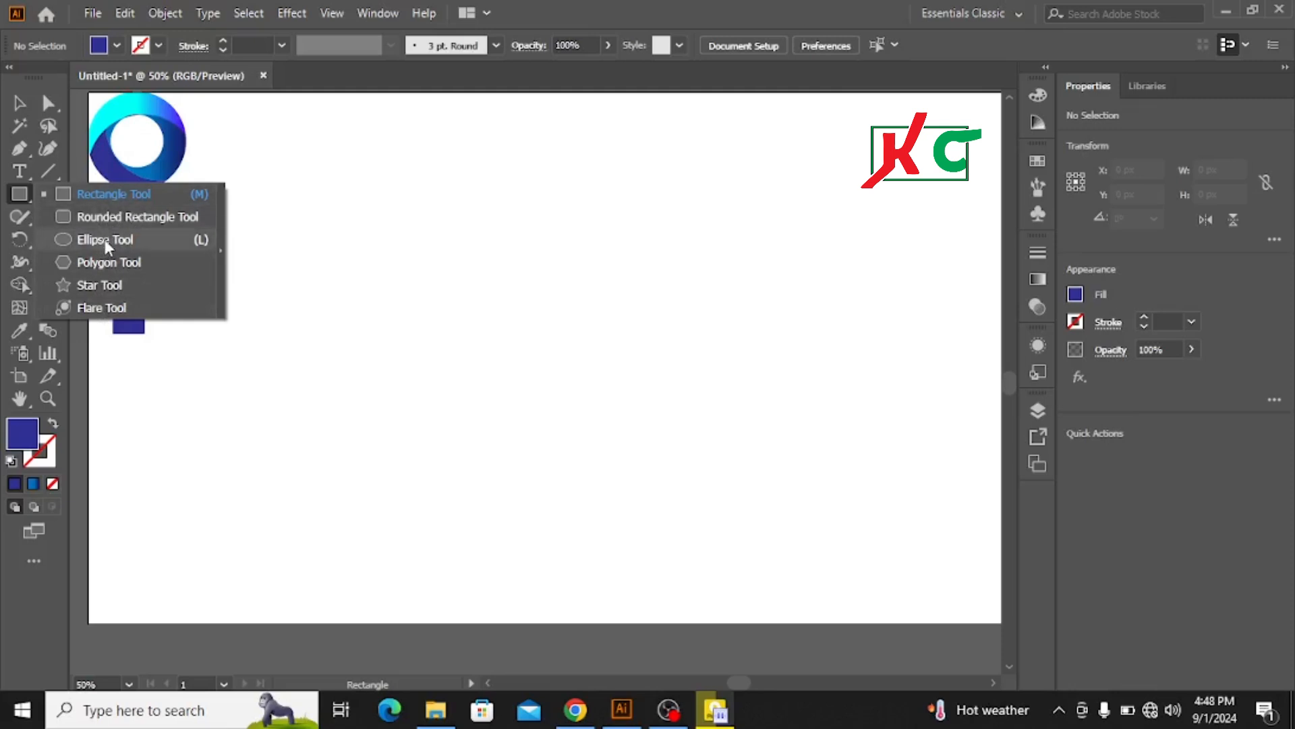
{"action": "mouse_move", "coordinate": [113, 250]}
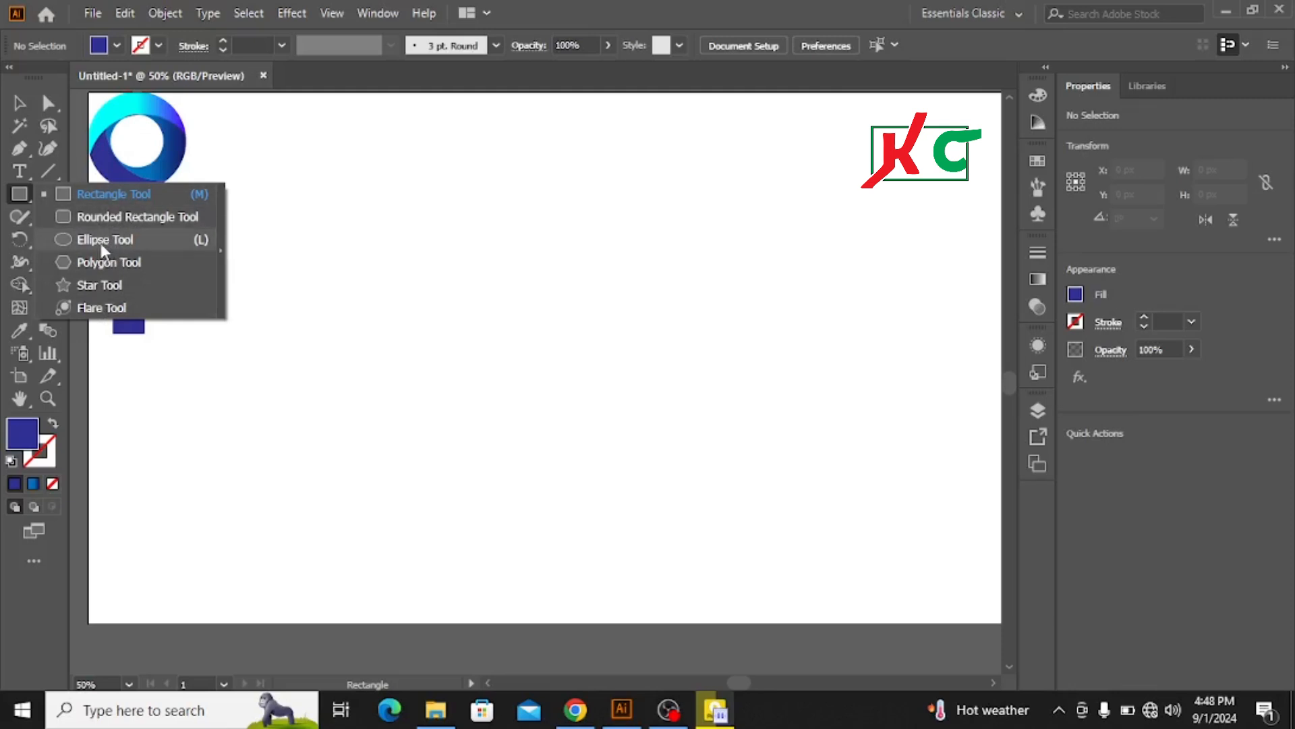
{"action": "left_click", "coordinate": [104, 239]}
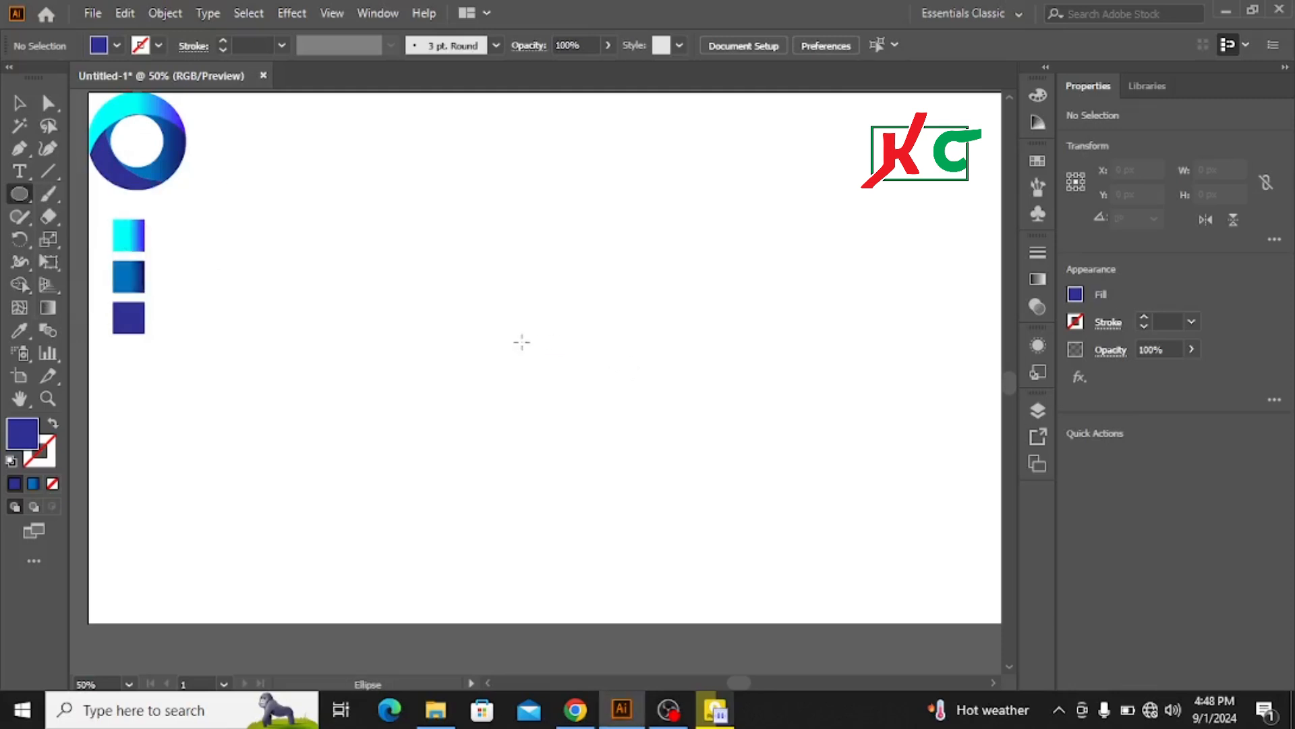
{"action": "mouse_move", "coordinate": [560, 366]}
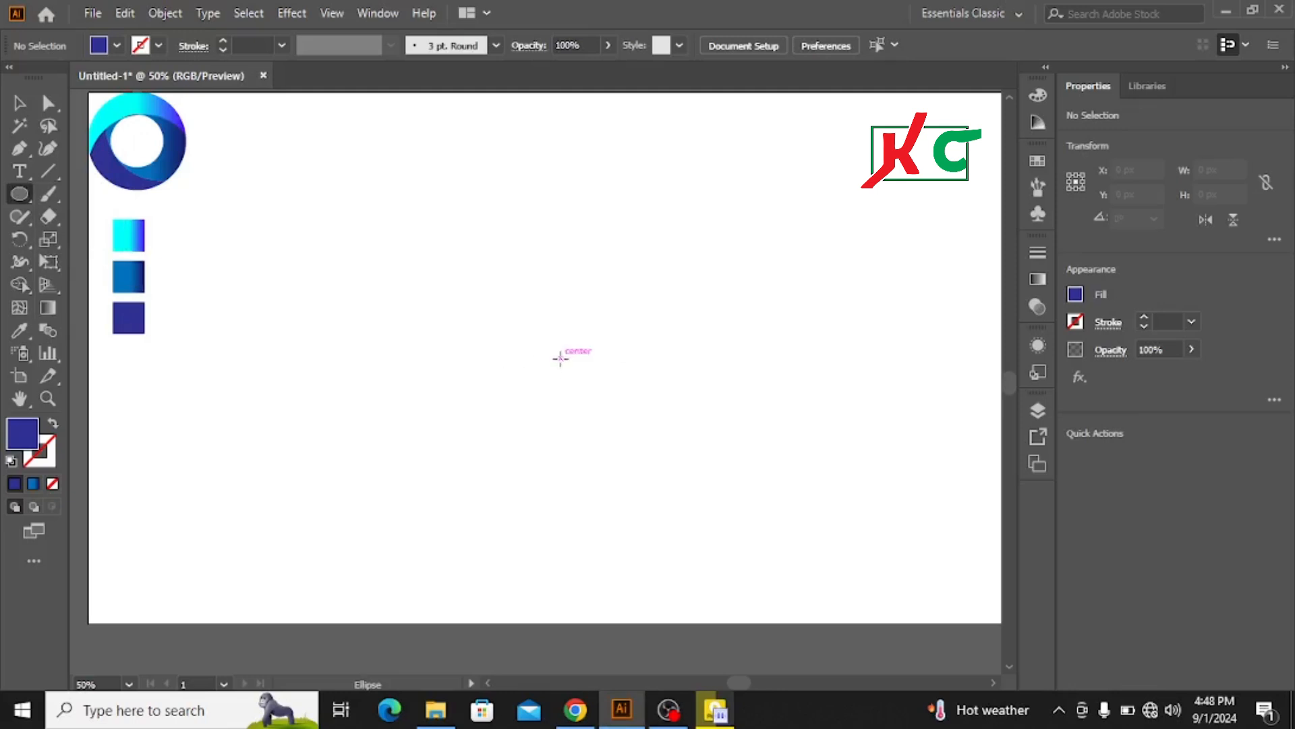
{"action": "mouse_move", "coordinate": [564, 362]}
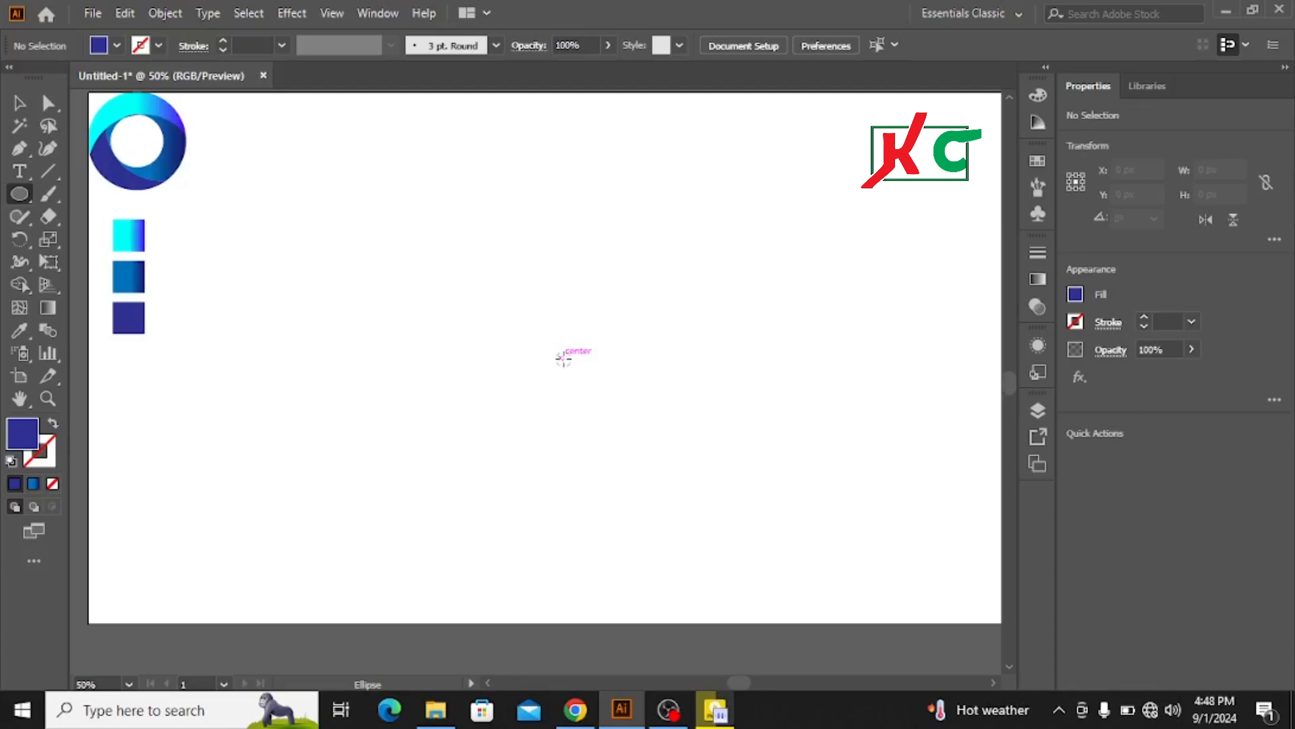
Drag out a concentric circle from the artboard centre, sized to about 234 px.
{"action": "left_click_drag", "start_coordinate": [566, 358], "coordinate": [606, 444]}
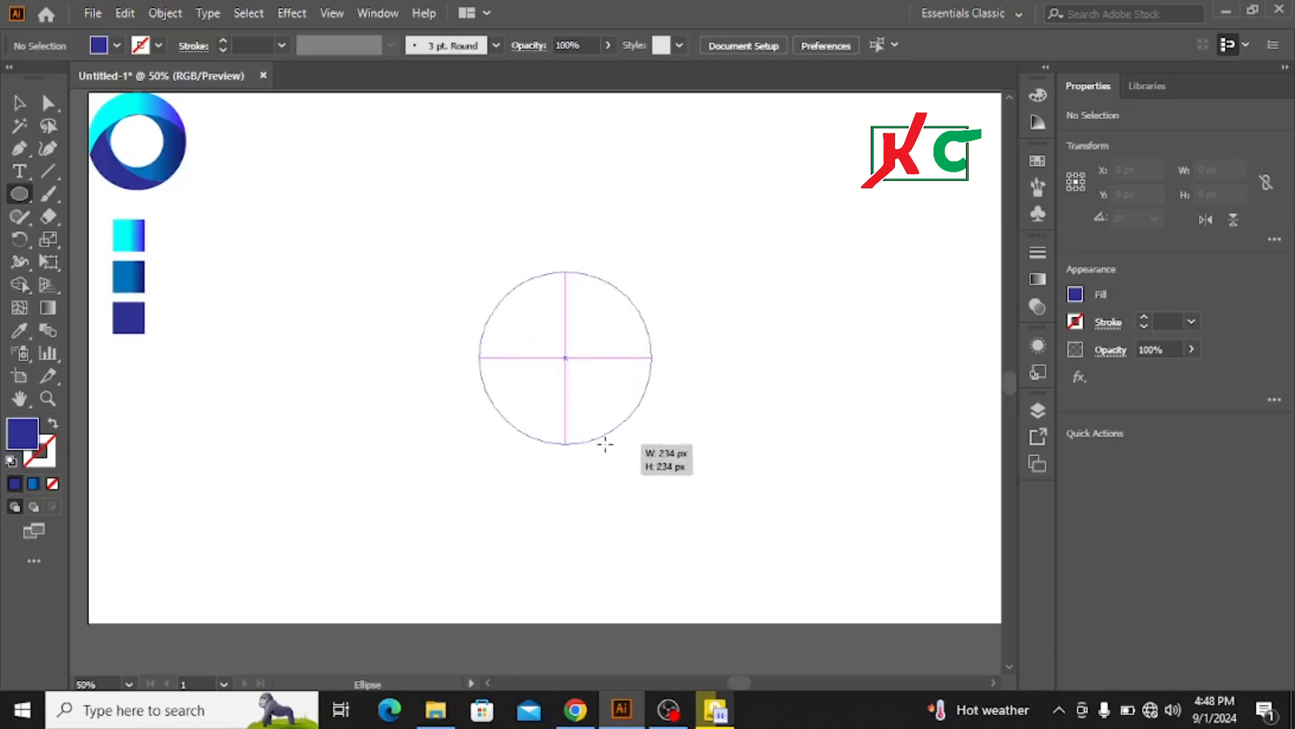
{"action": "left_click_drag", "start_coordinate": [603, 445], "coordinate": [626, 469]}
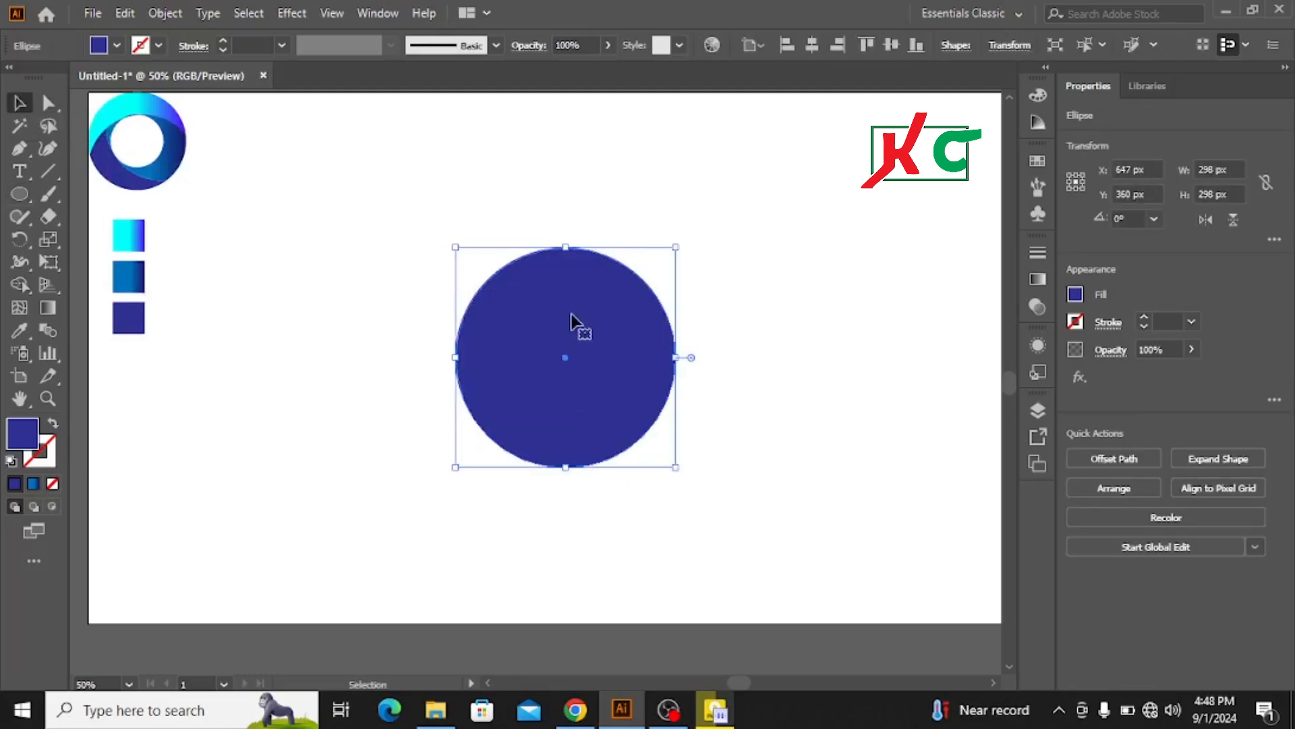
{"action": "mouse_move", "coordinate": [600, 372]}
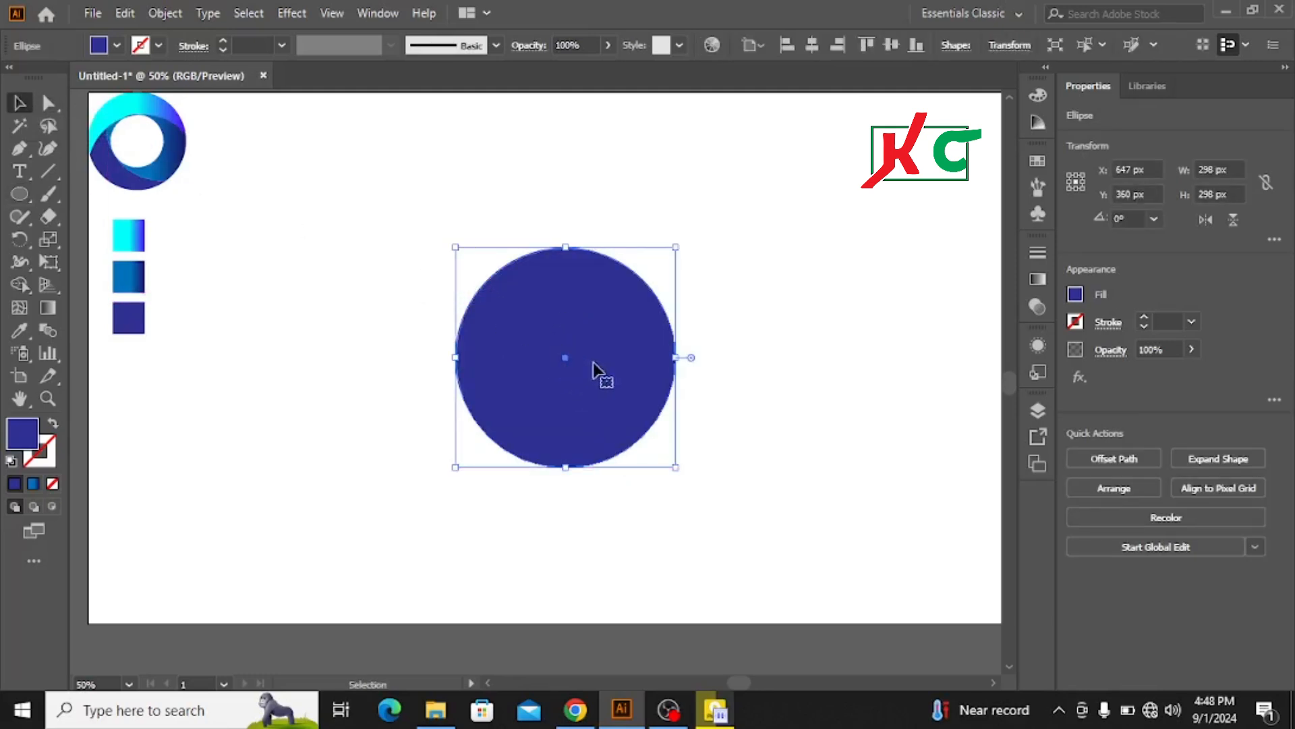
{"action": "mouse_move", "coordinate": [599, 367]}
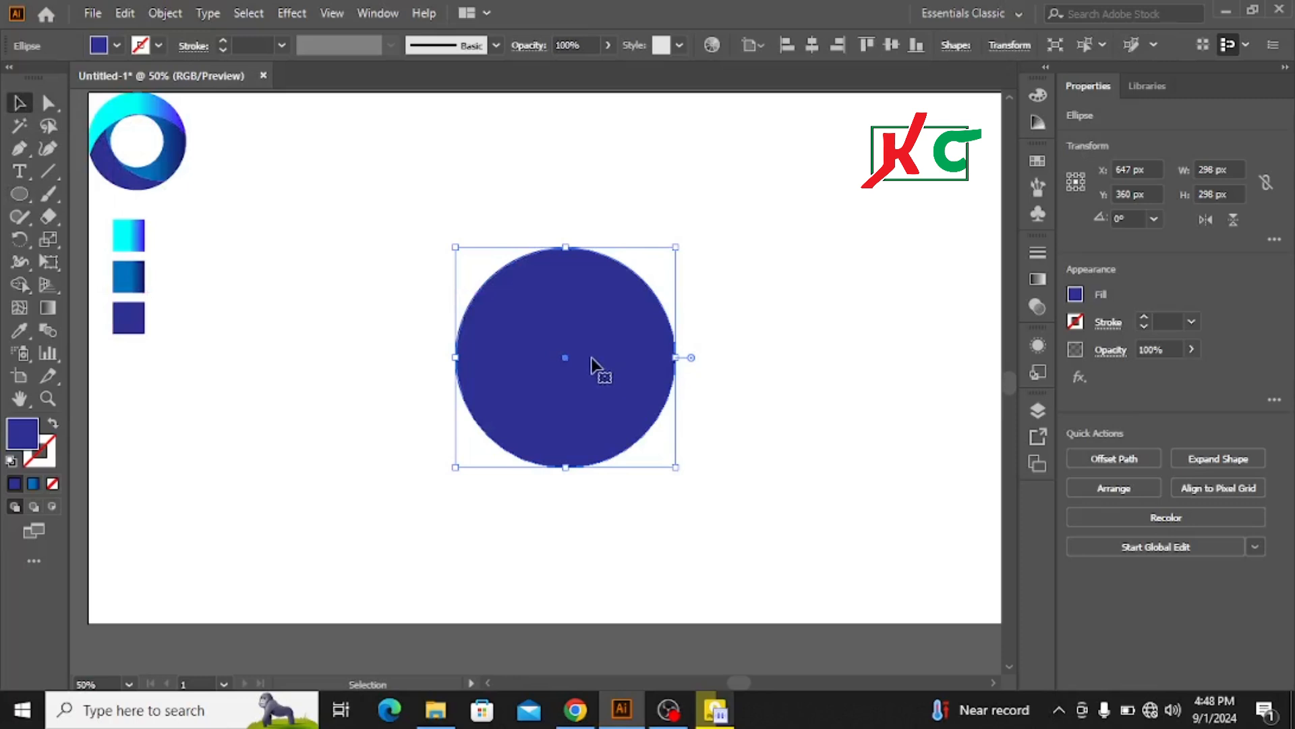
{"action": "mouse_move", "coordinate": [591, 371]}
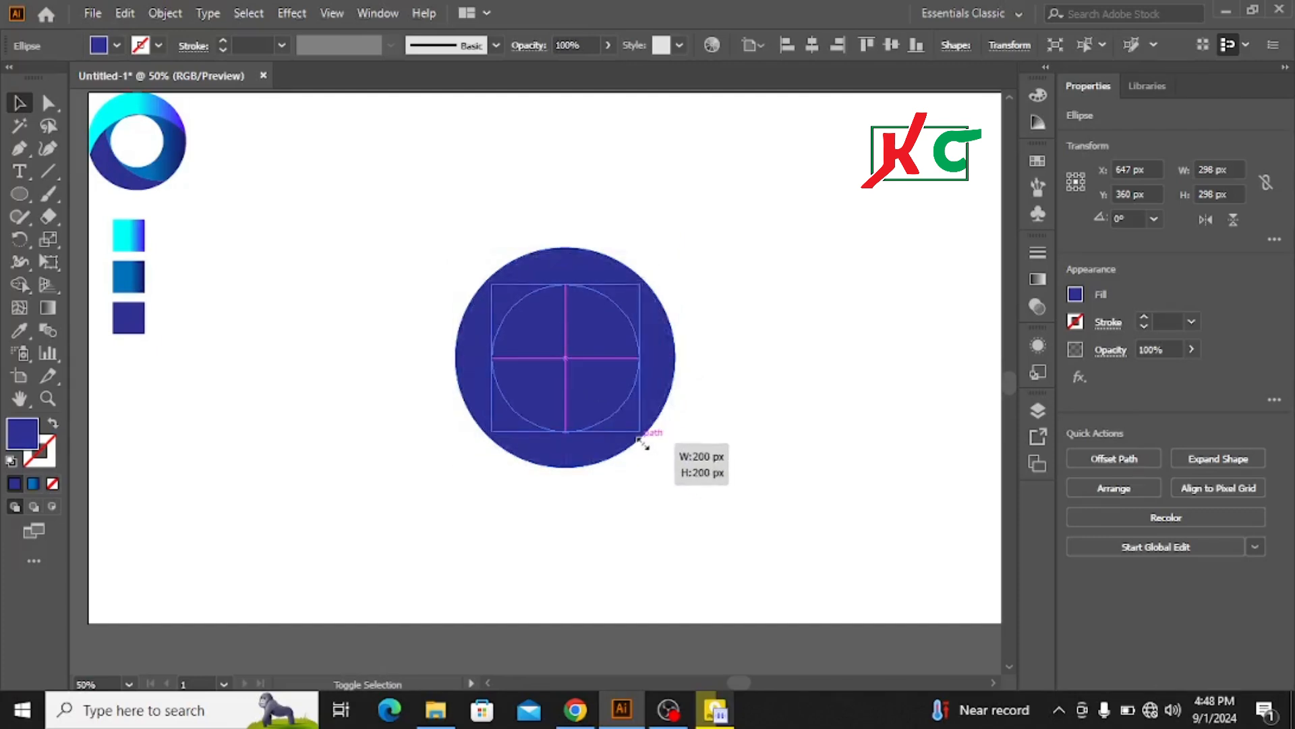
Draw a 140 px circle centred in the dark blue circle and fill it medium blue.
{"action": "left_click_drag", "start_coordinate": [655, 438], "coordinate": [630, 433]}
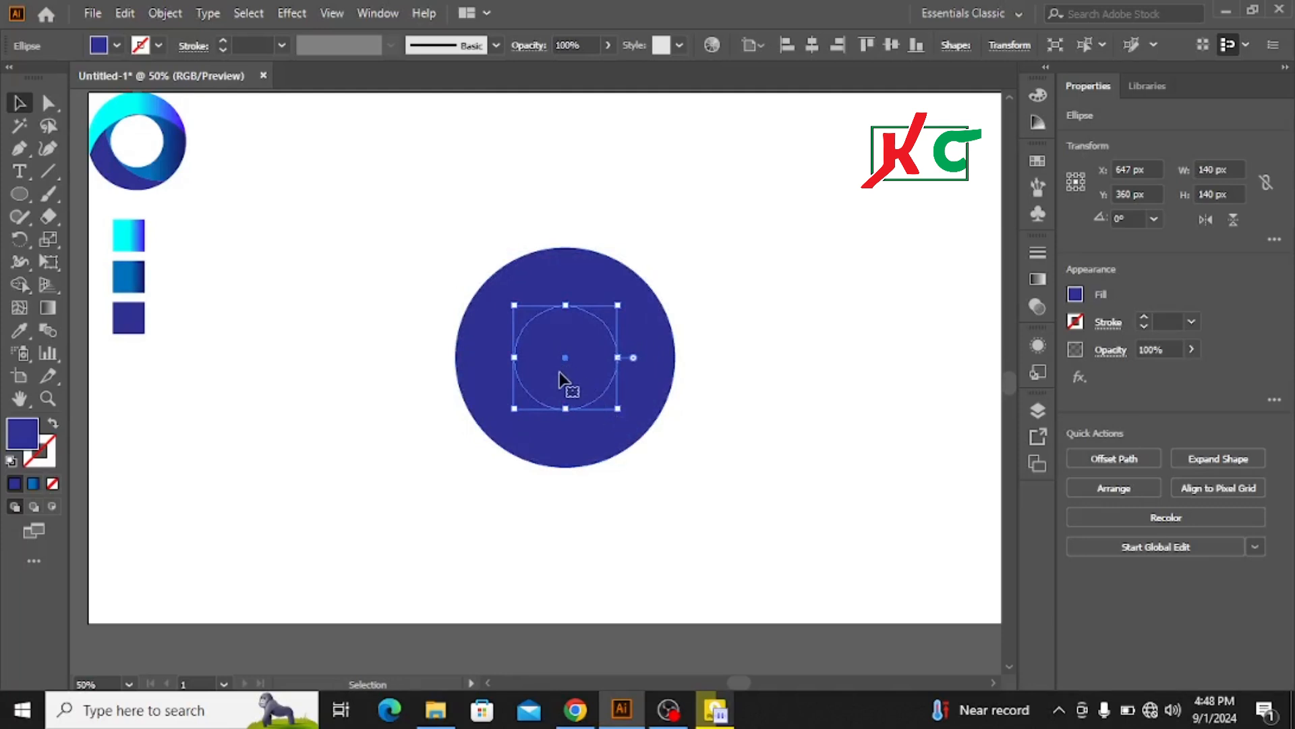
{"action": "mouse_move", "coordinate": [582, 364]}
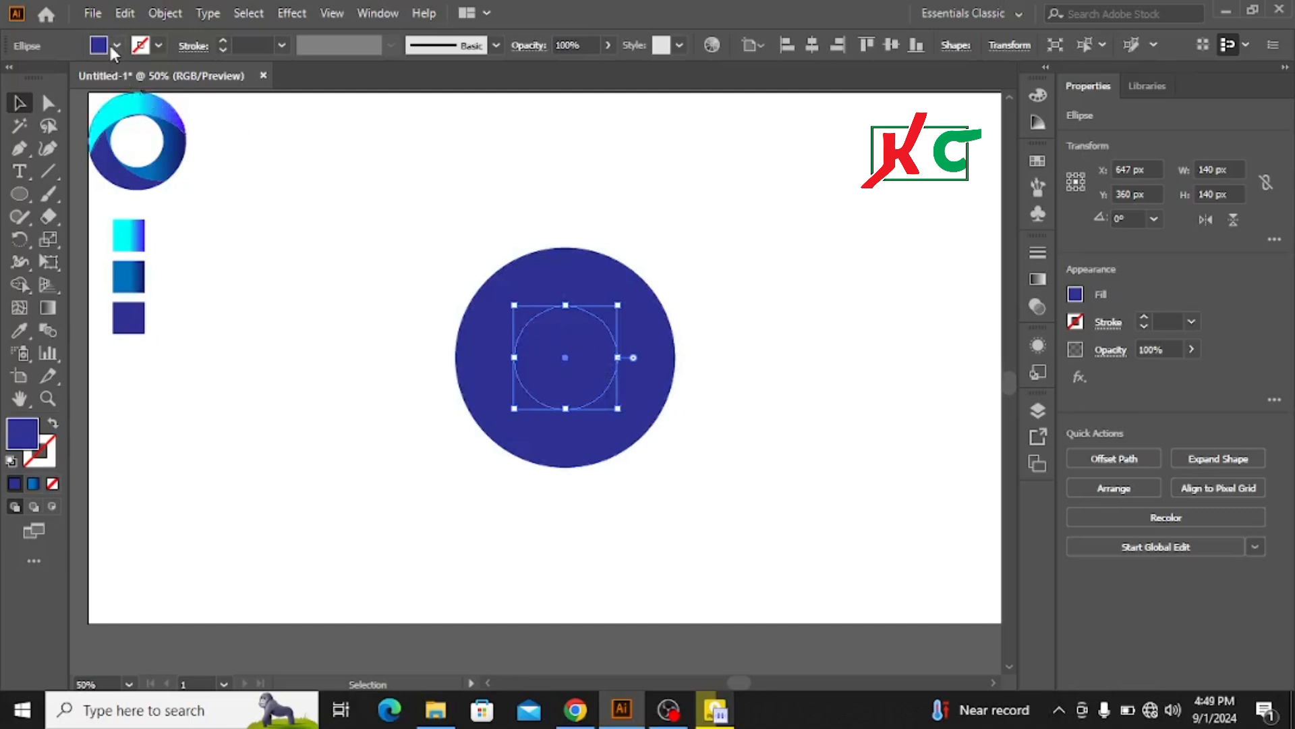
{"action": "left_click", "coordinate": [115, 45]}
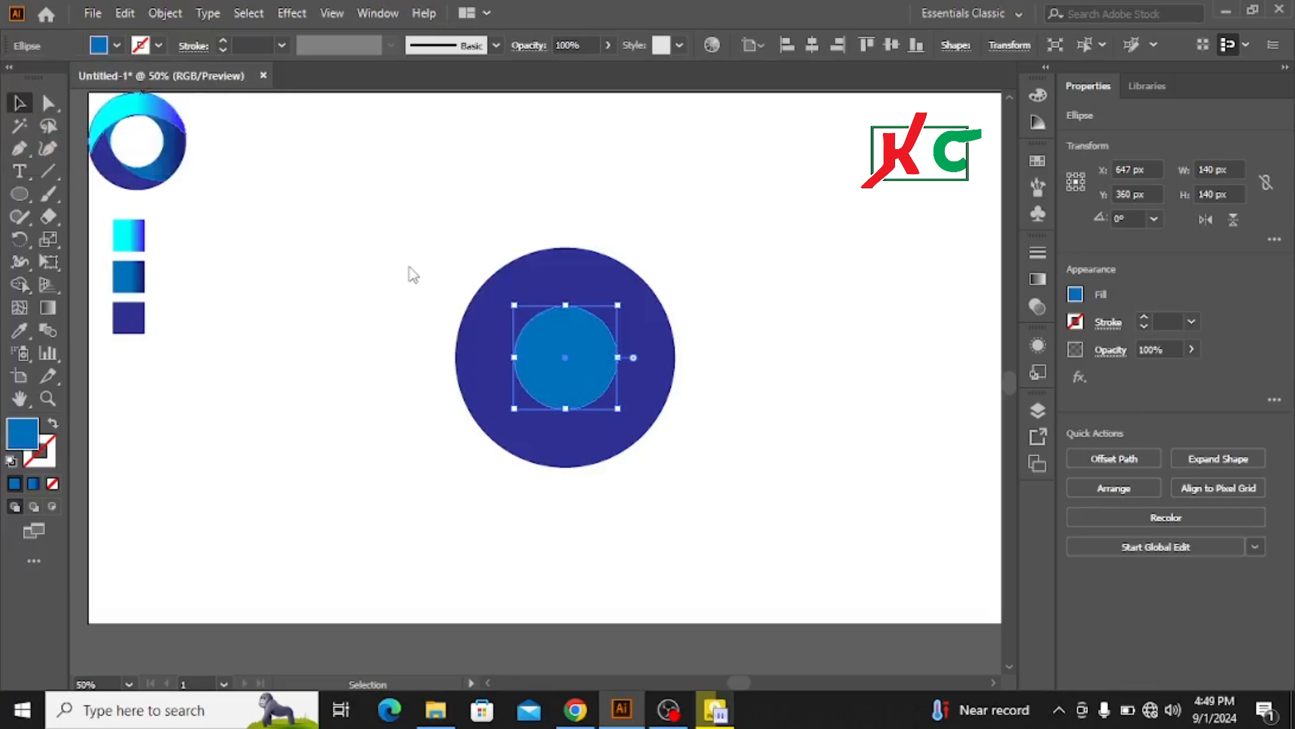
{"action": "mouse_move", "coordinate": [603, 369]}
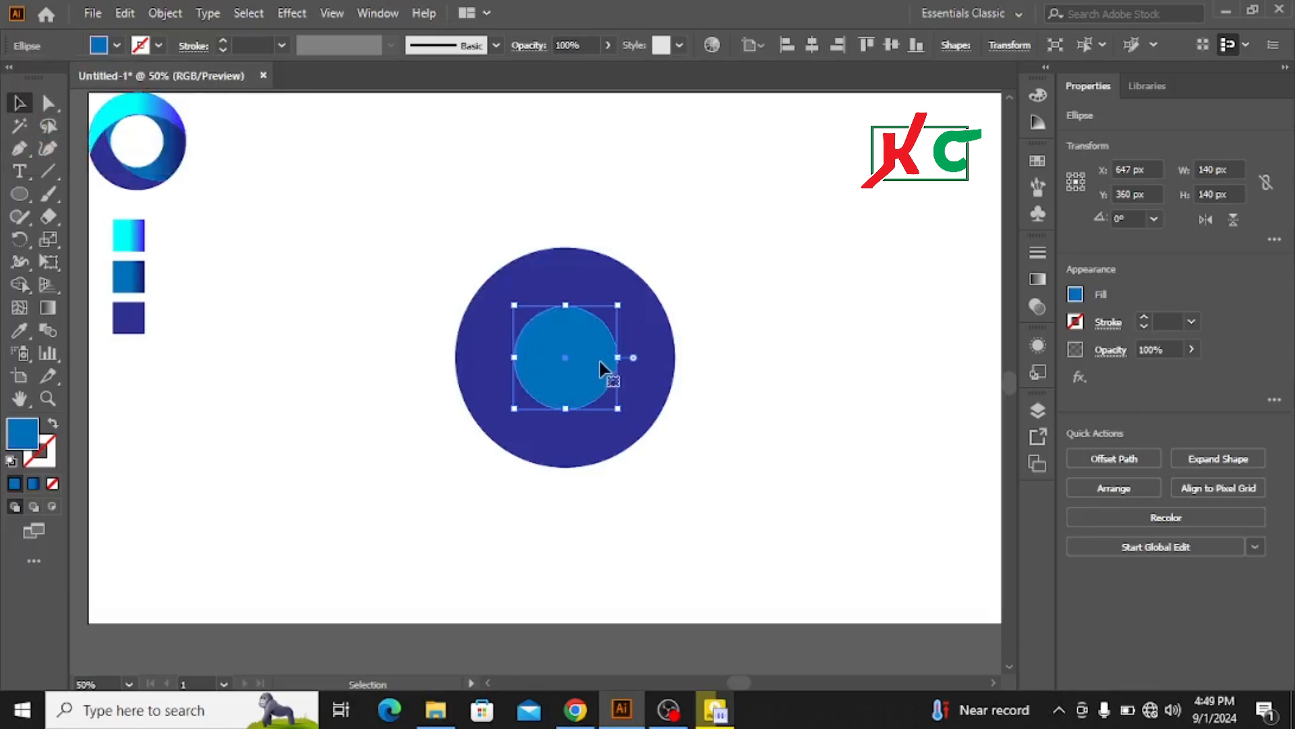
{"action": "mouse_move", "coordinate": [601, 376]}
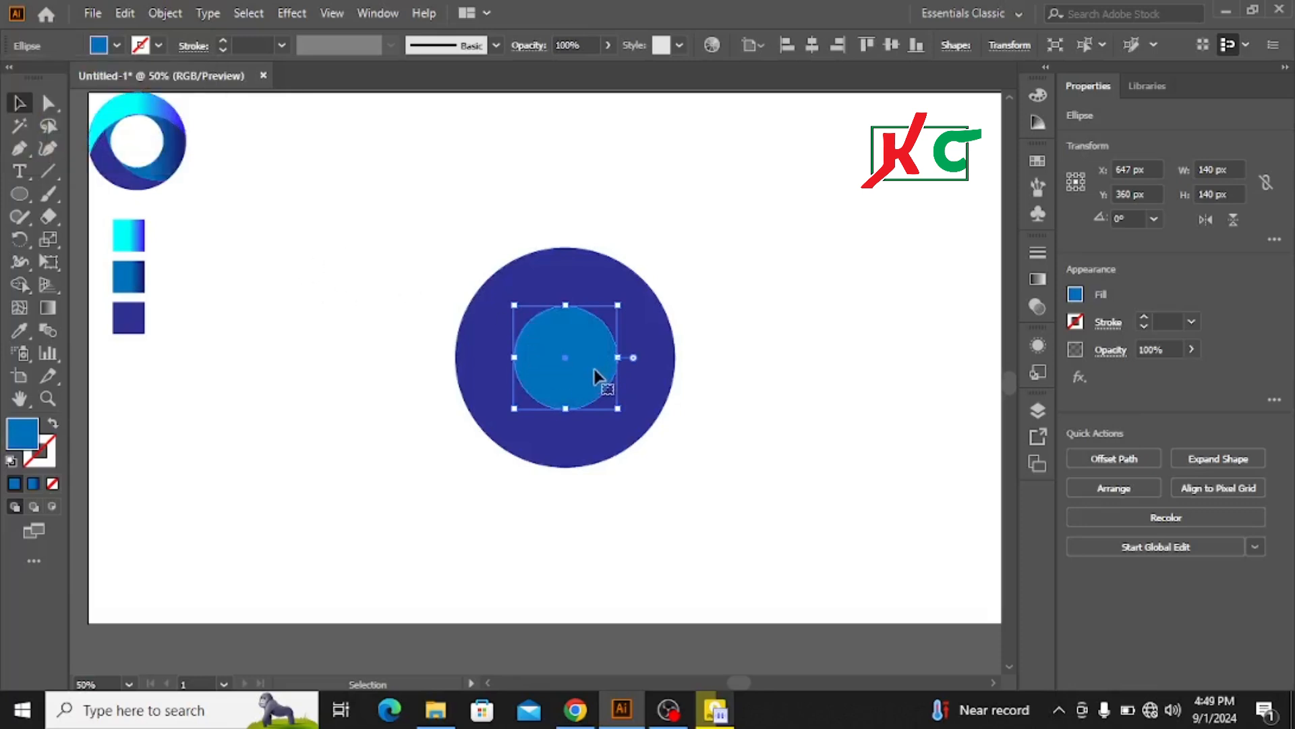
{"action": "mouse_move", "coordinate": [591, 363]}
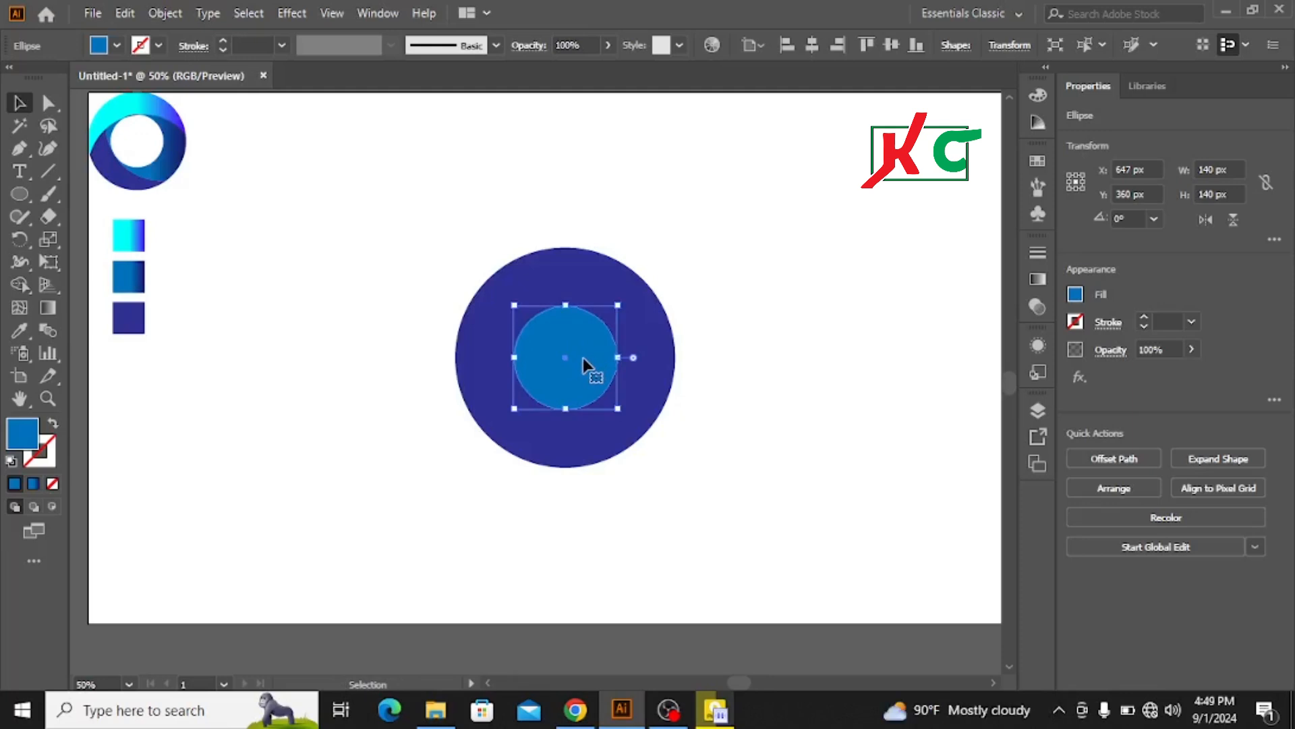
{"action": "mouse_move", "coordinate": [584, 370]}
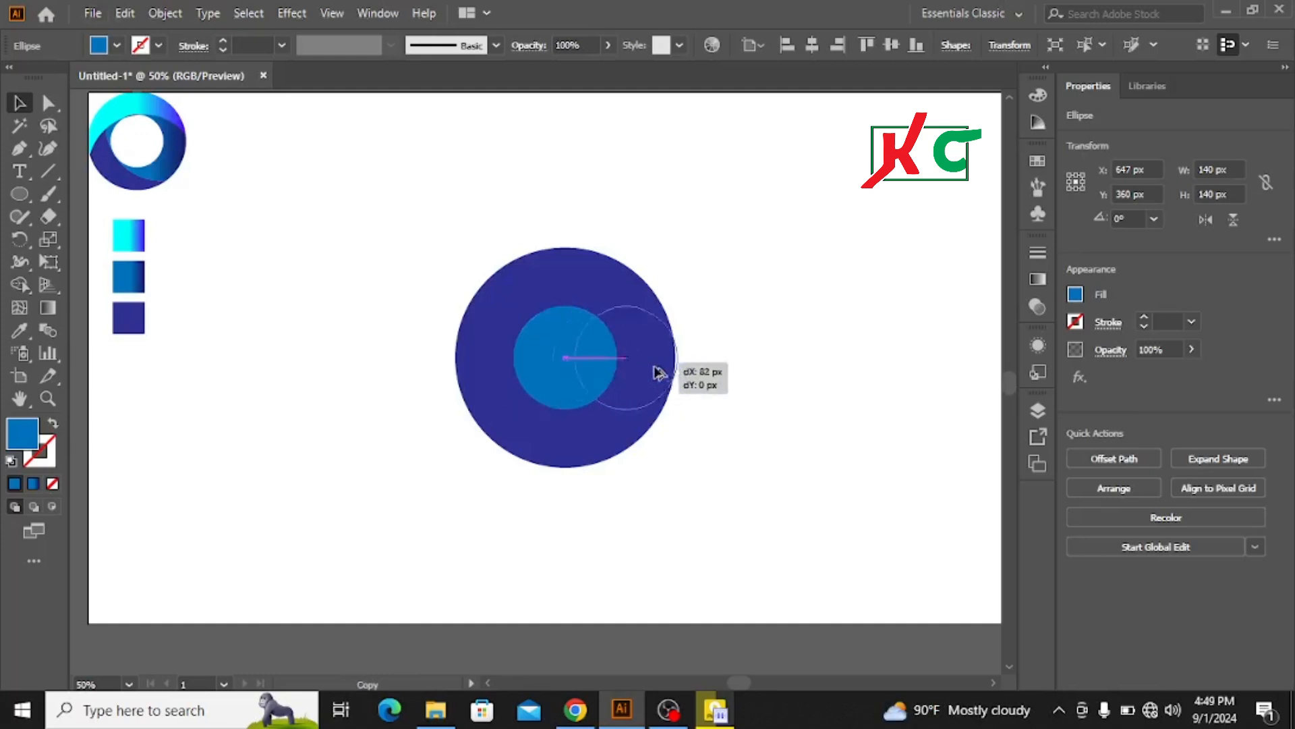
Duplicate the small circle, enlarge the copy to 272 px, and overlap it lower-right.
{"action": "left_click_drag", "start_coordinate": [566, 358], "coordinate": [799, 353]}
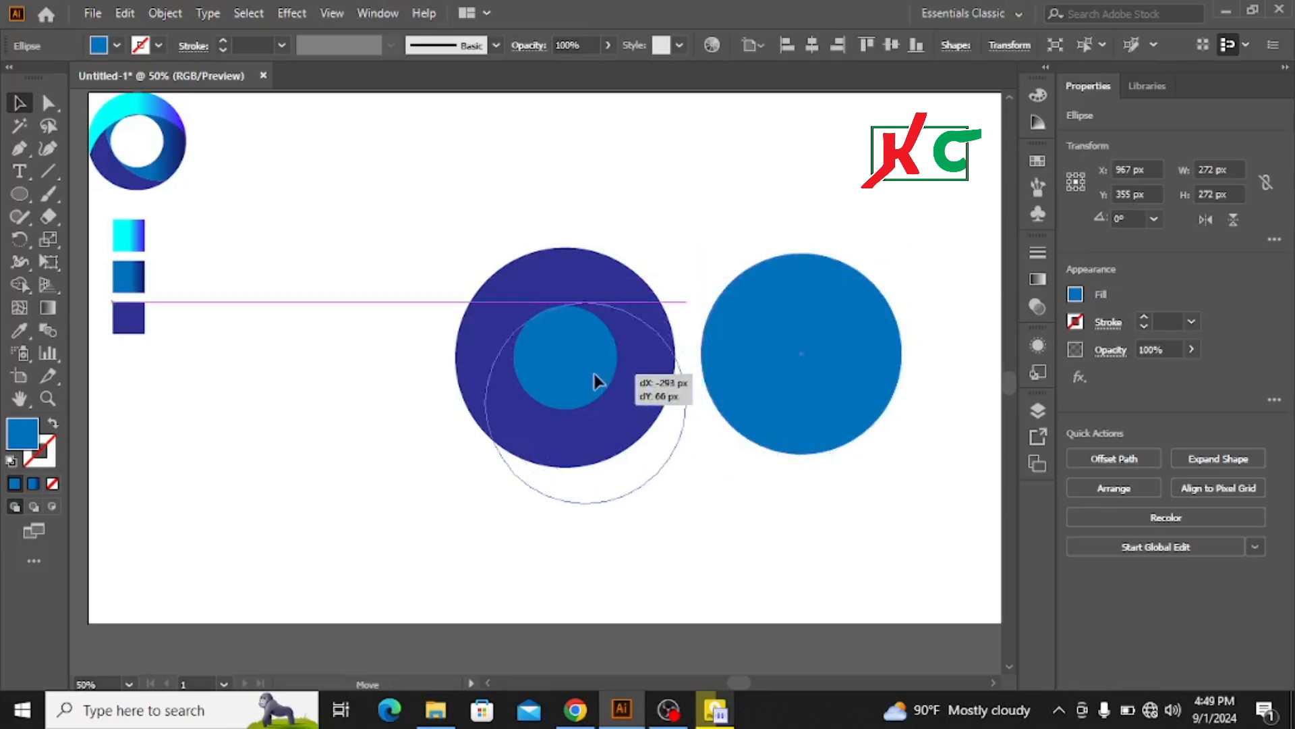
{"action": "left_click_drag", "start_coordinate": [595, 379], "coordinate": [611, 372]}
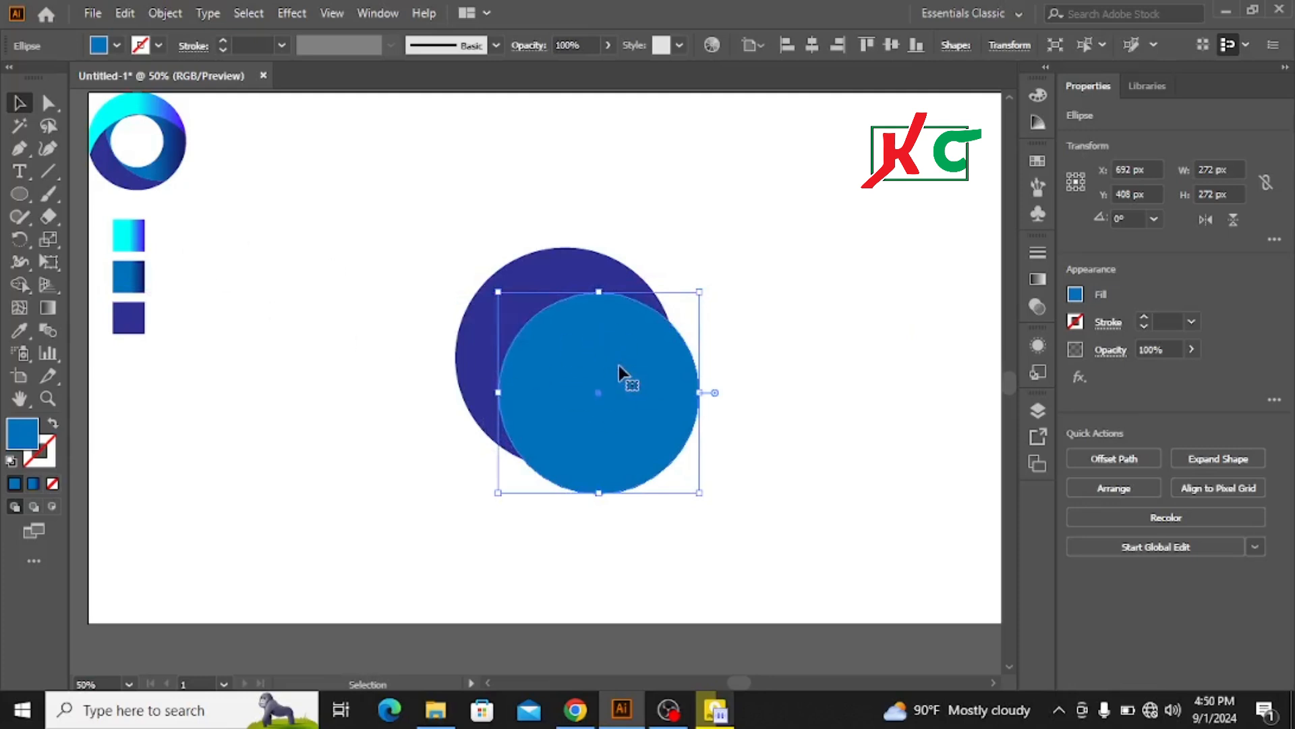
{"action": "mouse_move", "coordinate": [611, 370]}
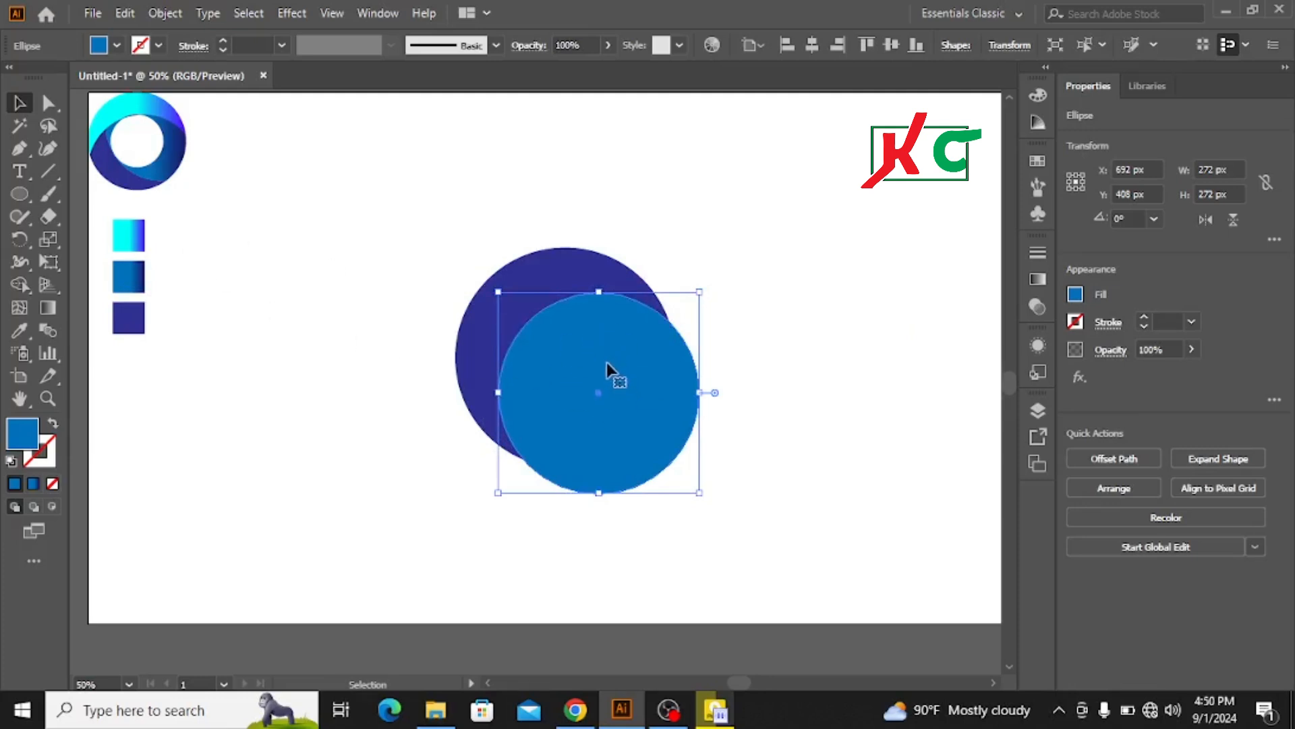
{"action": "mouse_move", "coordinate": [147, 62]}
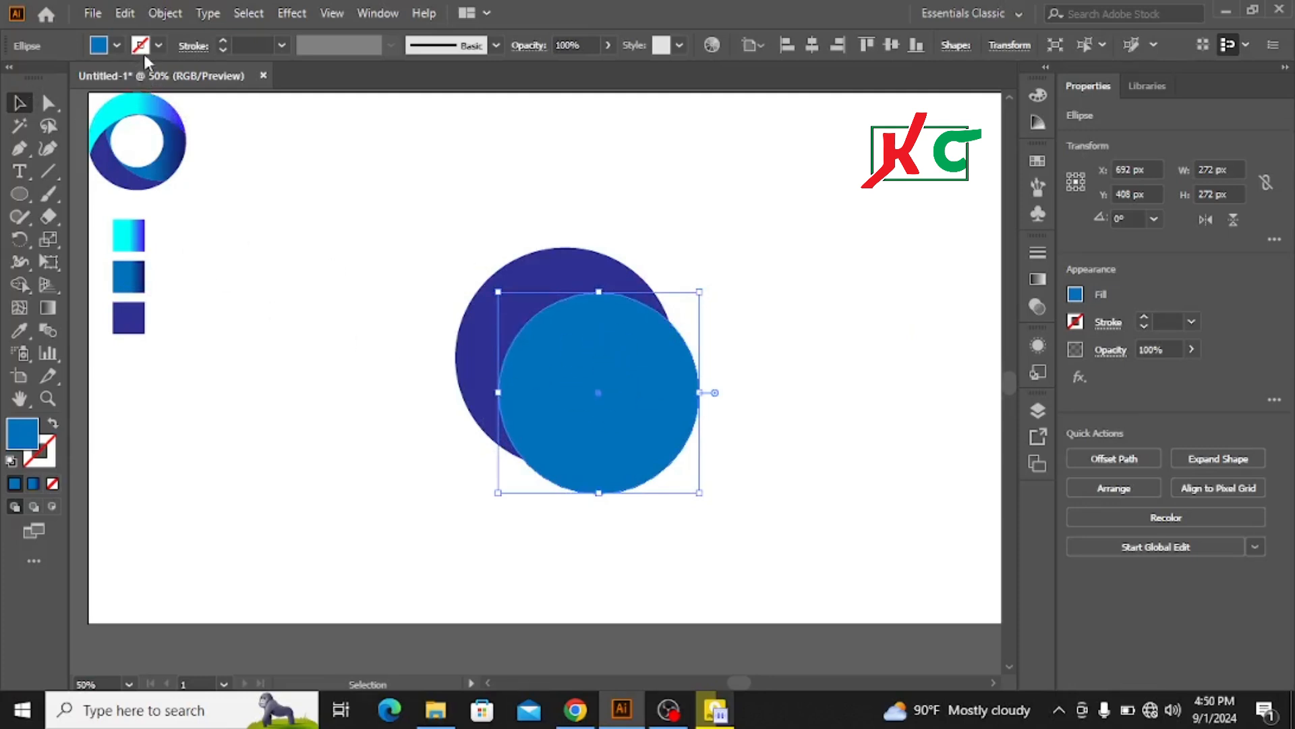
Give the 272 px circle a black 1 pt stroke and a [None] fill.
{"action": "left_click", "coordinate": [114, 45]}
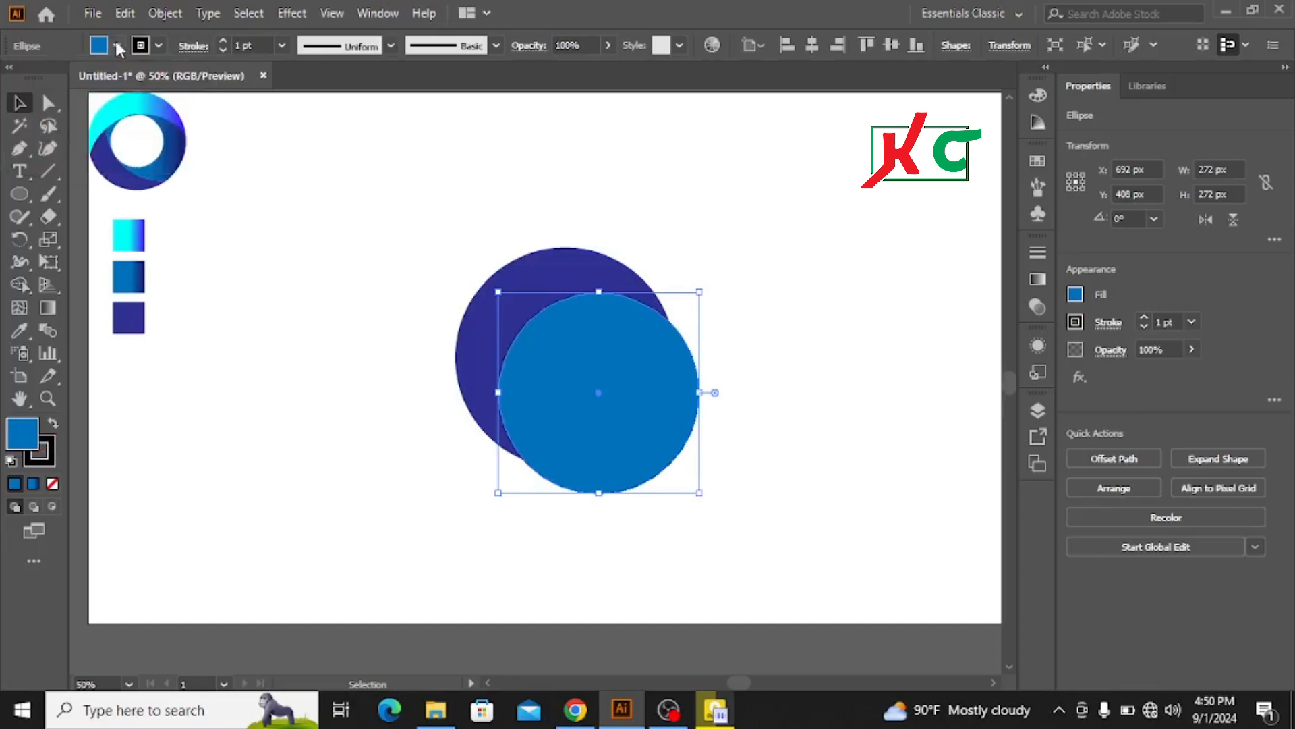
{"action": "left_click", "coordinate": [118, 45]}
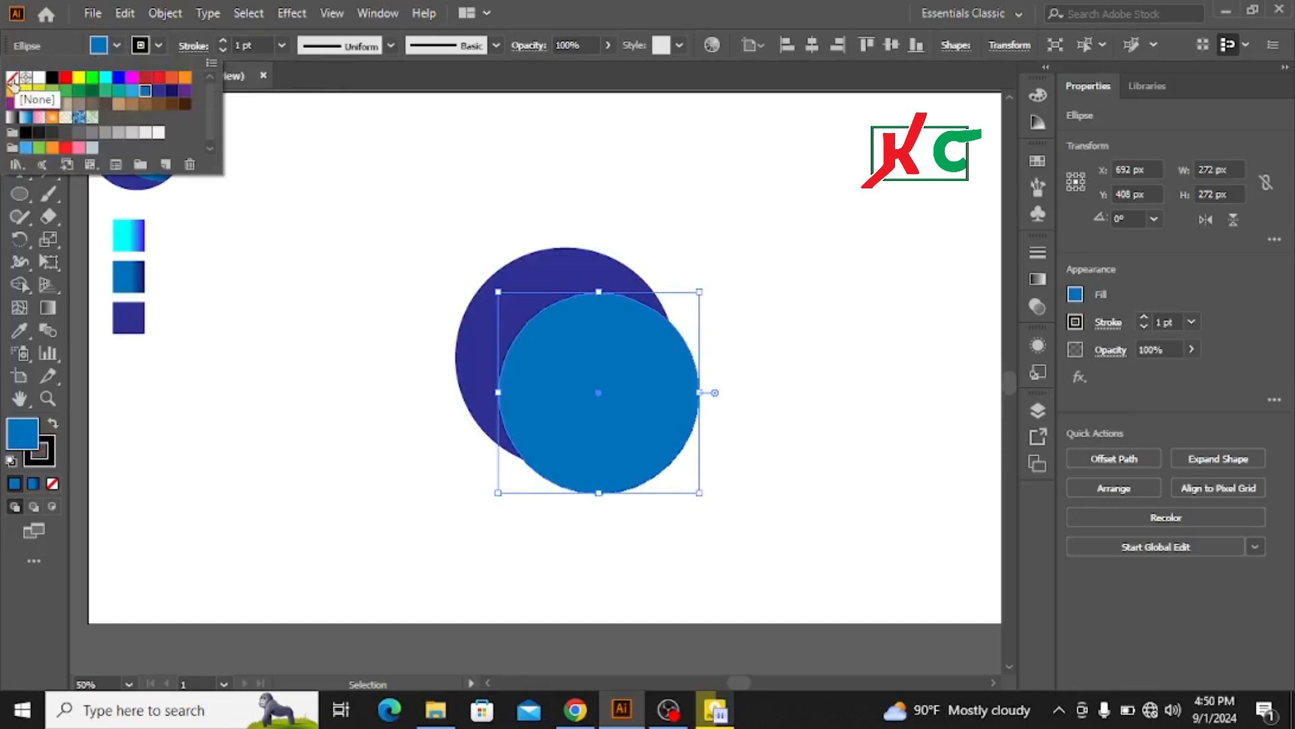
{"action": "left_click", "coordinate": [11, 78]}
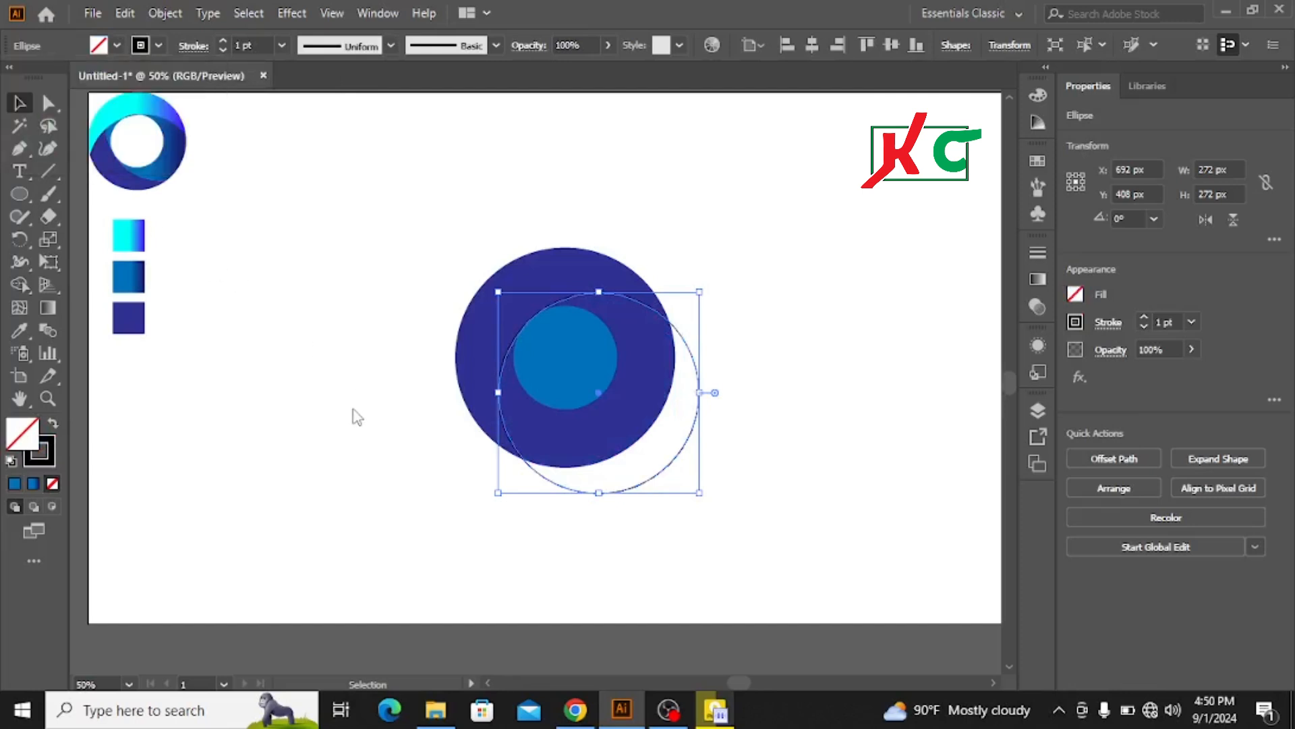
{"action": "mouse_move", "coordinate": [570, 494]}
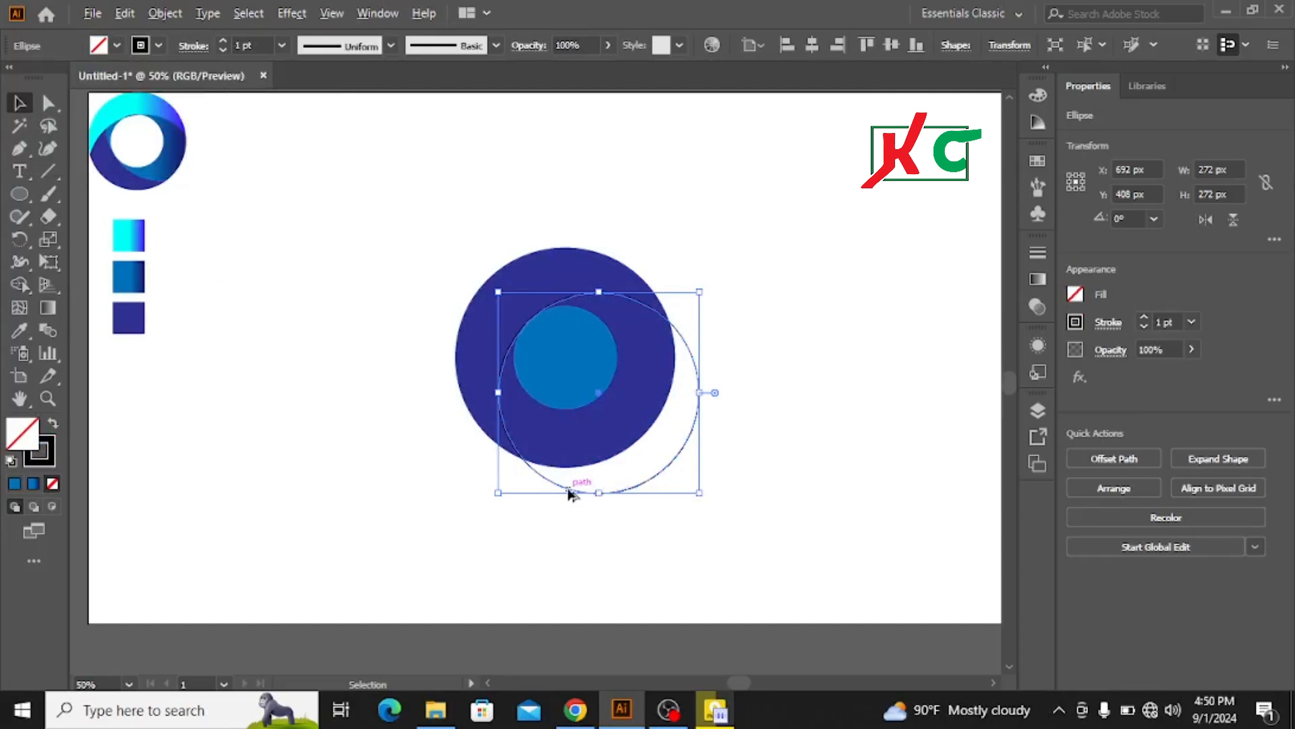
Place a second 272 px outline circle higher over the dark circle, switch to Outline view, and select the lower circle.
{"action": "left_click_drag", "start_coordinate": [578, 471], "coordinate": [578, 394]}
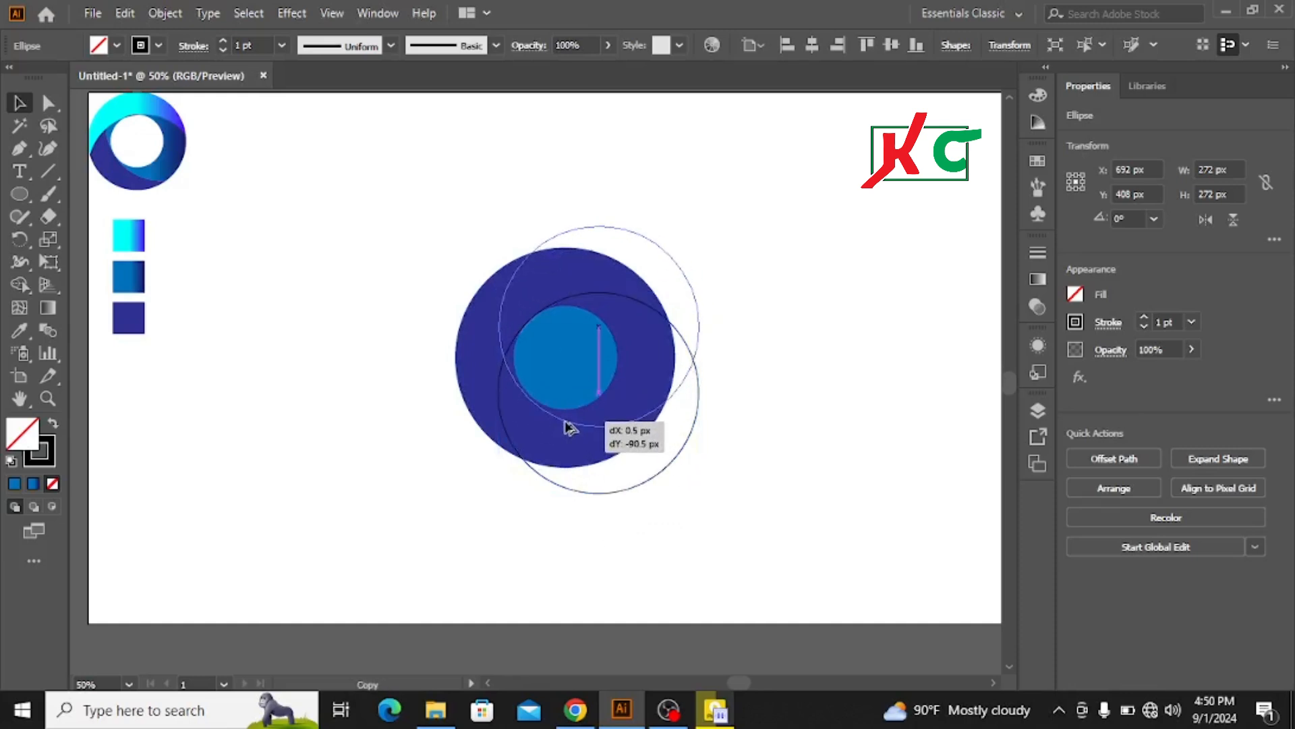
{"action": "left_click", "coordinate": [566, 426]}
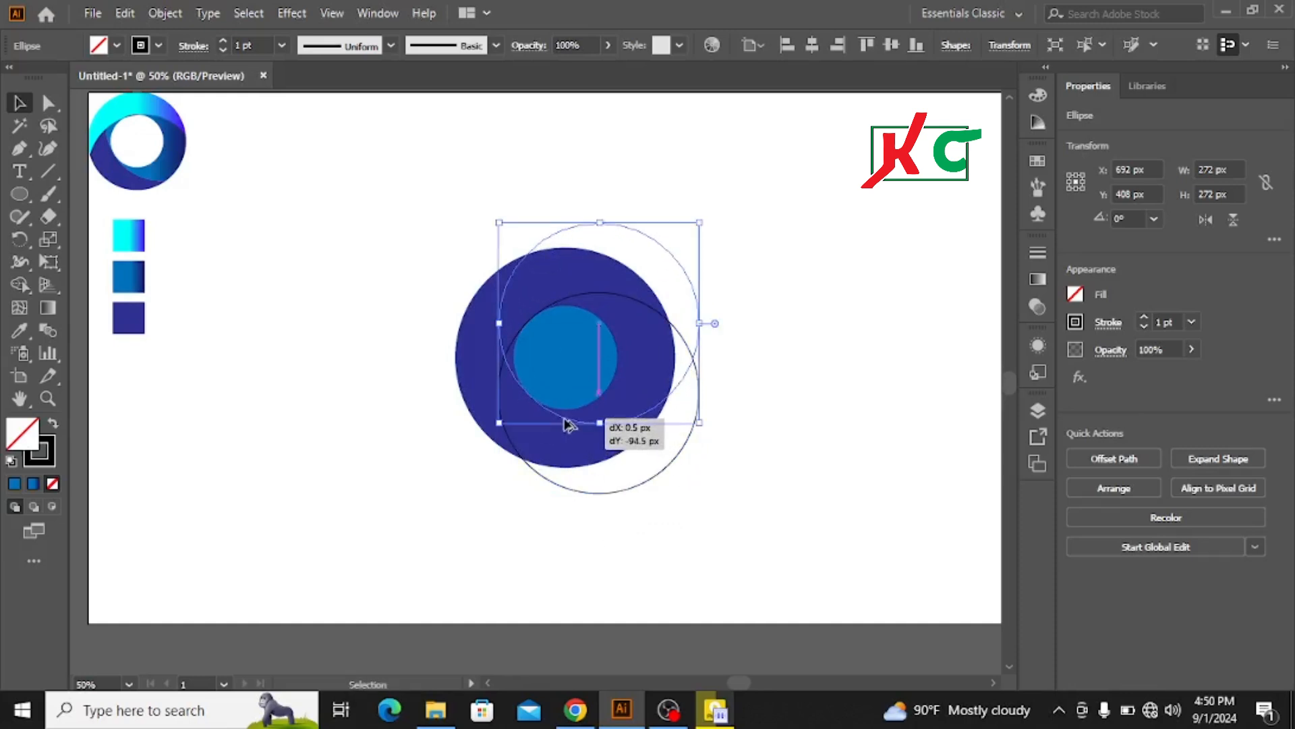
{"action": "left_click_drag", "start_coordinate": [566, 426], "coordinate": [566, 347]}
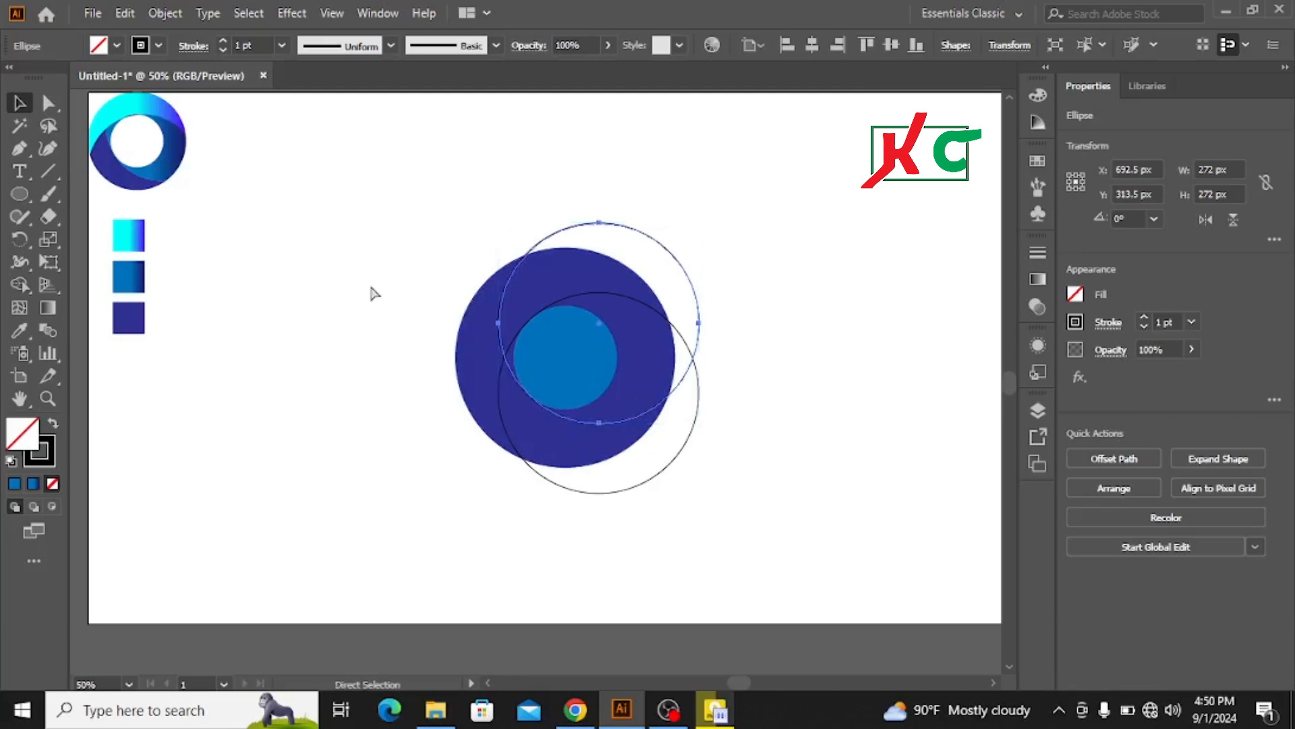
{"action": "key", "text": "ctrl+y"}
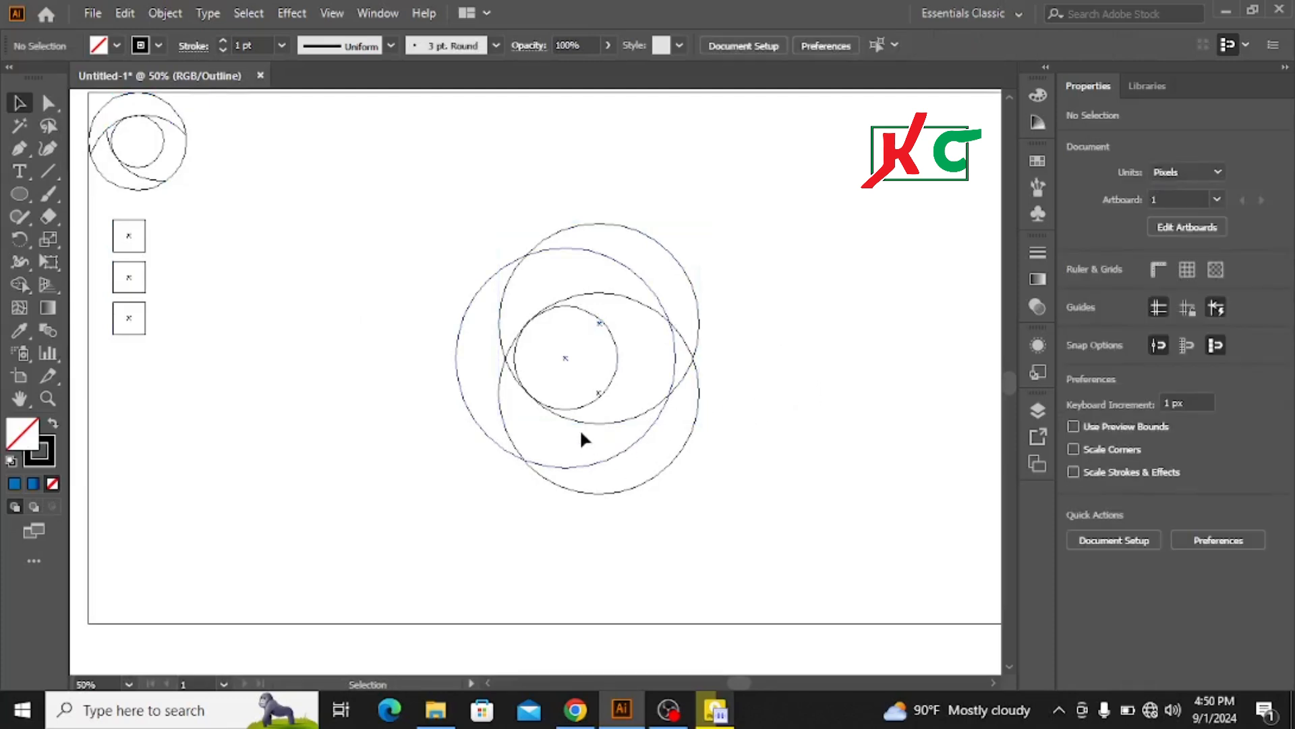
{"action": "mouse_move", "coordinate": [624, 308]}
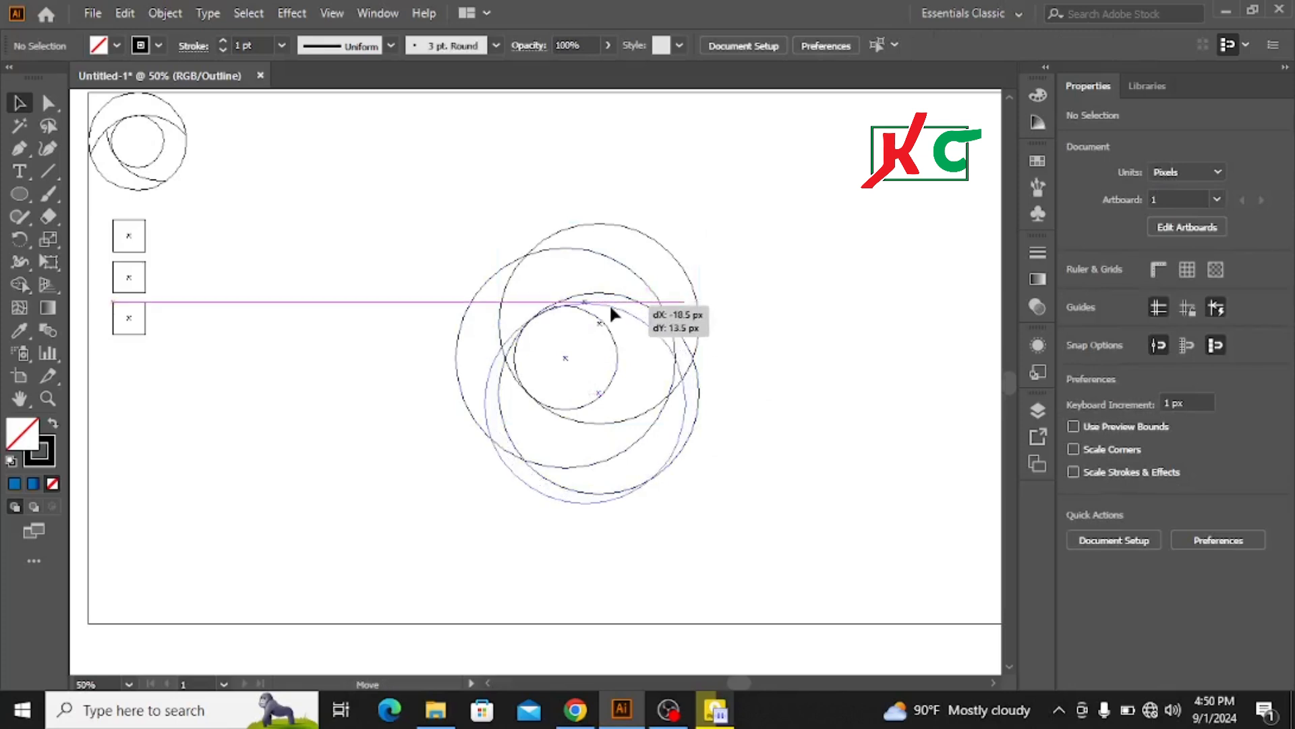
{"action": "left_click", "coordinate": [582, 303]}
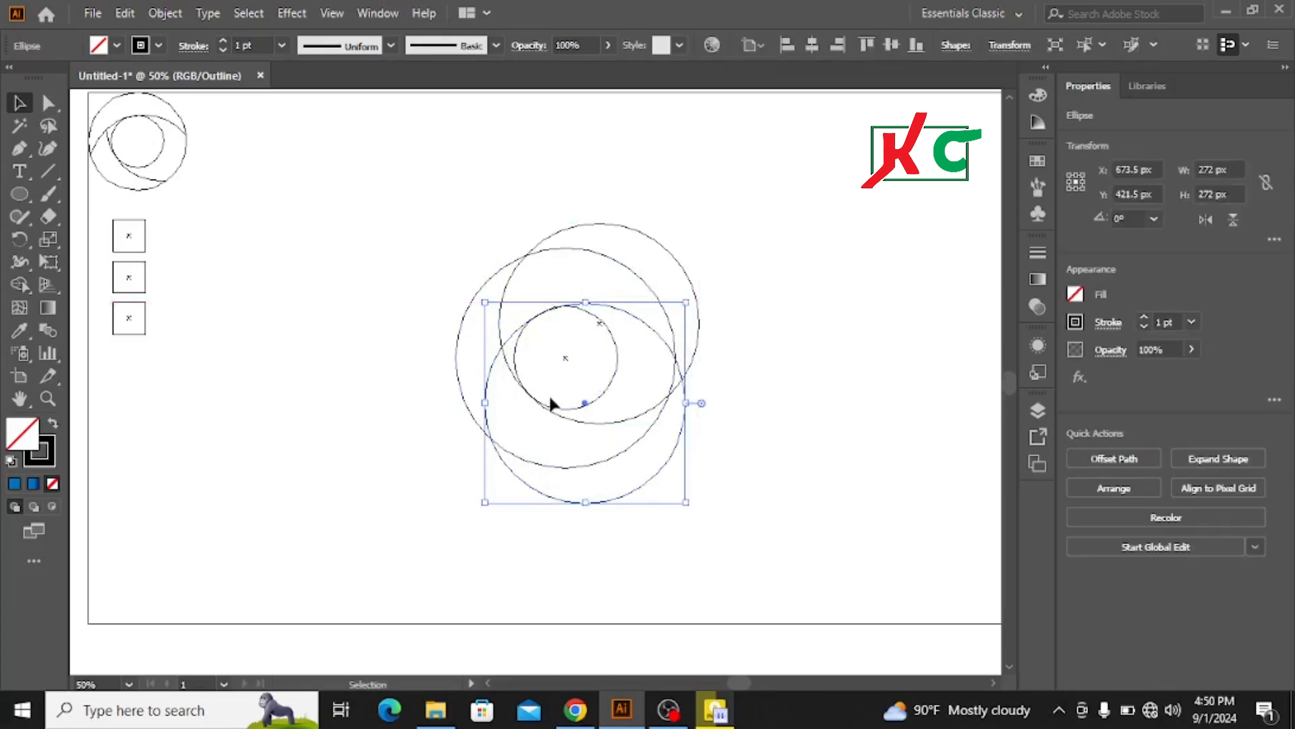
{"action": "mouse_move", "coordinate": [772, 385]}
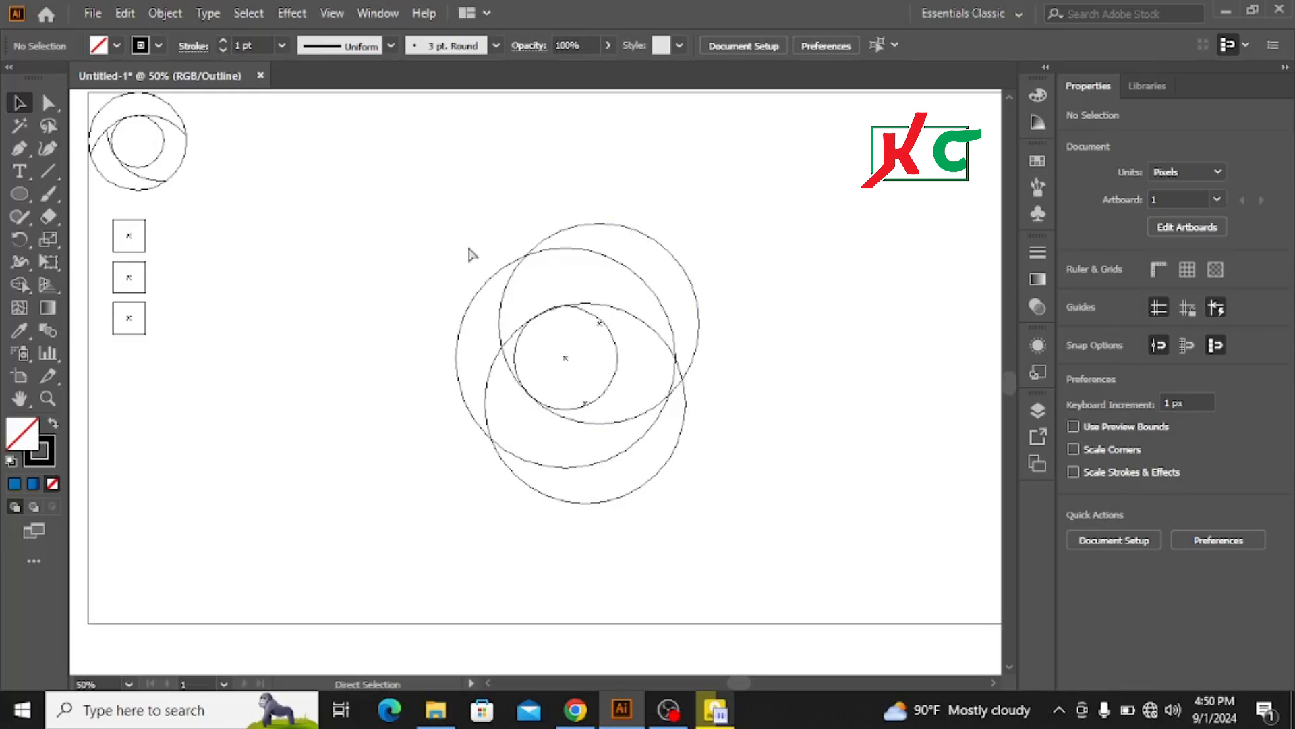
{"action": "mouse_move", "coordinate": [470, 290]}
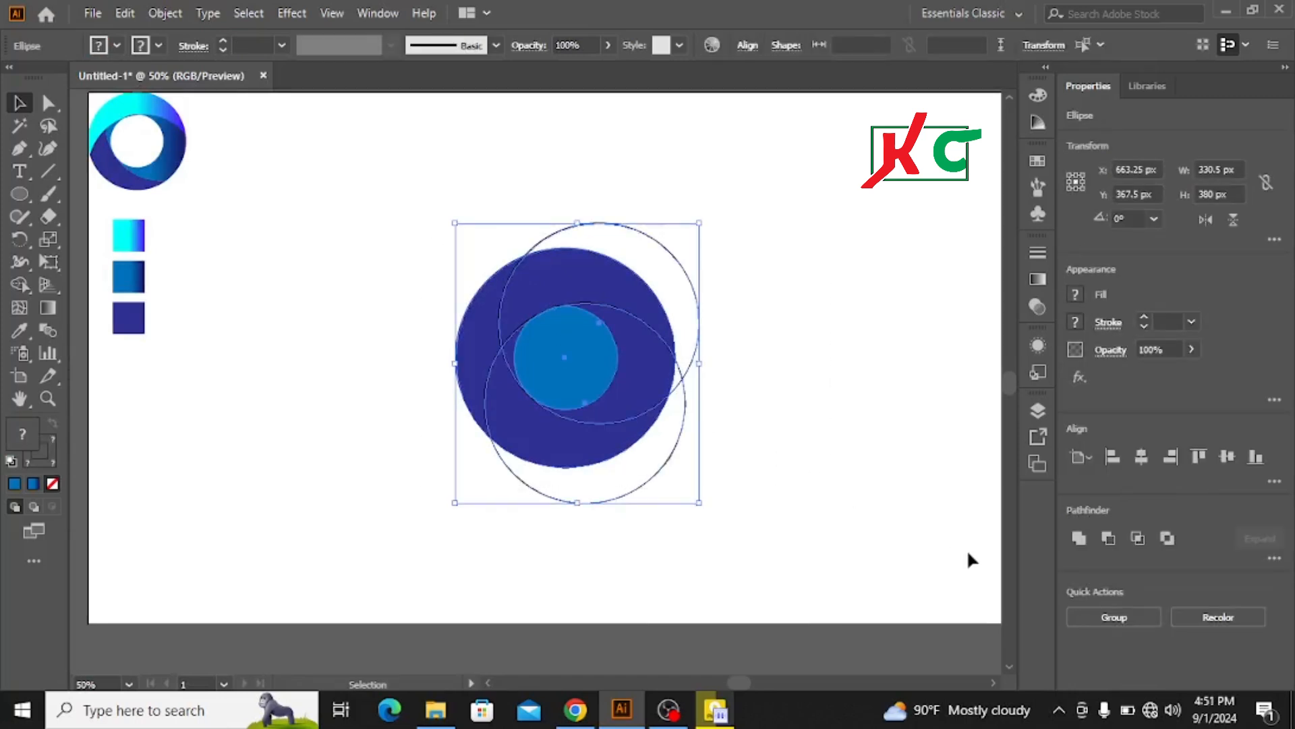
Divide the overlapping circles with Pathfinder Divide and ungroup the resulting pieces.
{"action": "left_click", "coordinate": [1274, 559]}
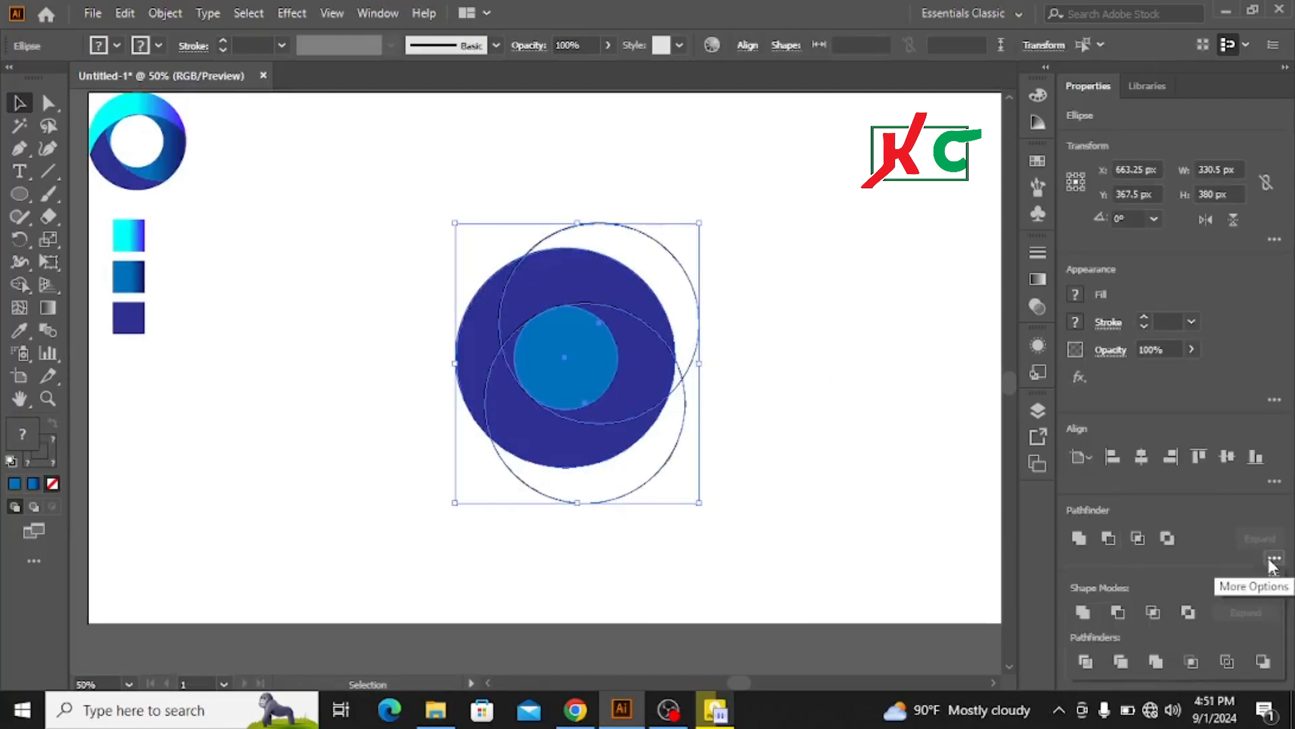
{"action": "mouse_move", "coordinate": [1084, 662]}
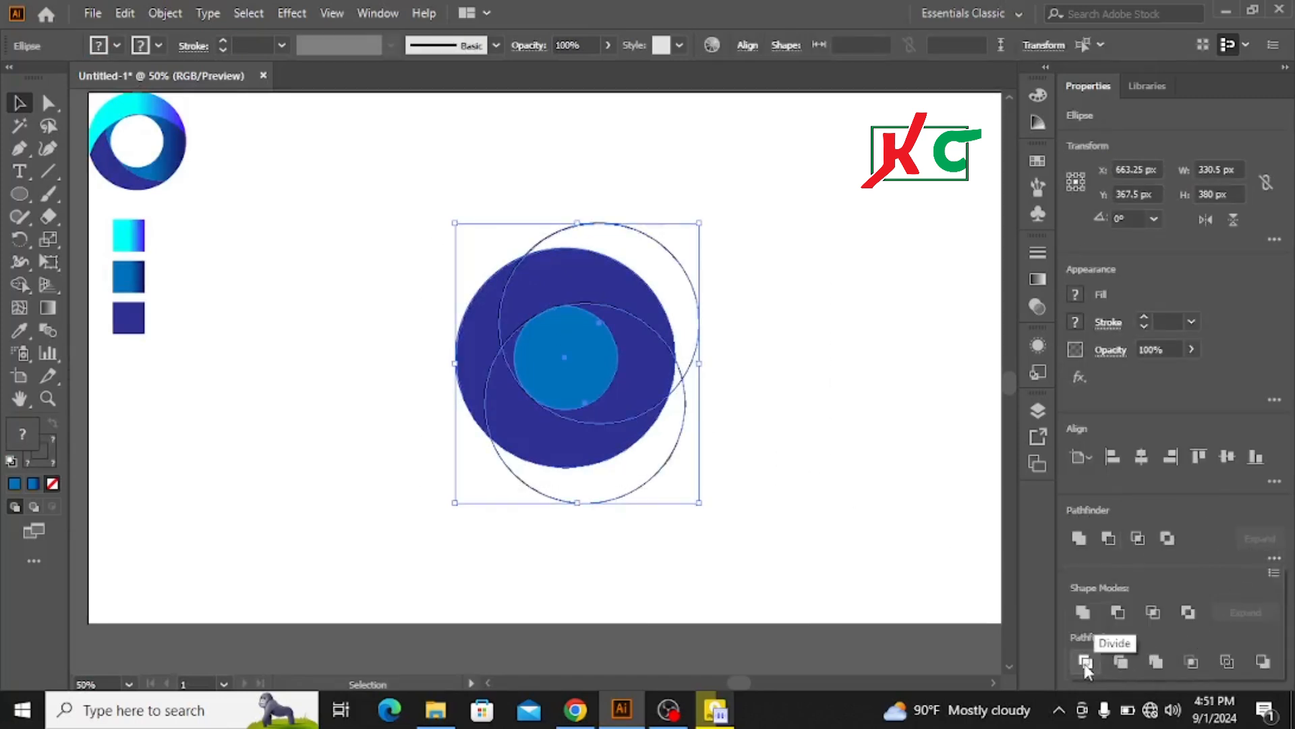
{"action": "left_click", "coordinate": [1084, 661]}
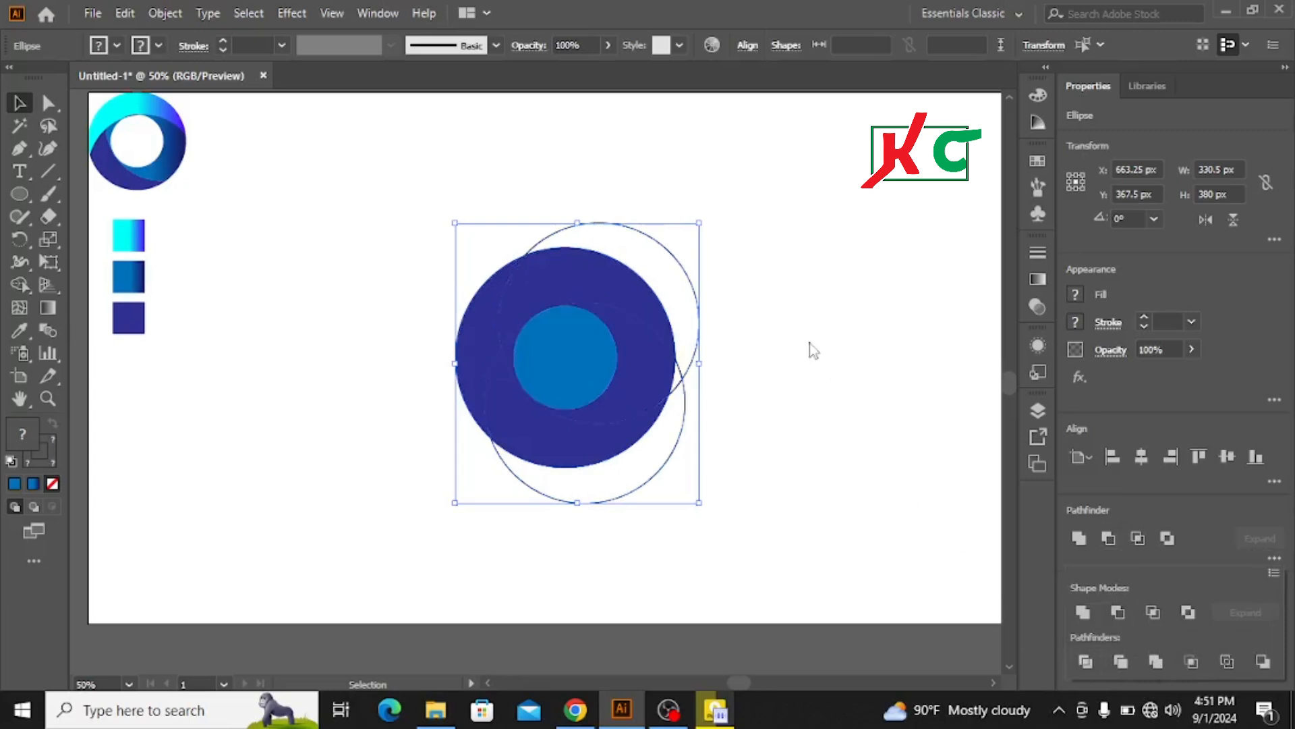
{"action": "left_click", "coordinate": [814, 346]}
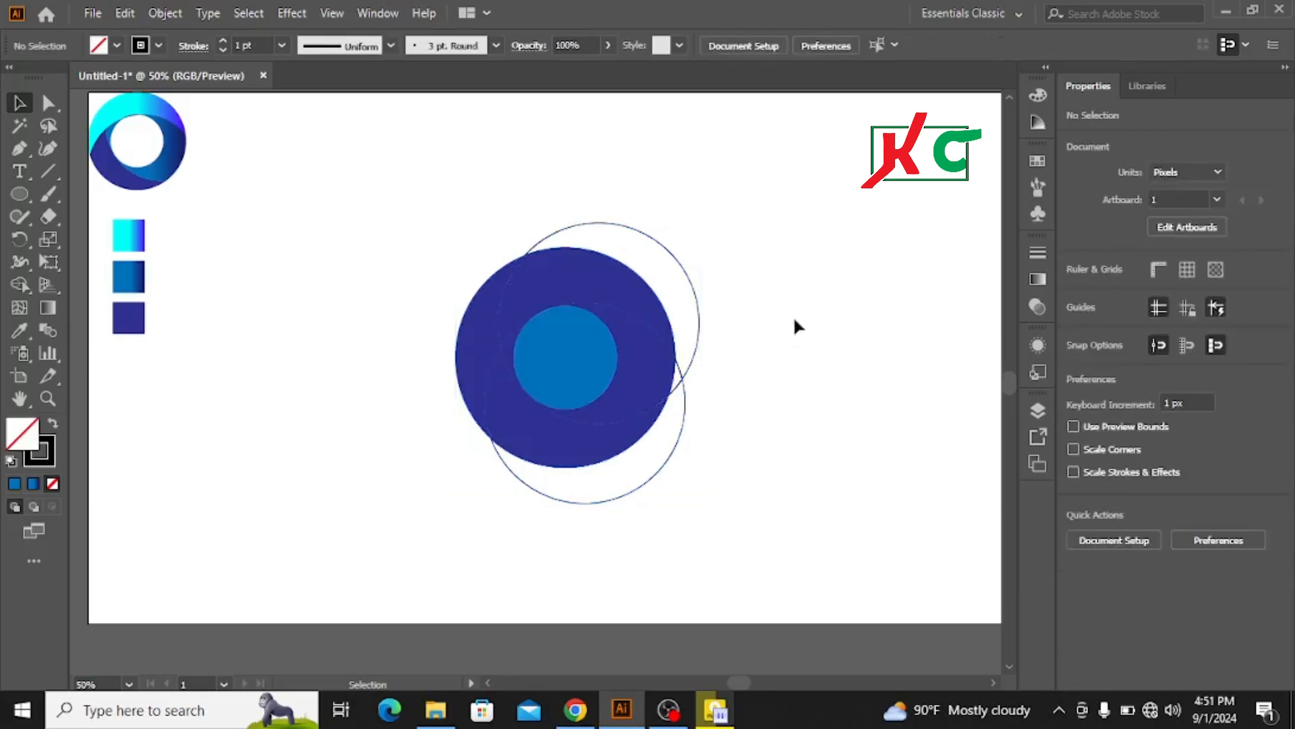
{"action": "left_click", "coordinate": [677, 372]}
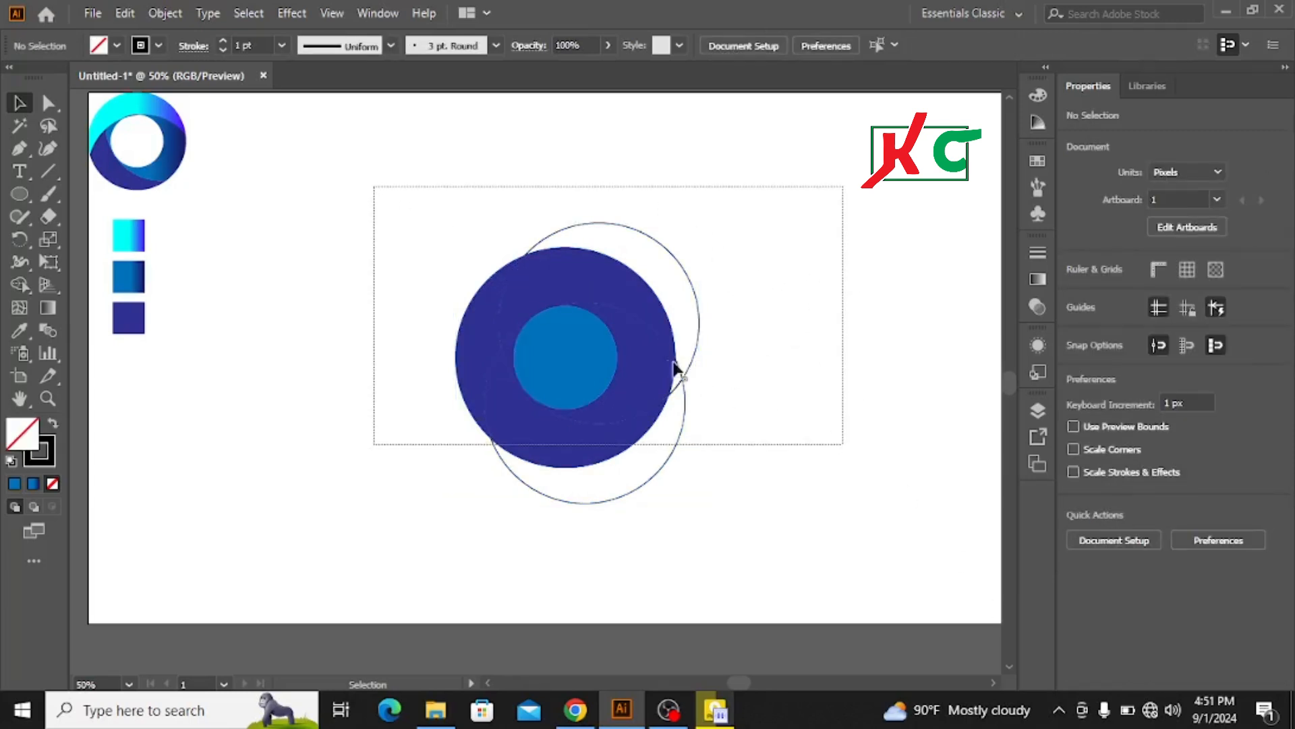
{"action": "right_click", "coordinate": [673, 368]}
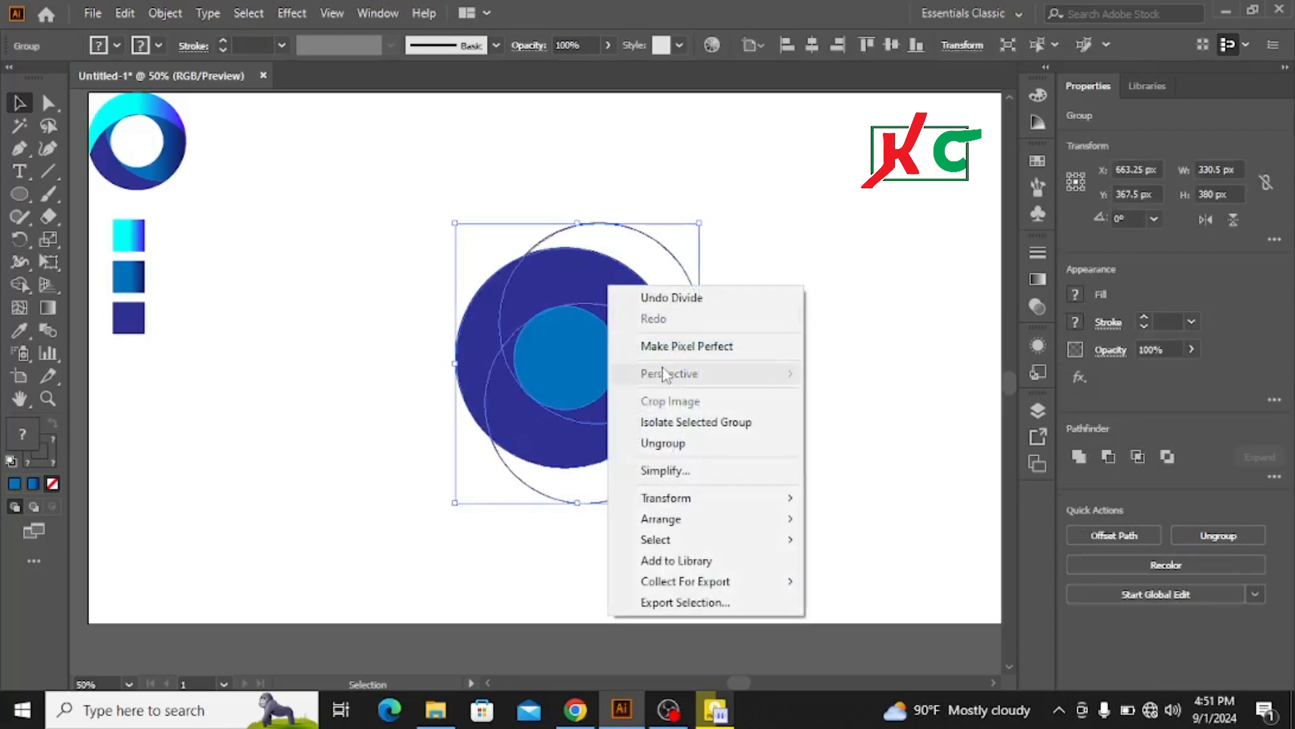
{"action": "left_click", "coordinate": [661, 443]}
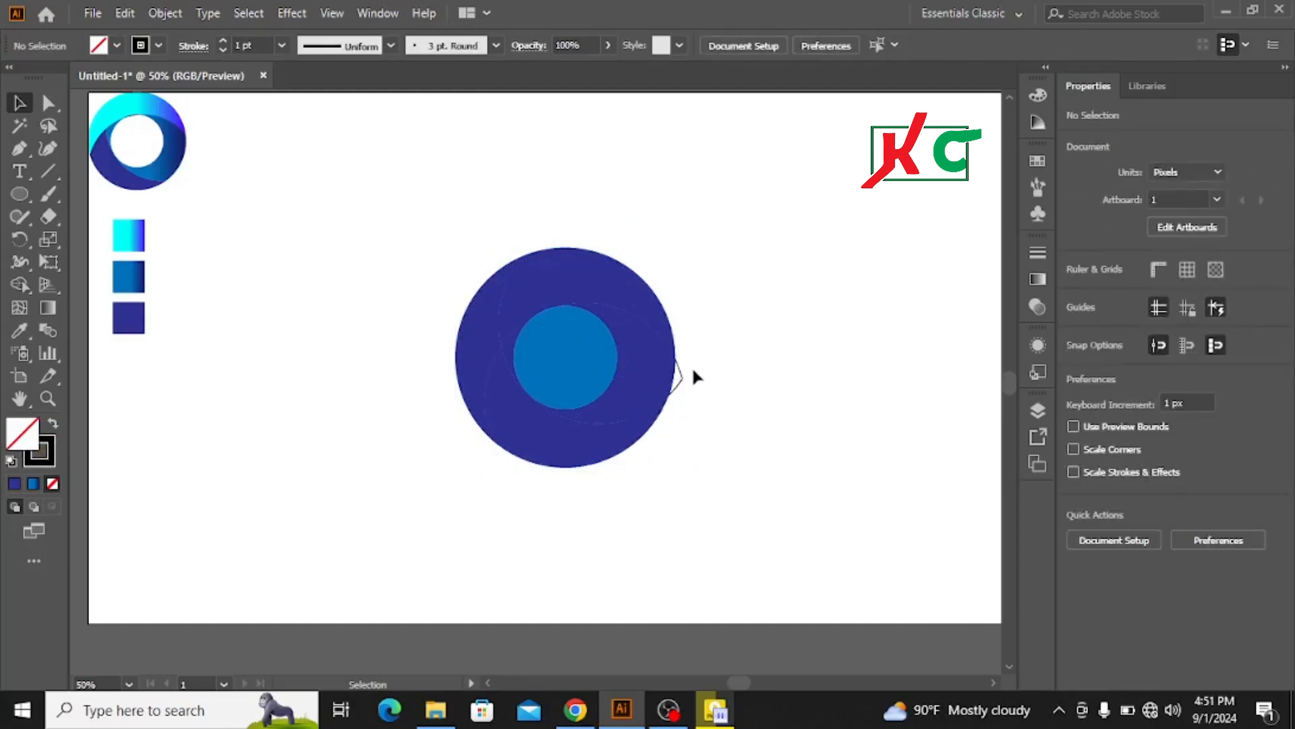
Delete the edge sliver and small centre circle, and fill the top crescent cyan-to-purple.
{"action": "left_click", "coordinate": [674, 376]}
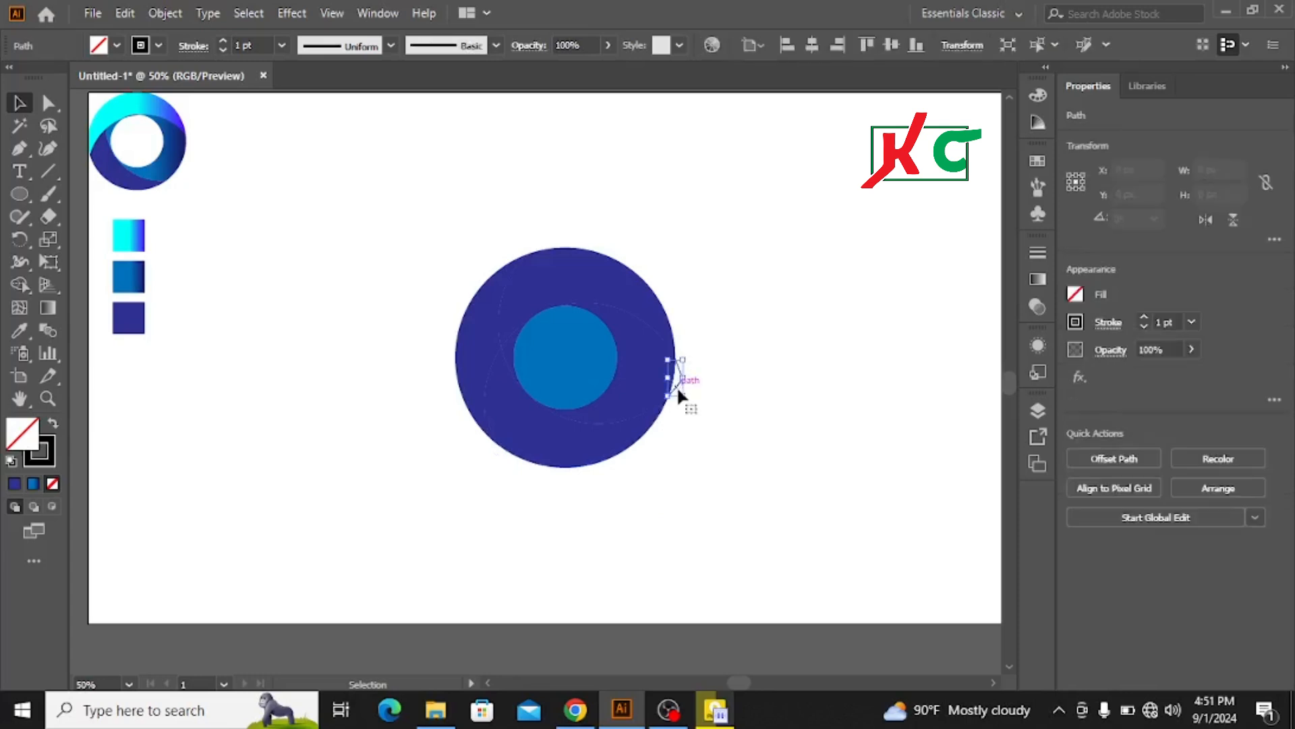
{"action": "left_click", "coordinate": [702, 390]}
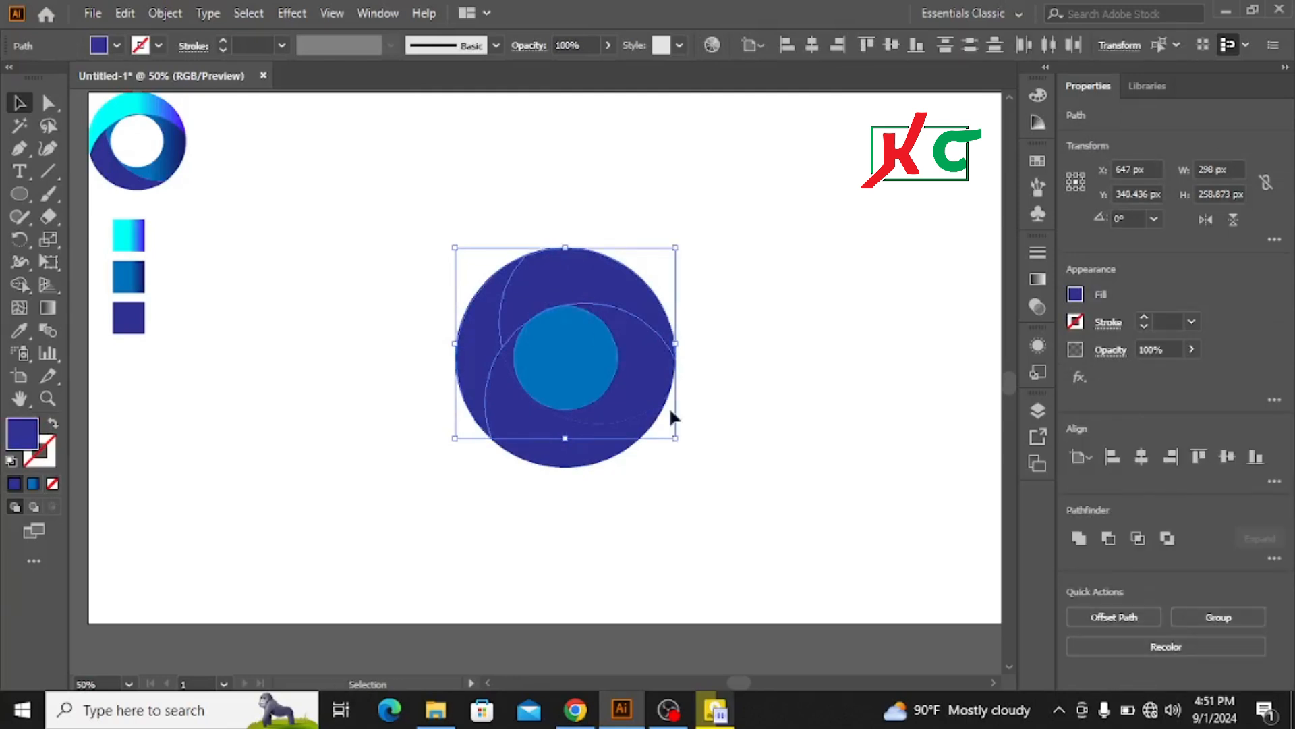
{"action": "mouse_move", "coordinate": [1078, 538]}
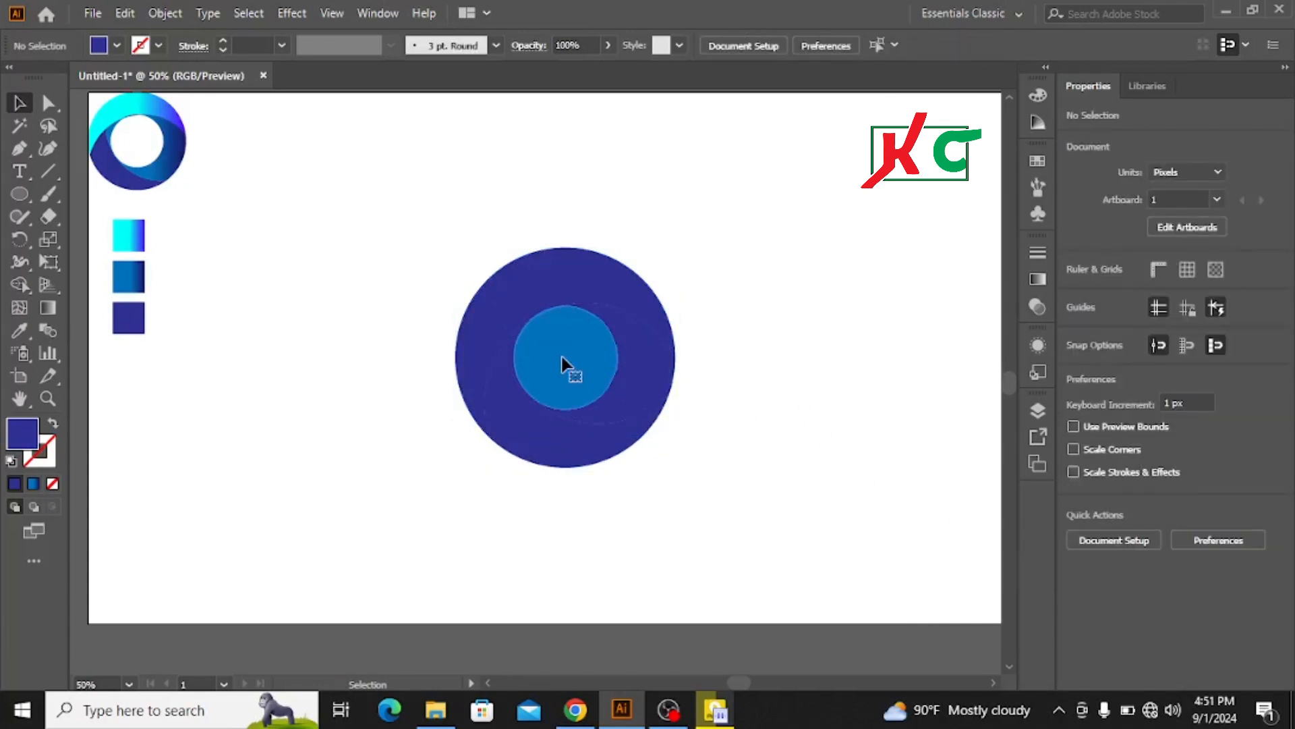
{"action": "left_click", "coordinate": [564, 361]}
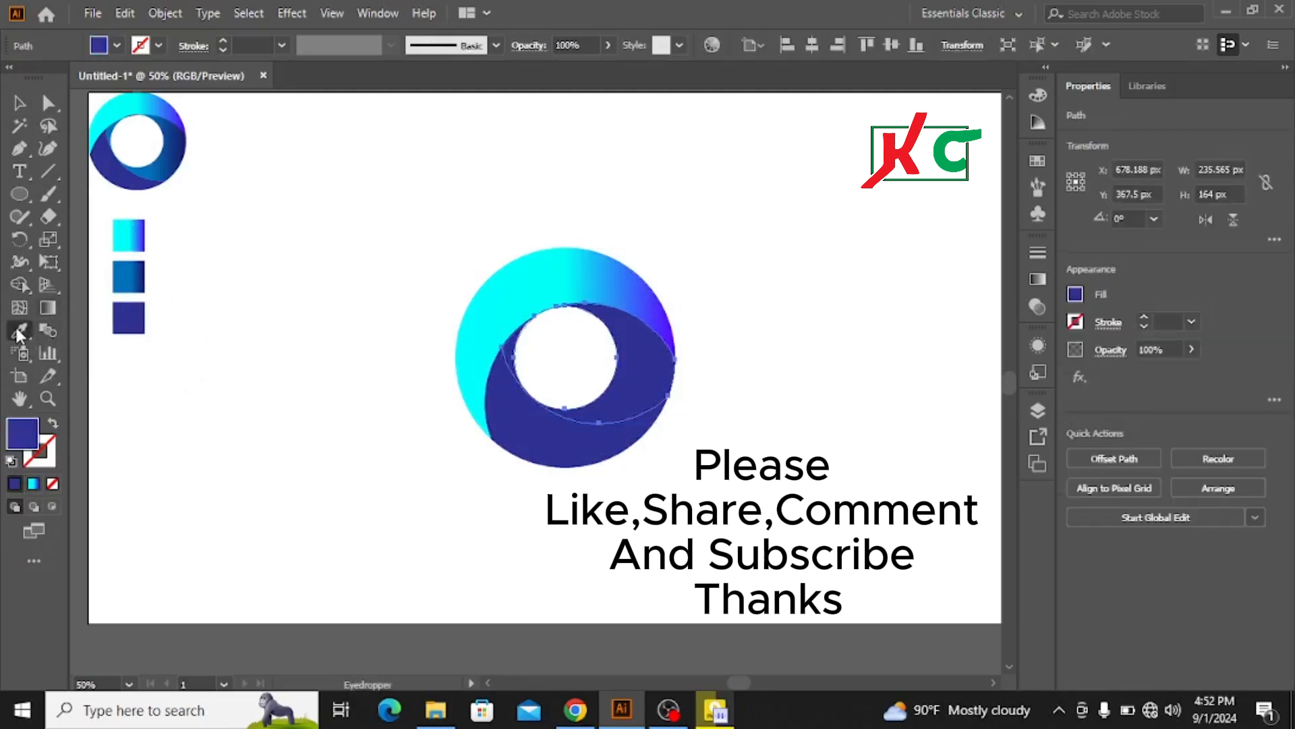
Eyedropper the blue gradient onto the middle piece and the purple gradient onto the lower crescent.
{"action": "left_click", "coordinate": [129, 278]}
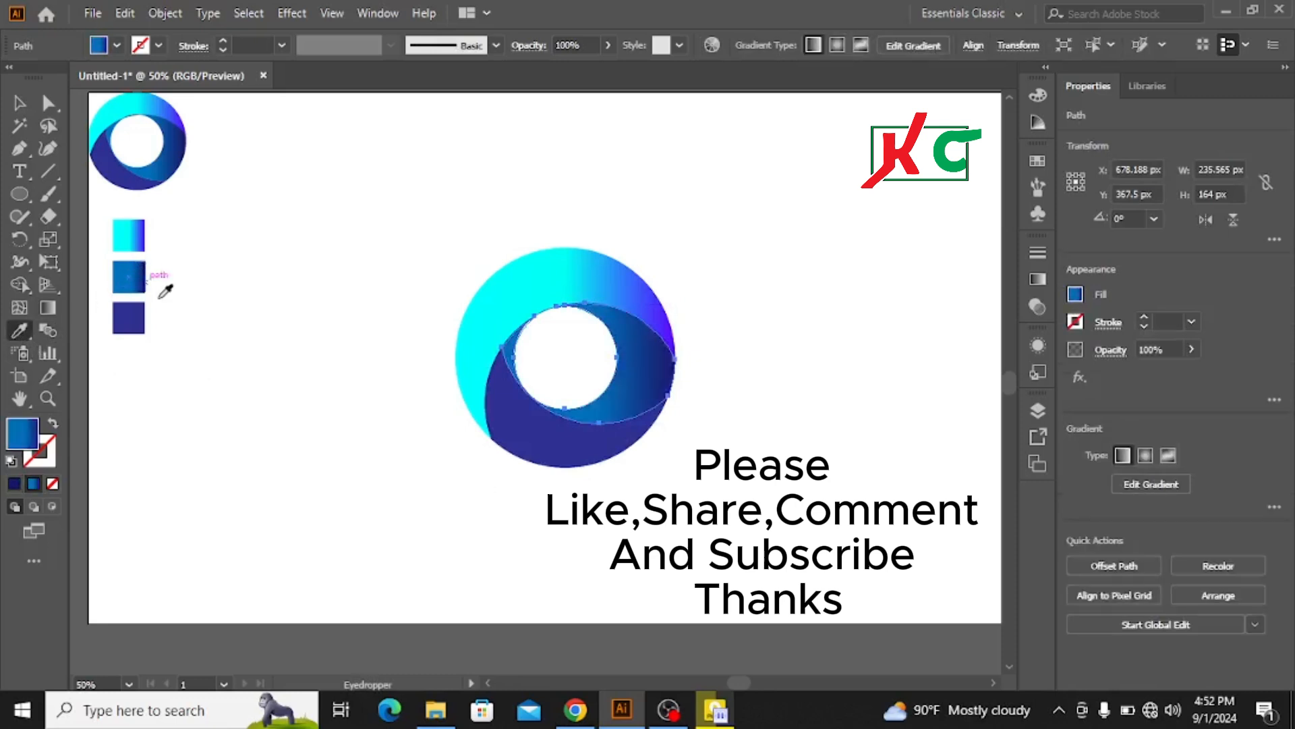
{"action": "left_click", "coordinate": [19, 103]}
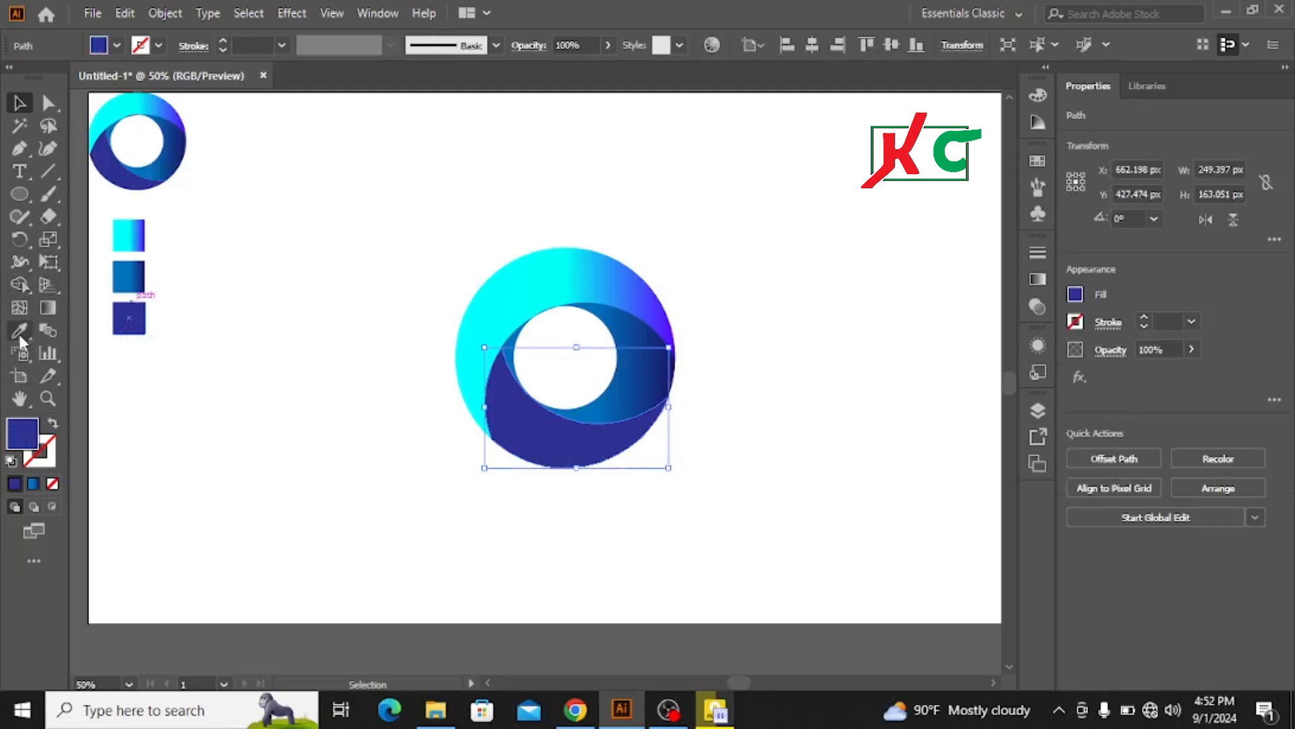
{"action": "left_click", "coordinate": [19, 330]}
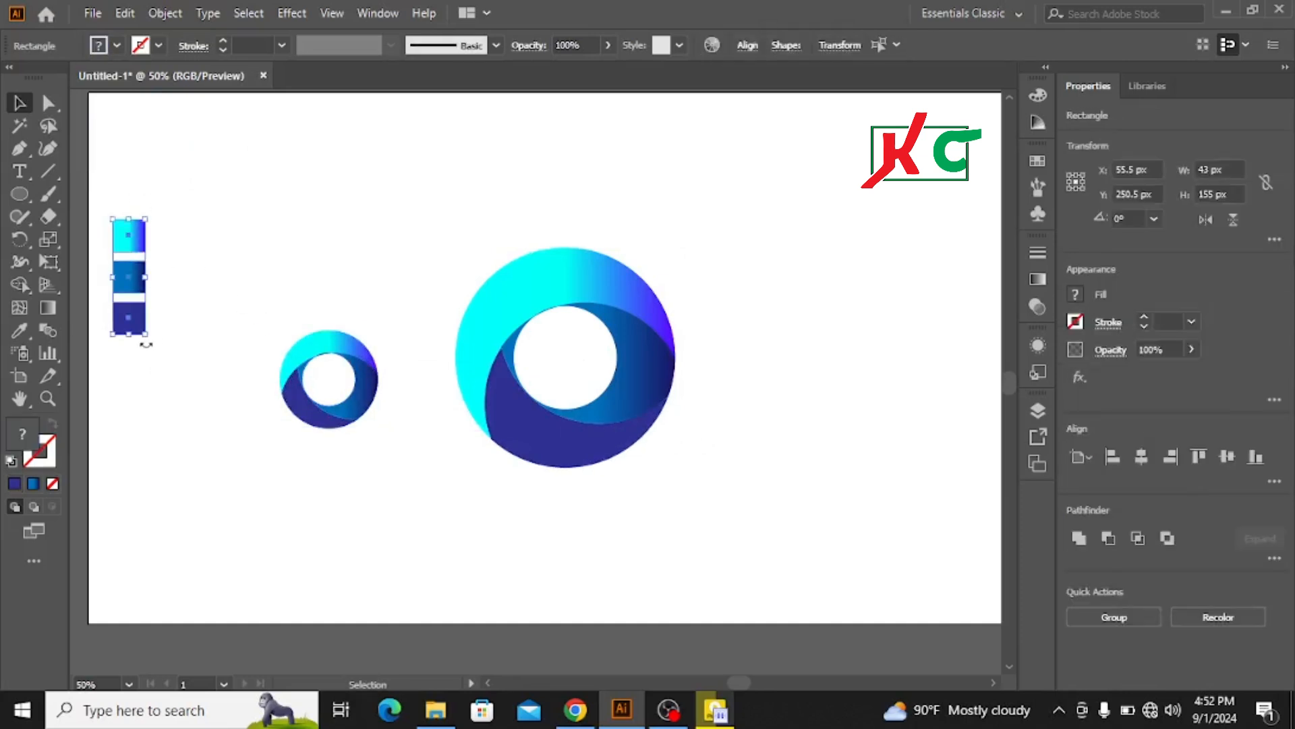
Delete the small reference logo, leaving the large ring, and select all its pieces.
{"action": "left_click", "coordinate": [442, 465]}
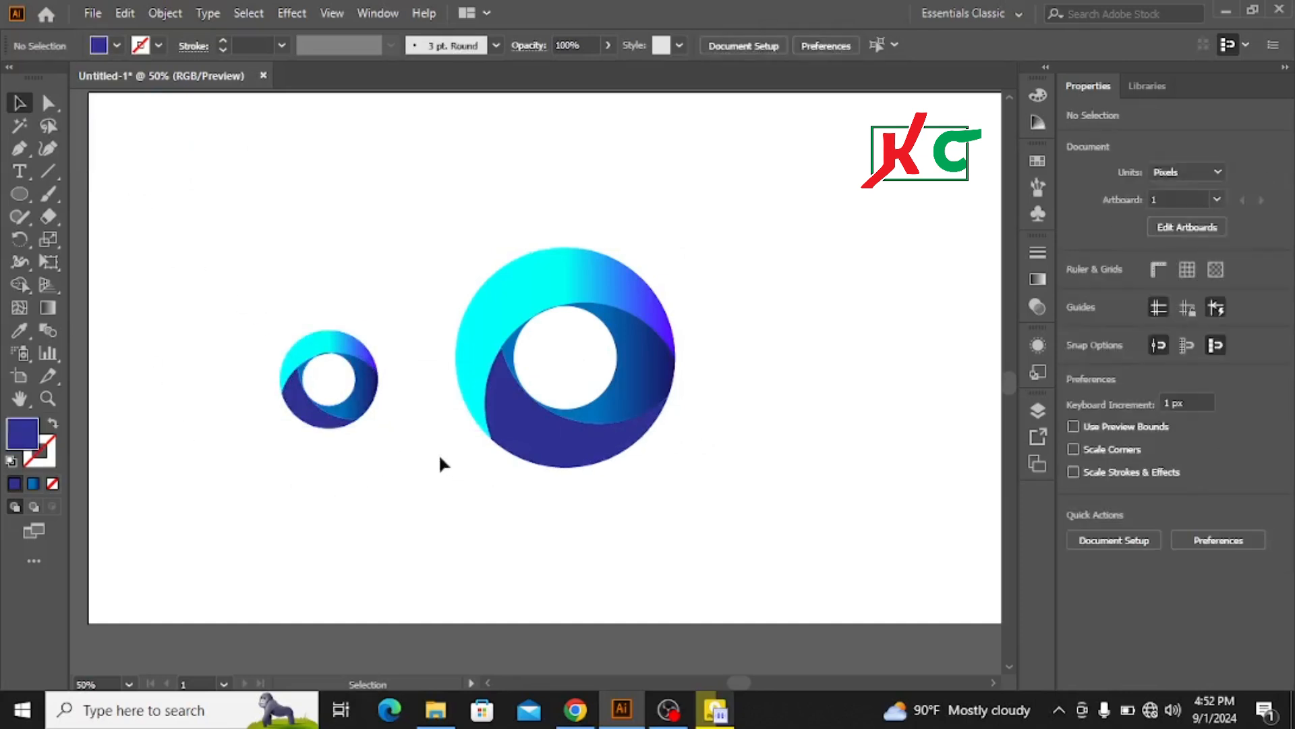
{"action": "left_click", "coordinate": [328, 380]}
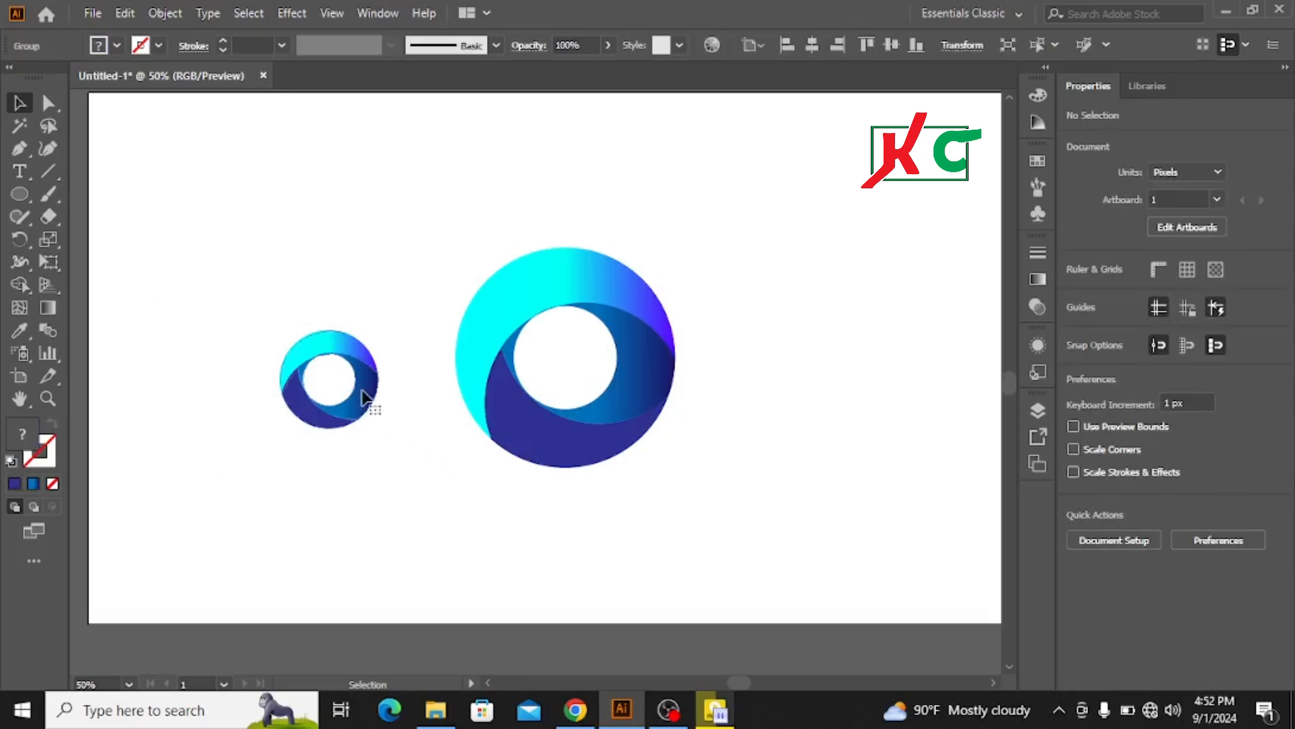
{"action": "key", "text": "Delete"}
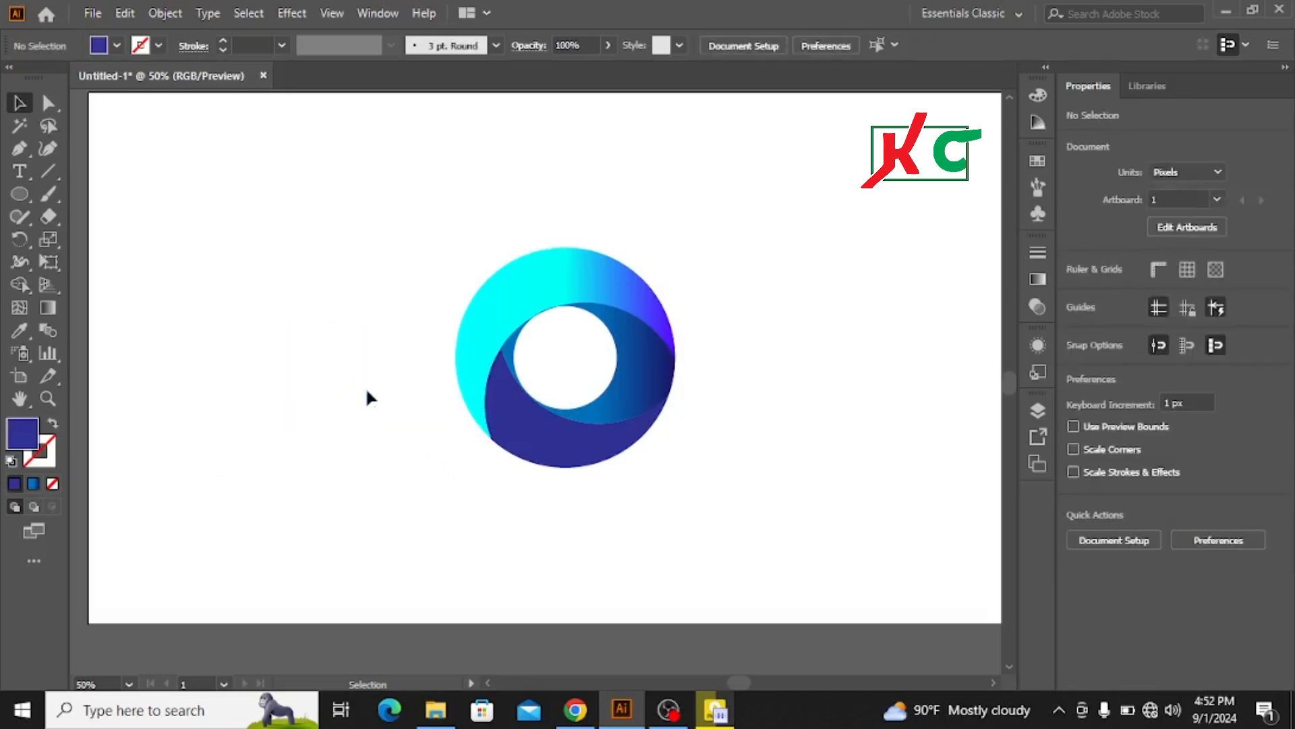
{"action": "left_click", "coordinate": [564, 357]}
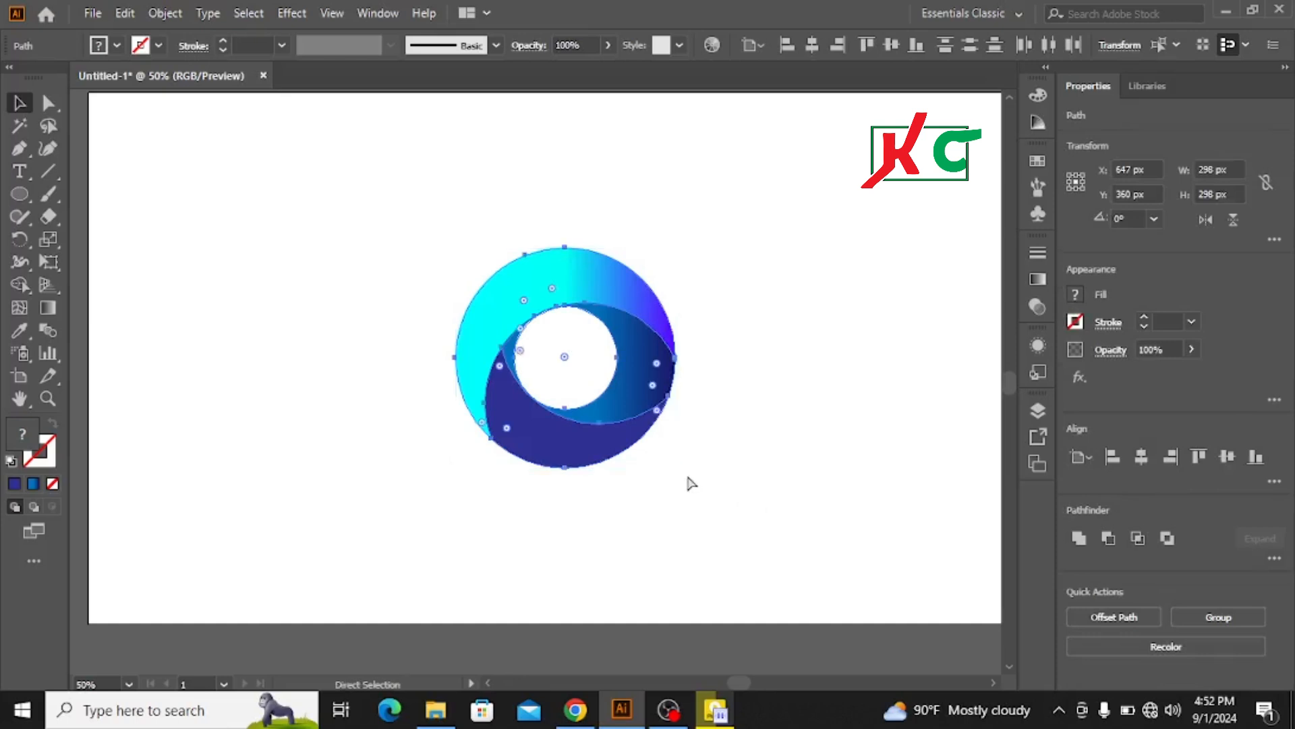
{"action": "mouse_move", "coordinate": [687, 490]}
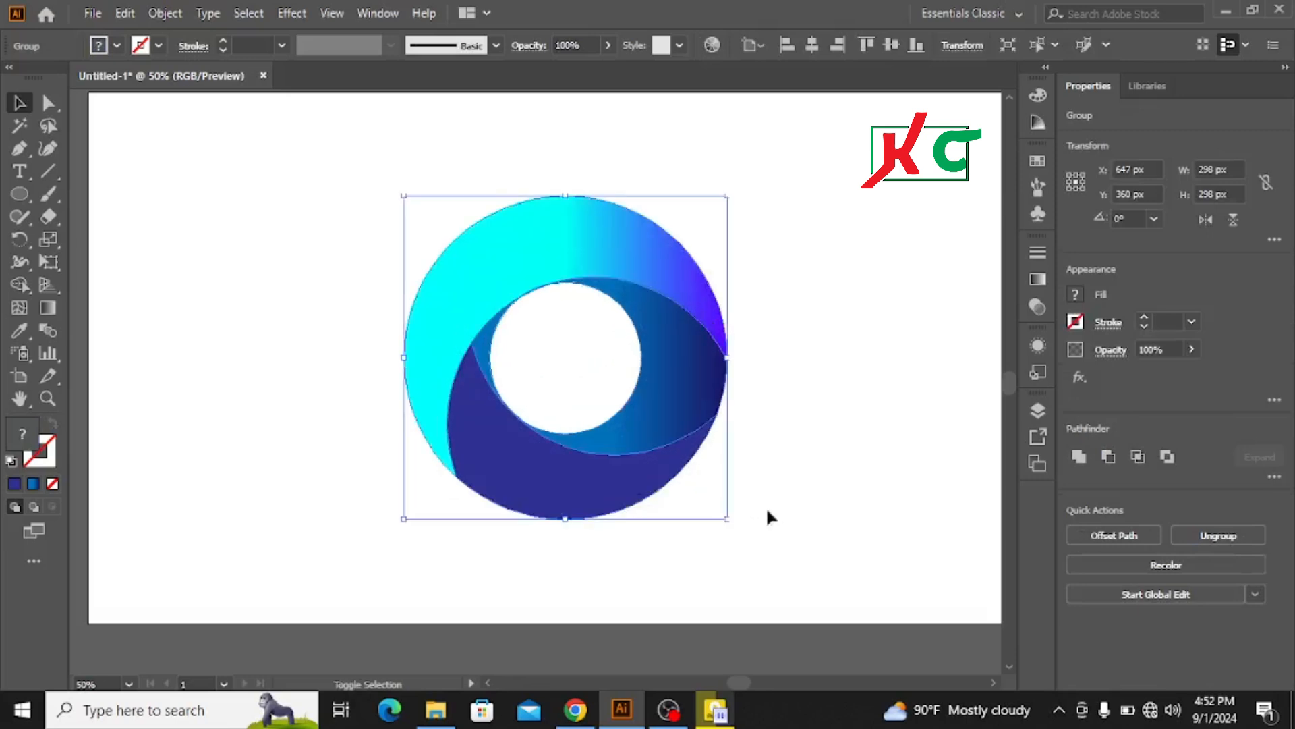
Deselect the enlarged, grouped gradient ring logo on the artboard.
{"action": "left_click", "coordinate": [817, 413]}
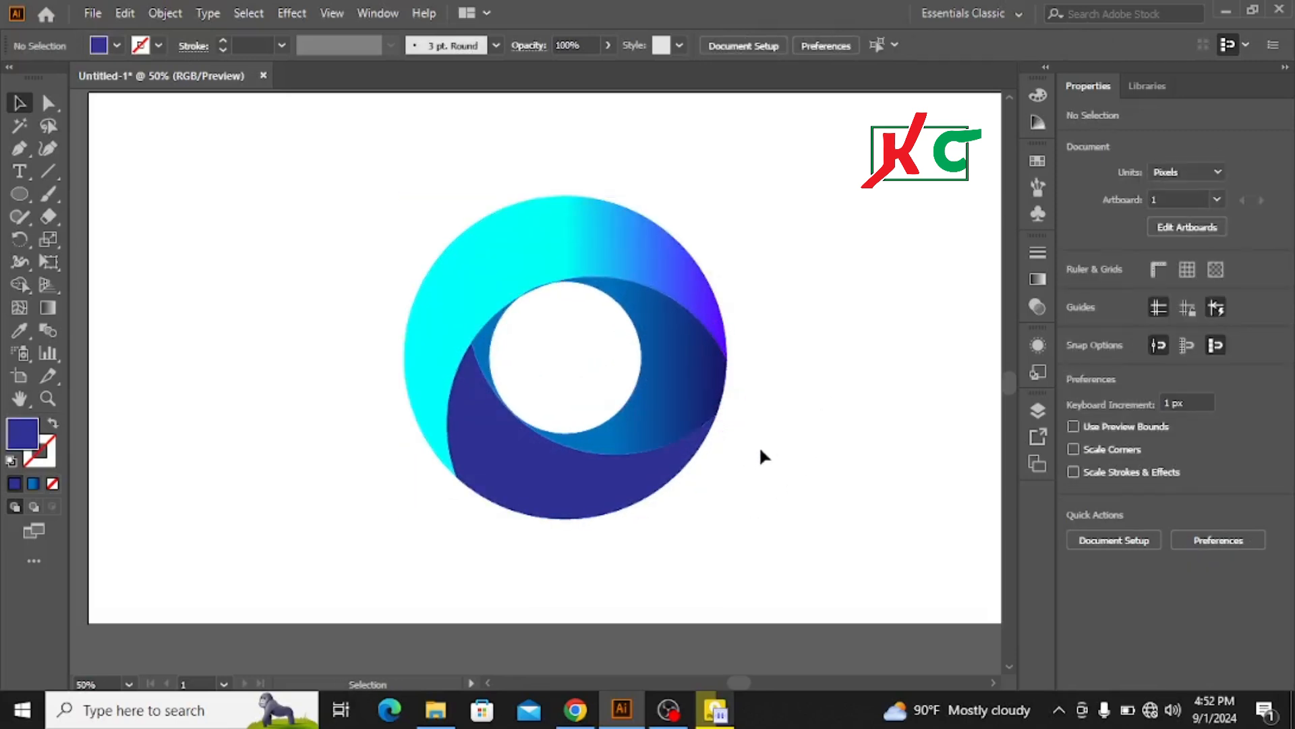
{"action": "mouse_move", "coordinate": [357, 217]}
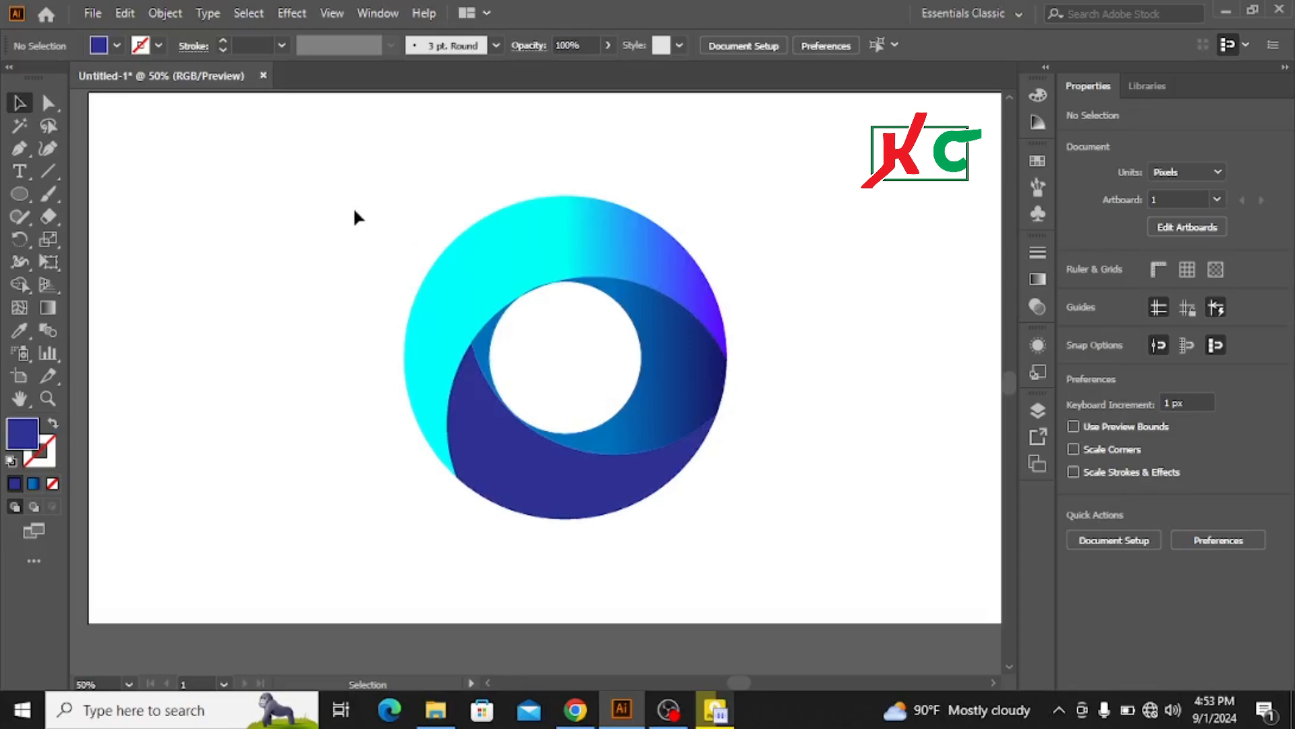